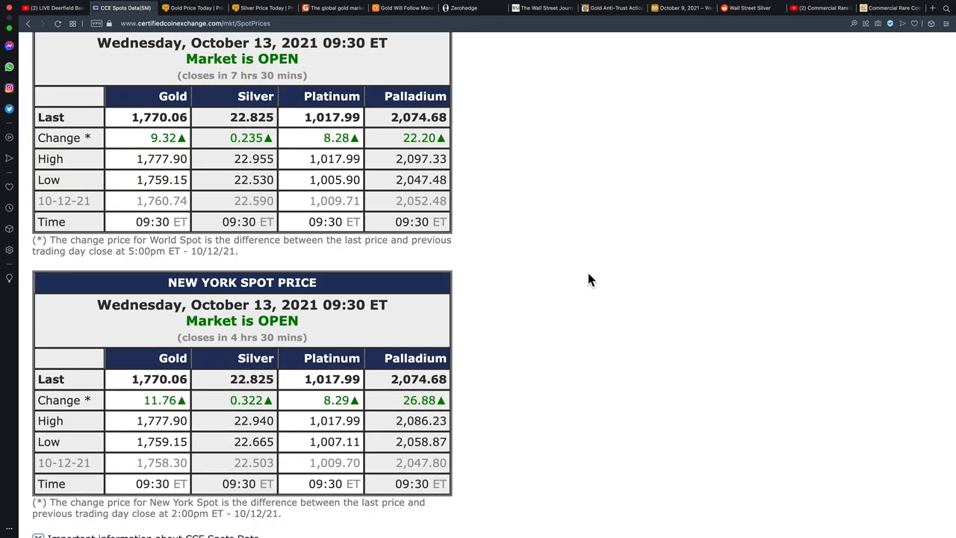
{"action": "mouse_move", "coordinate": [467, 8]}
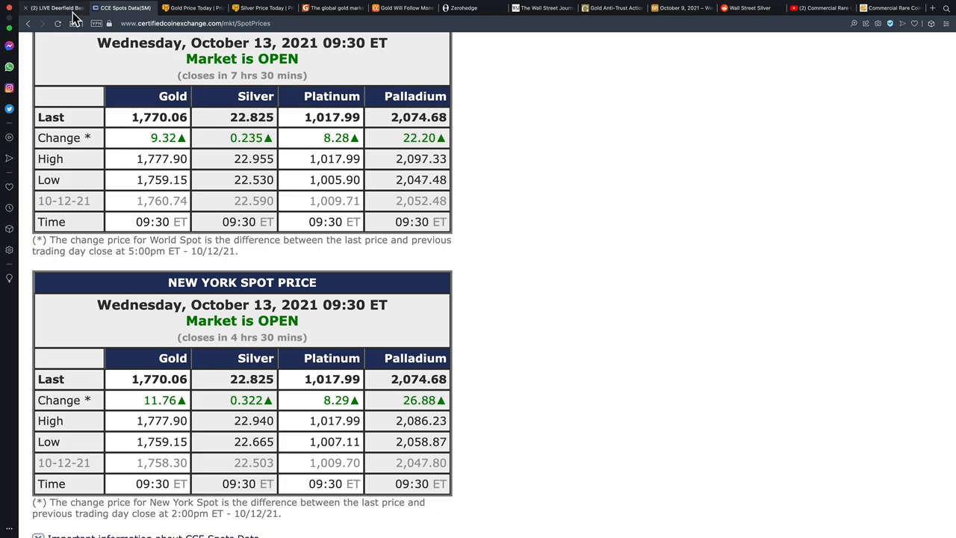
- Glance at the underwater livestream tab, then scroll Kitco's gold page to the 24 Hour Spot Gold chart
{"action": "left_click", "coordinate": [52, 8]}
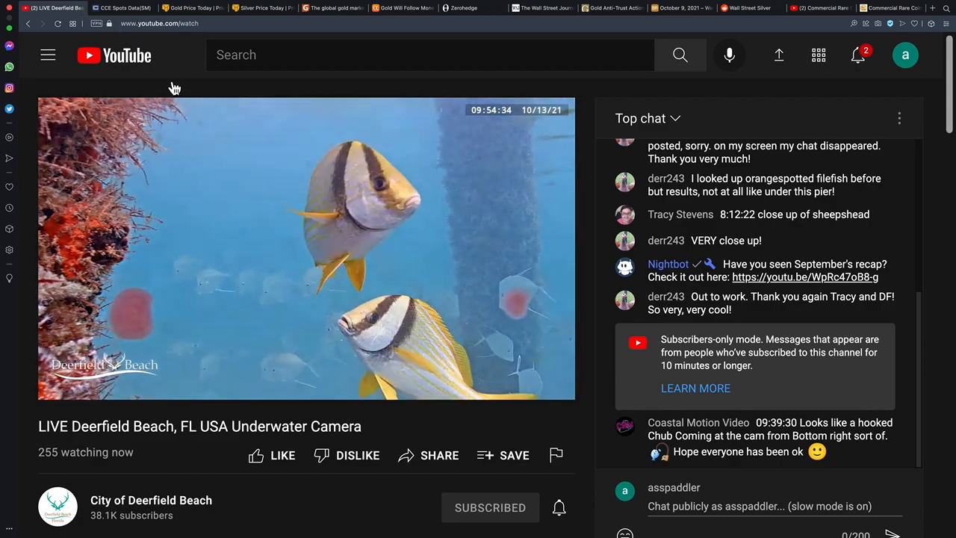
{"action": "mouse_move", "coordinate": [314, 340]}
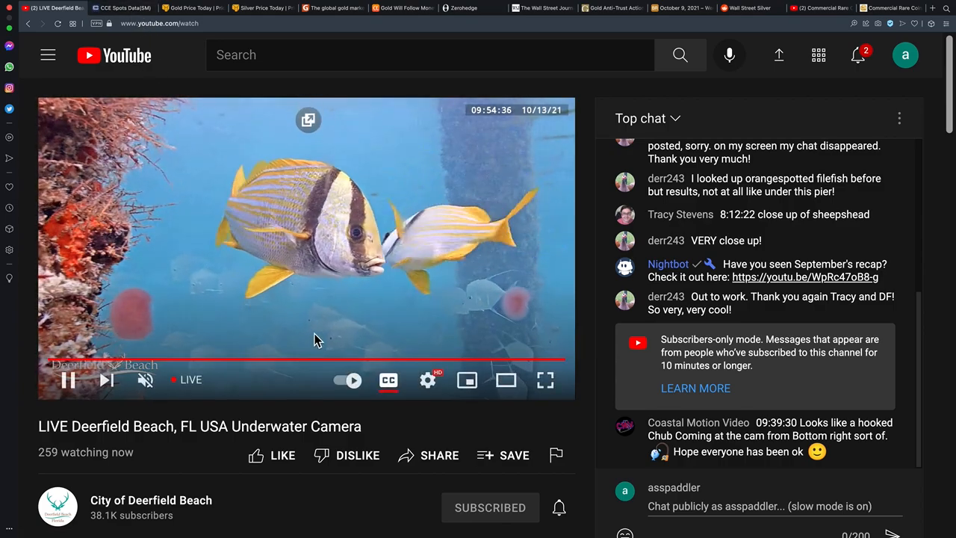
{"action": "left_click", "coordinate": [123, 8]}
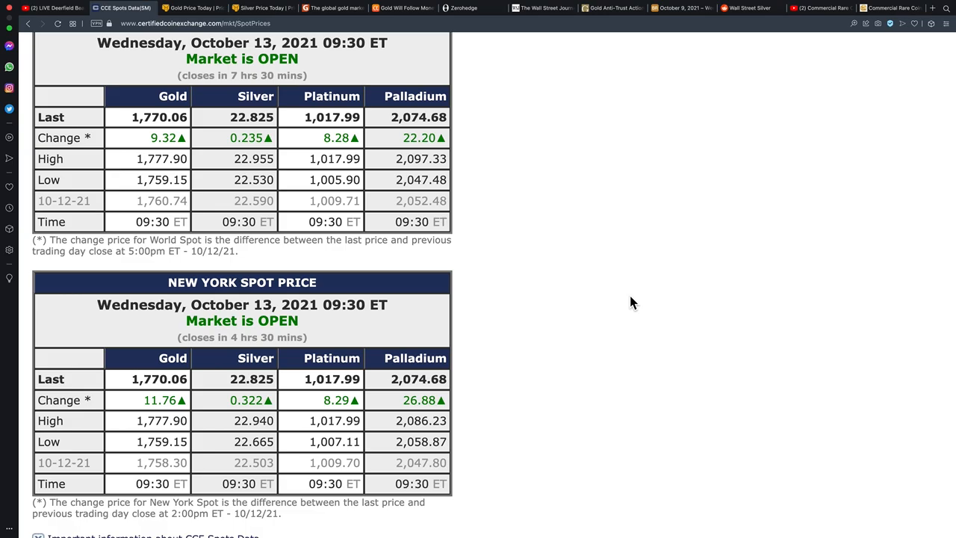
{"action": "scroll", "scroll_direction": "up", "scroll_amount": 3}
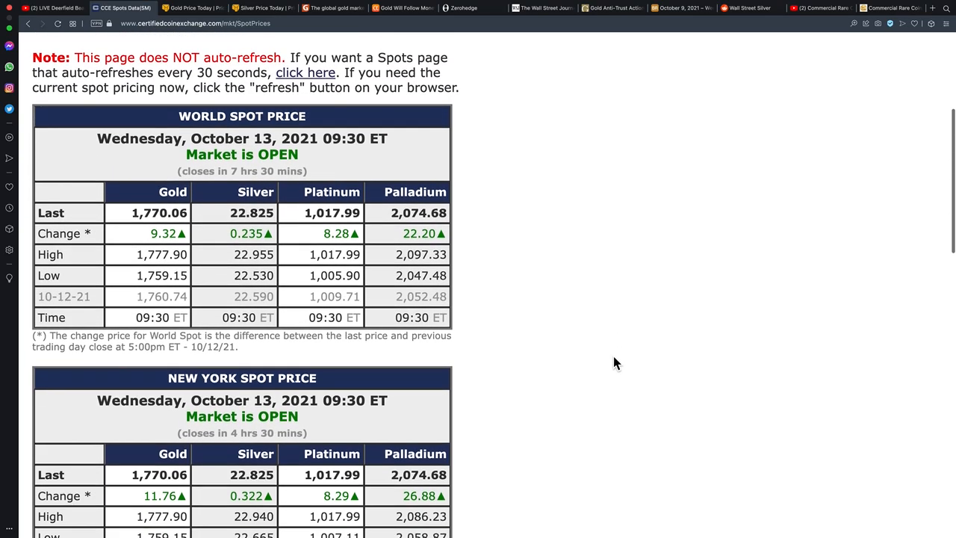
{"action": "scroll", "scroll_direction": "up", "scroll_amount": 3}
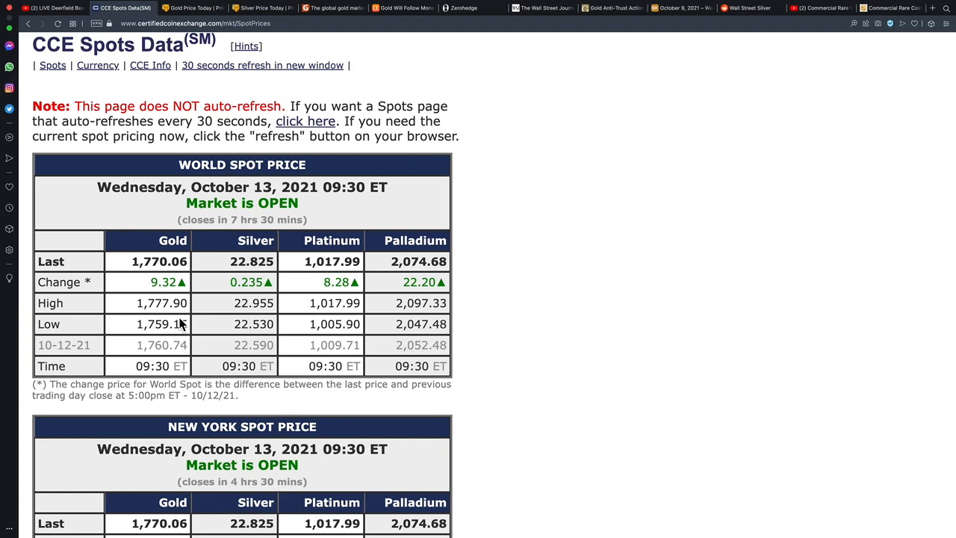
{"action": "mouse_move", "coordinate": [171, 304]}
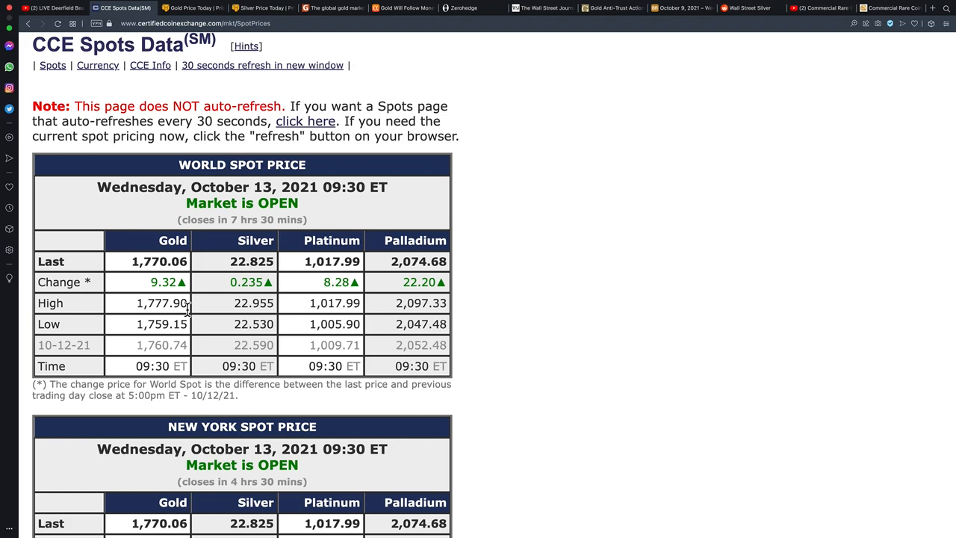
{"action": "mouse_move", "coordinate": [305, 346]}
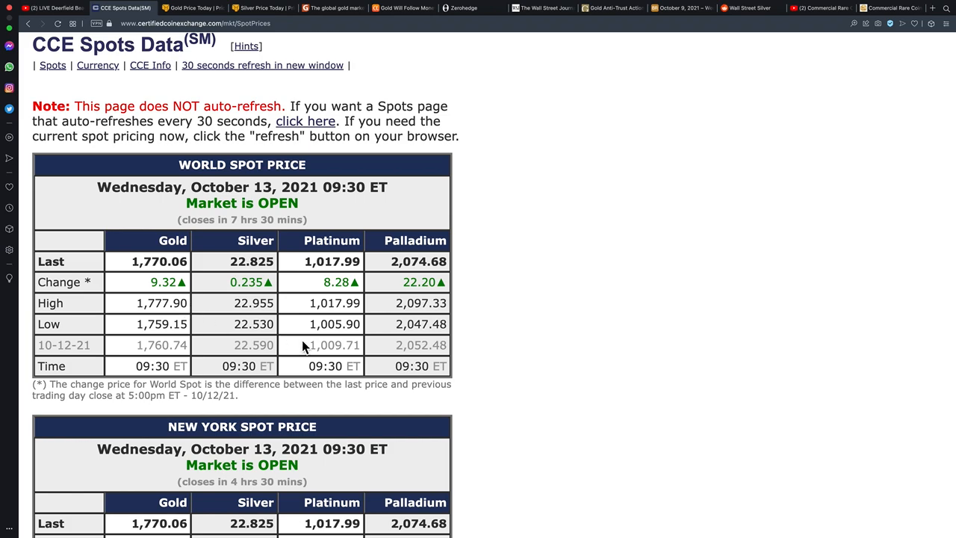
{"action": "mouse_move", "coordinate": [273, 340]}
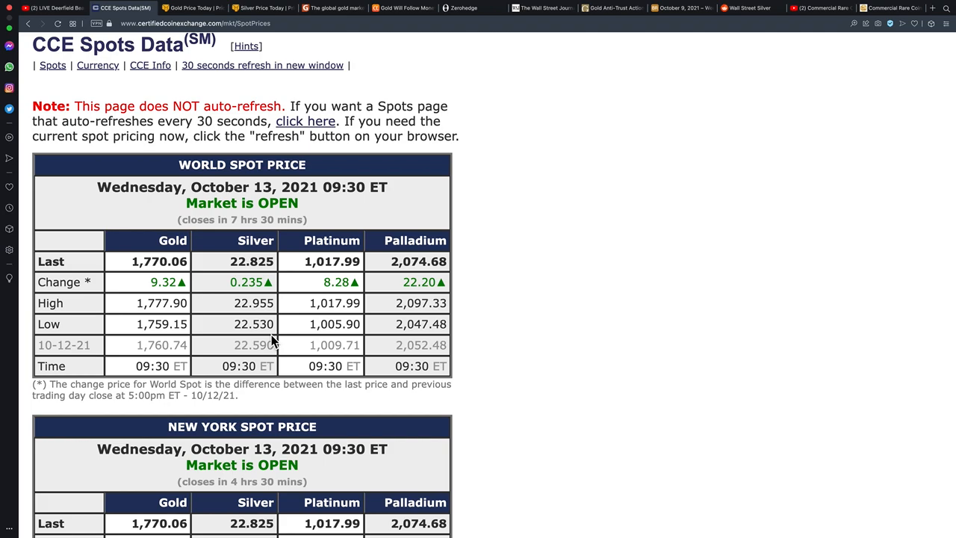
{"action": "mouse_move", "coordinate": [165, 285]}
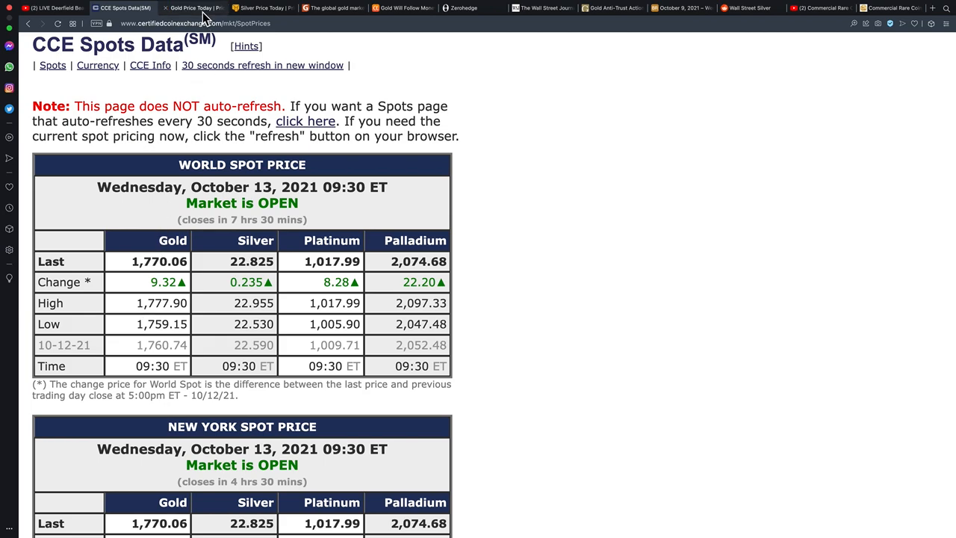
{"action": "left_click", "coordinate": [193, 8]}
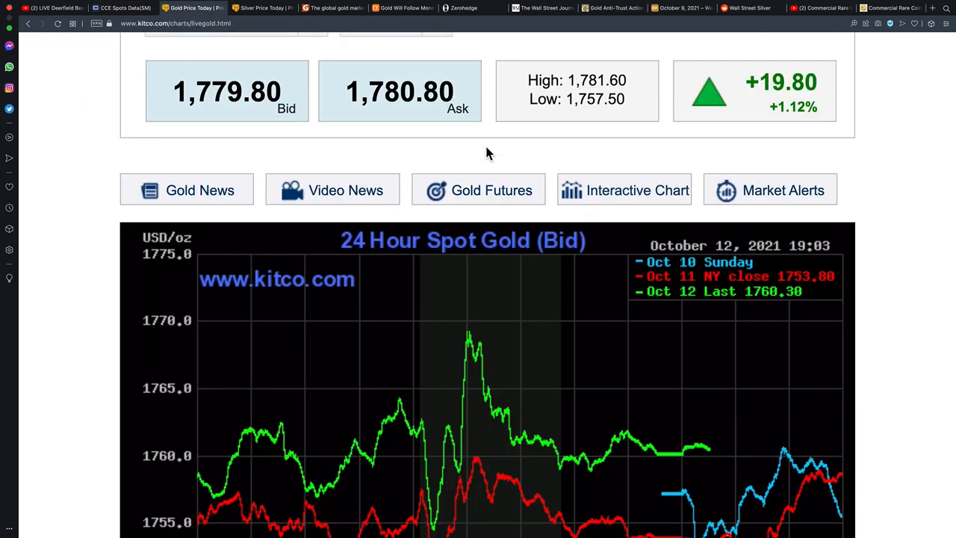
{"action": "scroll", "scroll_direction": "down", "scroll_amount": 3}
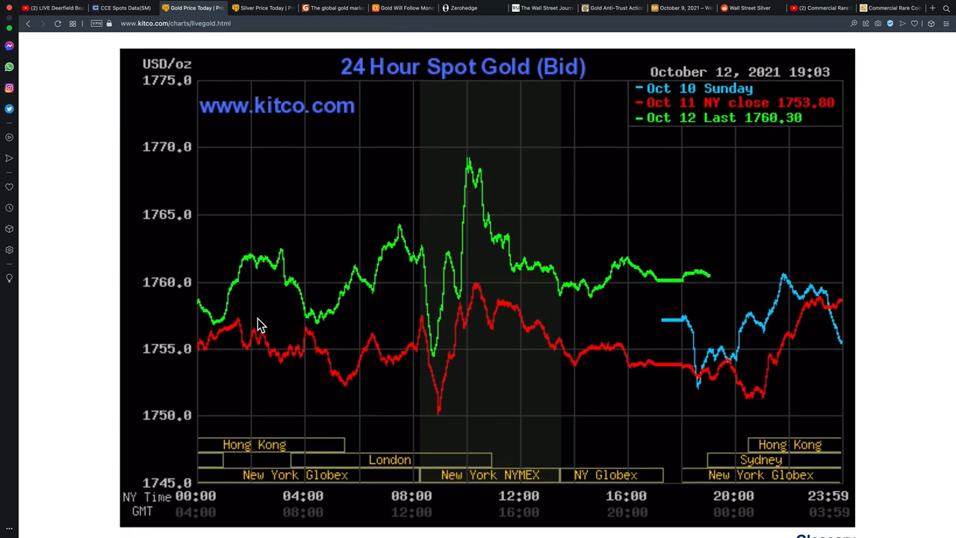
{"action": "mouse_move", "coordinate": [292, 307]}
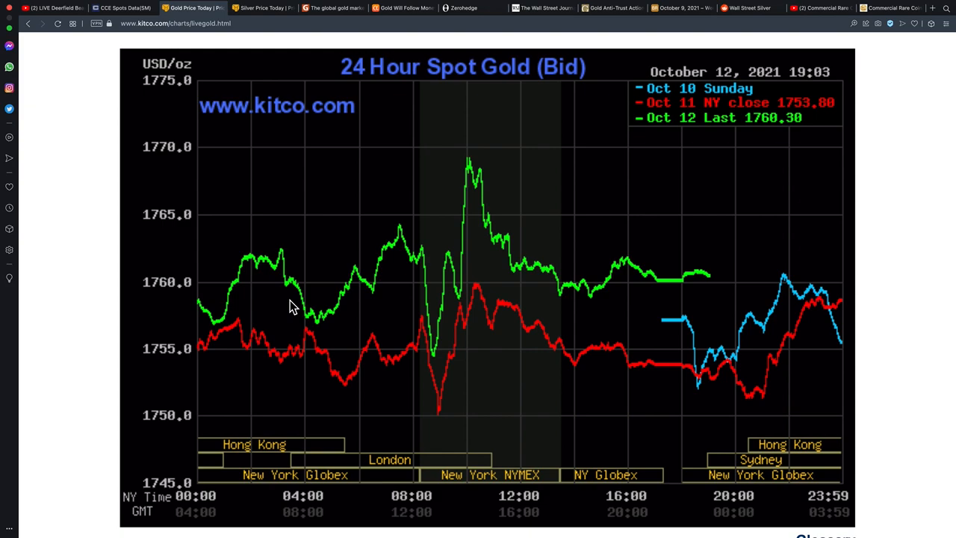
{"action": "mouse_move", "coordinate": [436, 358]}
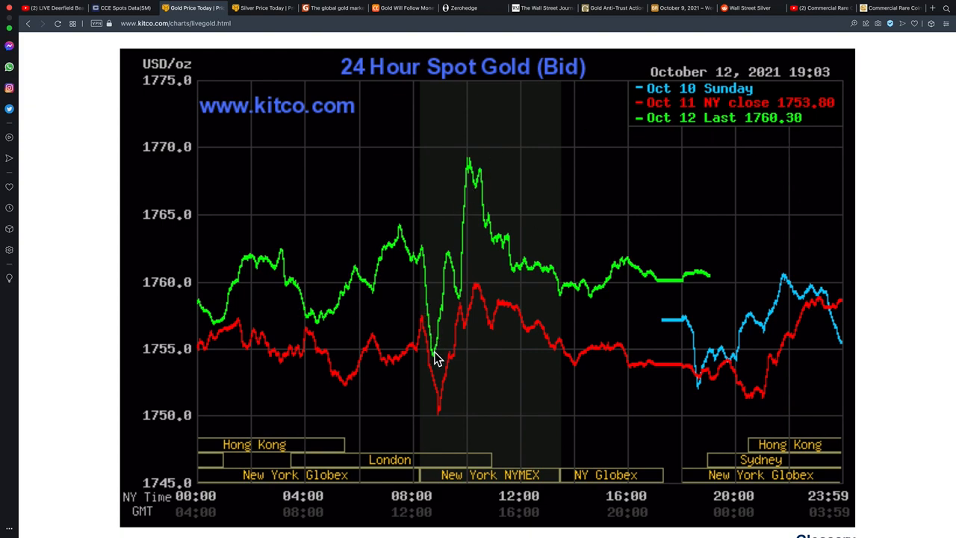
{"action": "mouse_move", "coordinate": [435, 489]}
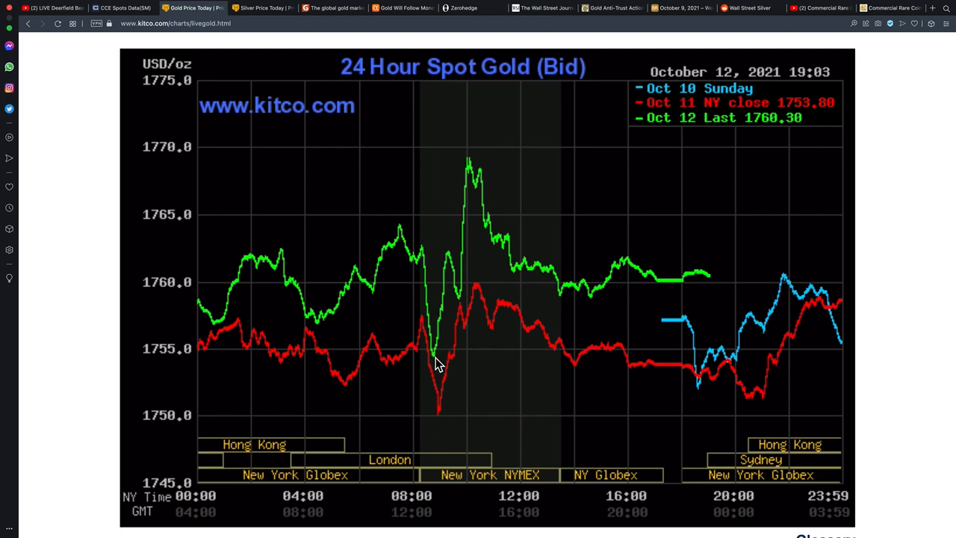
{"action": "mouse_move", "coordinate": [442, 453]}
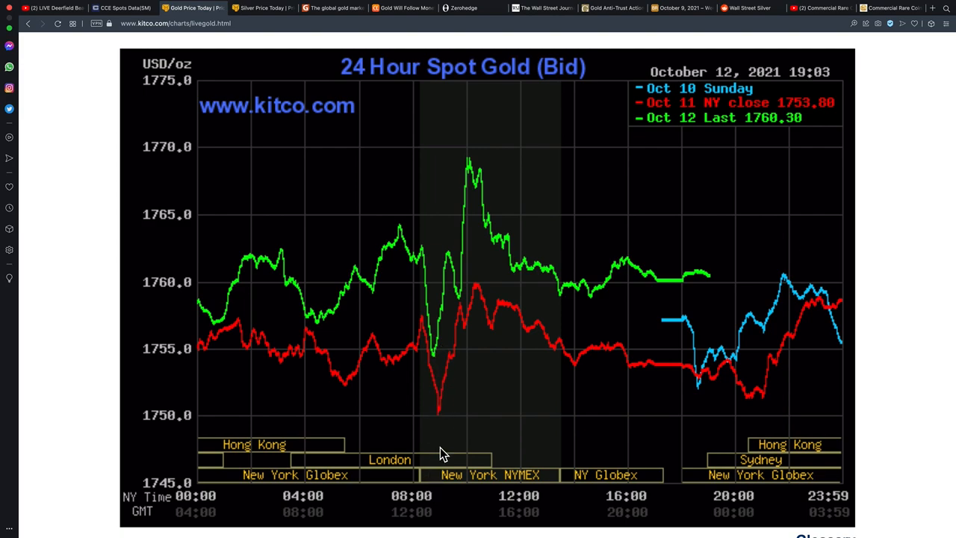
{"action": "mouse_move", "coordinate": [438, 468]}
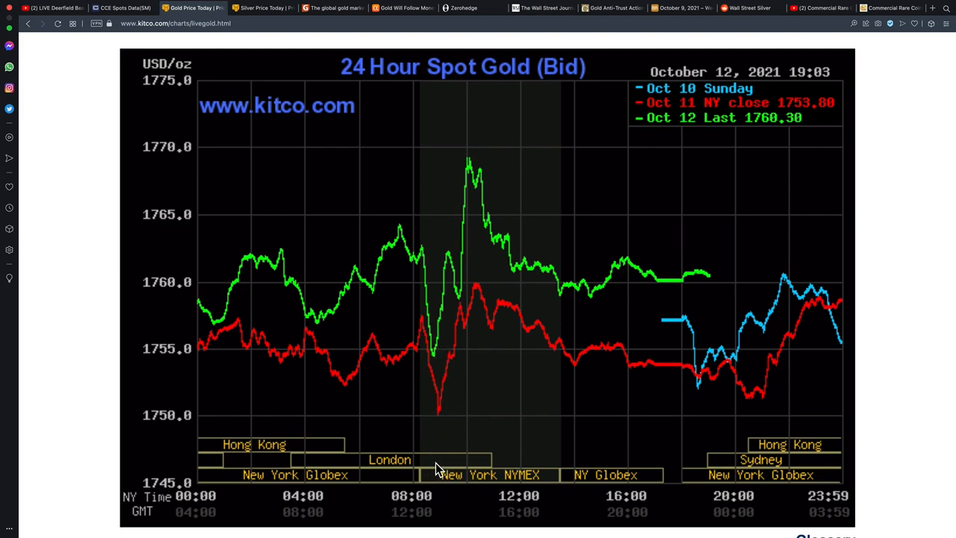
{"action": "mouse_move", "coordinate": [334, 8]}
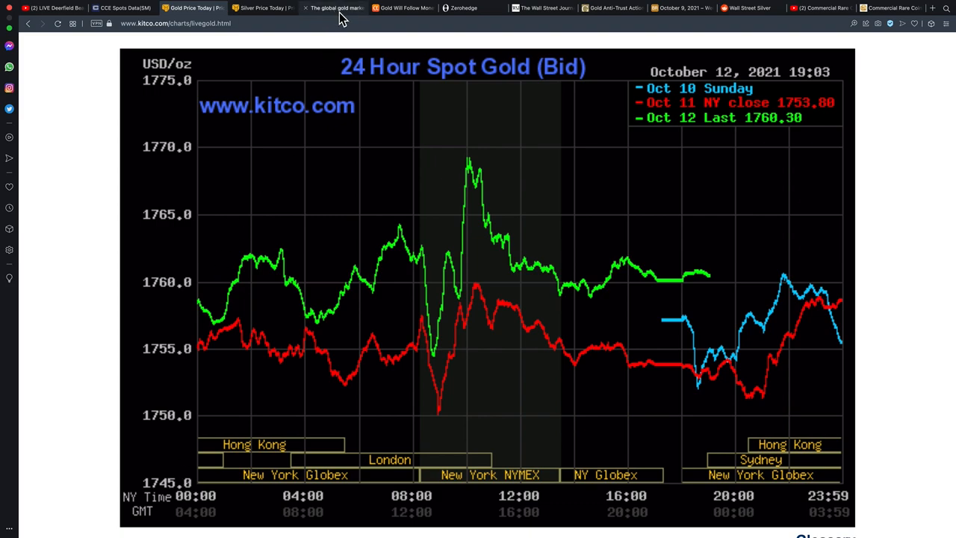
- On the trading-times page, highlight New York's electronic hours, then London's 8:00–17:00 GMT hours
{"action": "left_click", "coordinate": [334, 9]}
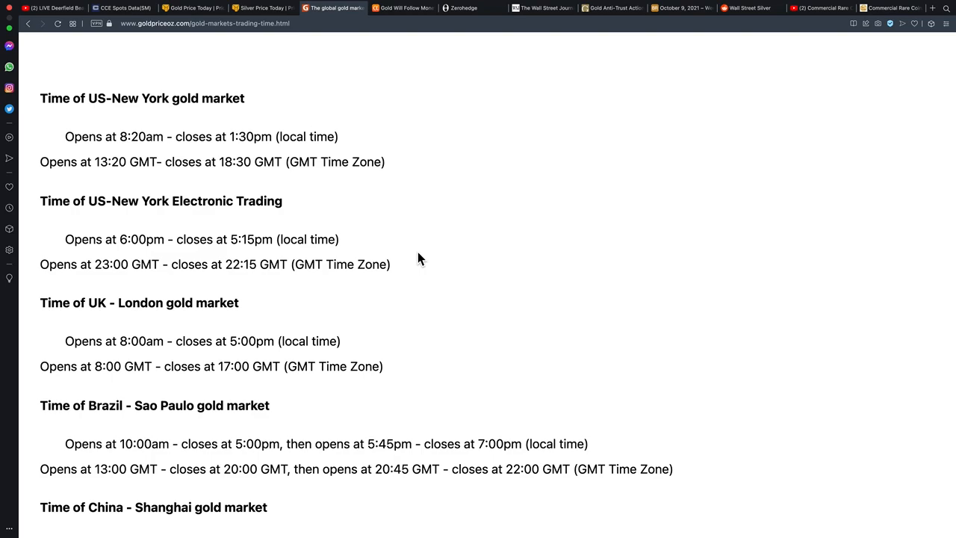
{"action": "mouse_move", "coordinate": [21, 219]}
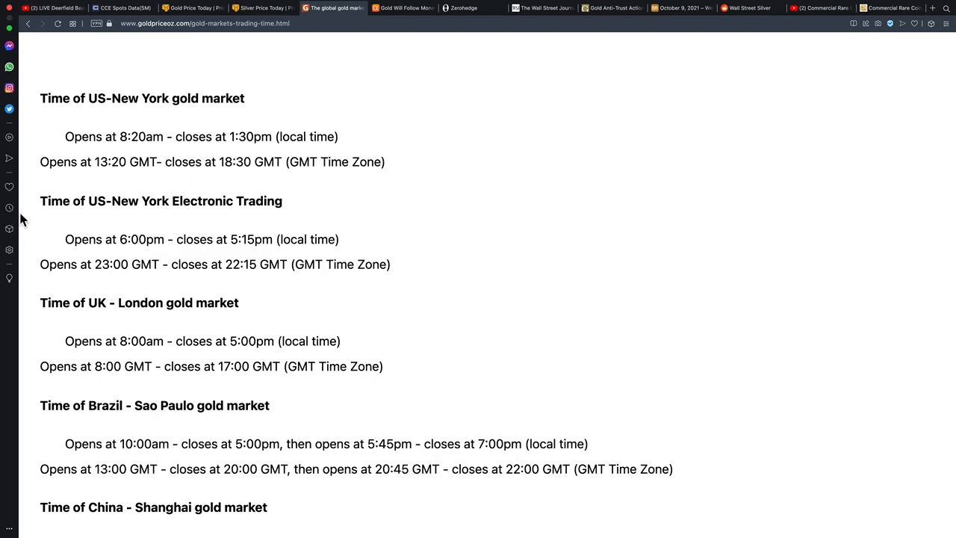
{"action": "left_click_drag", "start_coordinate": [45, 200], "coordinate": [389, 264]}
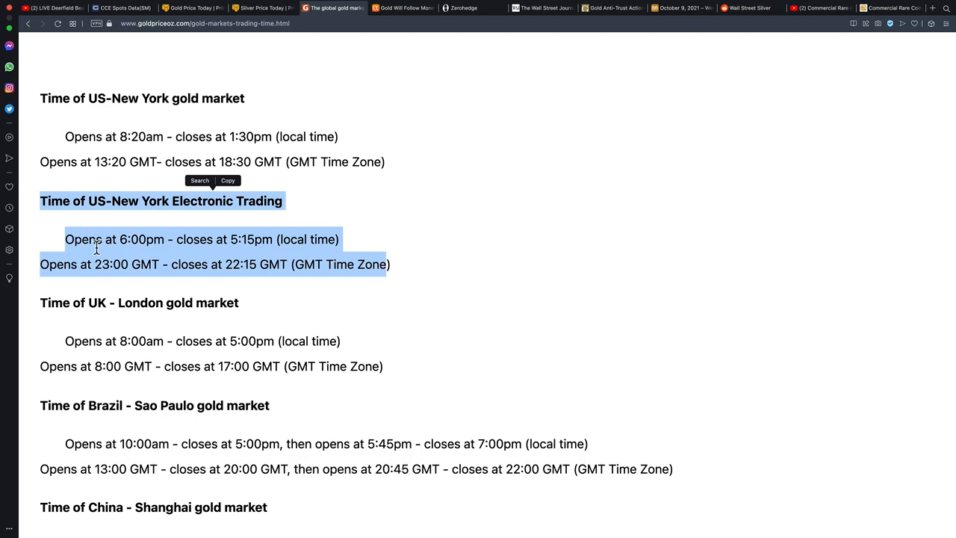
{"action": "scroll", "scroll_direction": "down", "scroll_amount": 3}
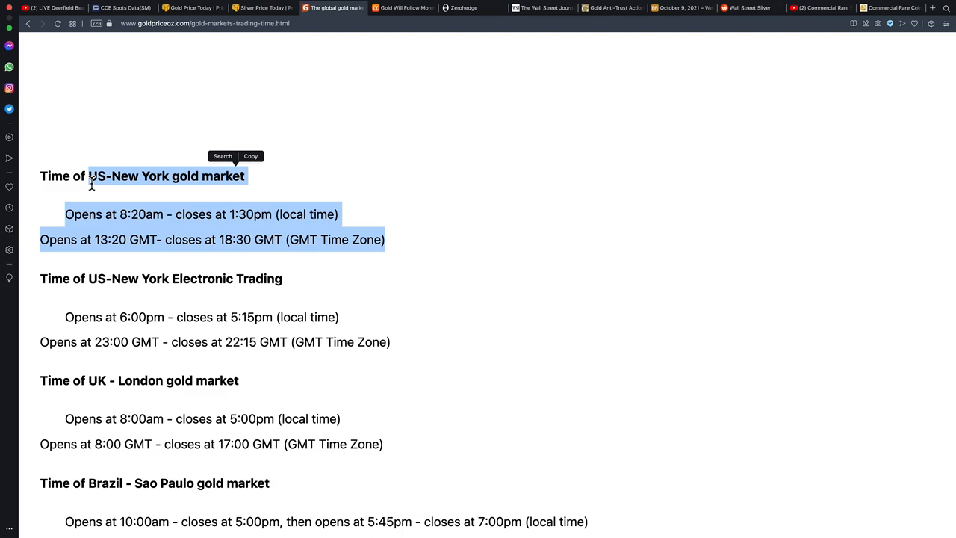
{"action": "scroll", "scroll_direction": "down", "scroll_amount": 3}
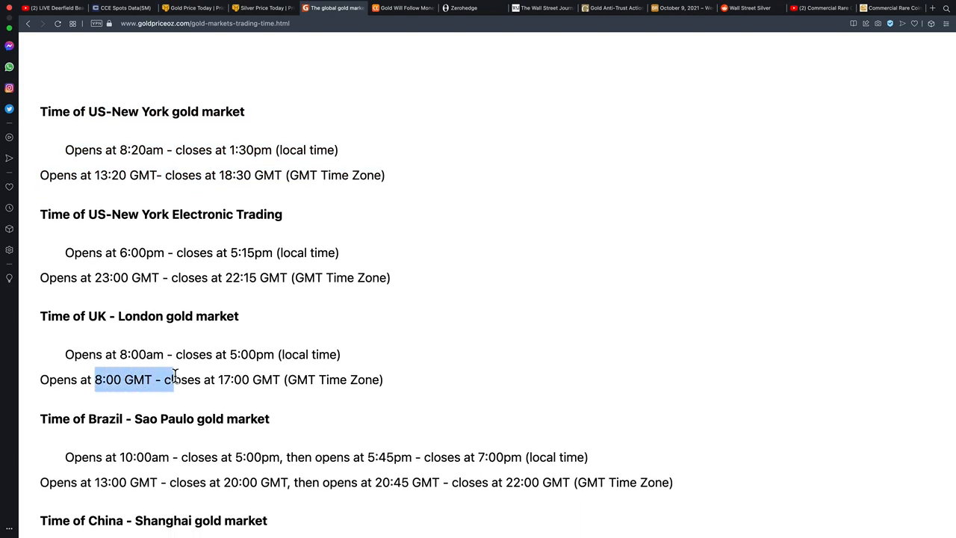
{"action": "left_click_drag", "start_coordinate": [152, 379], "coordinate": [282, 380]}
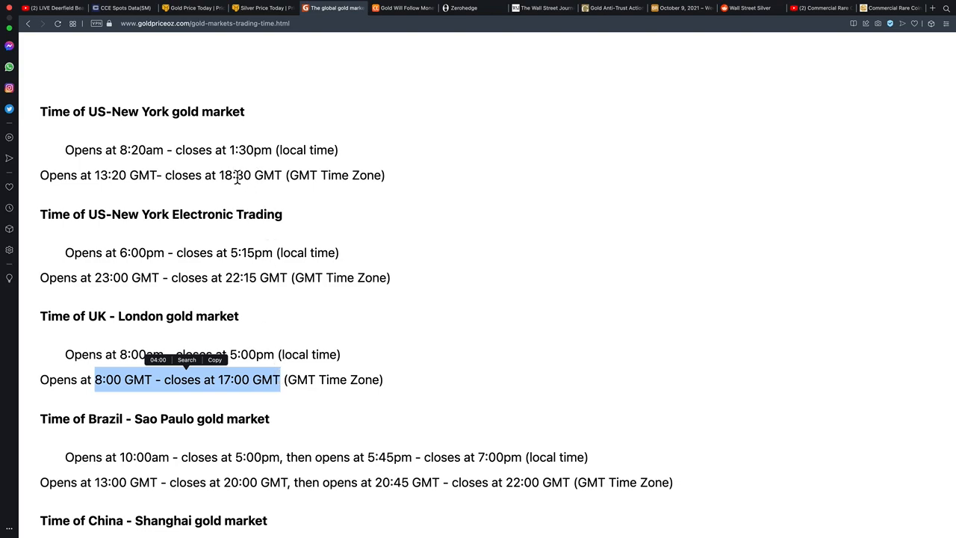
{"action": "mouse_move", "coordinate": [111, 174]}
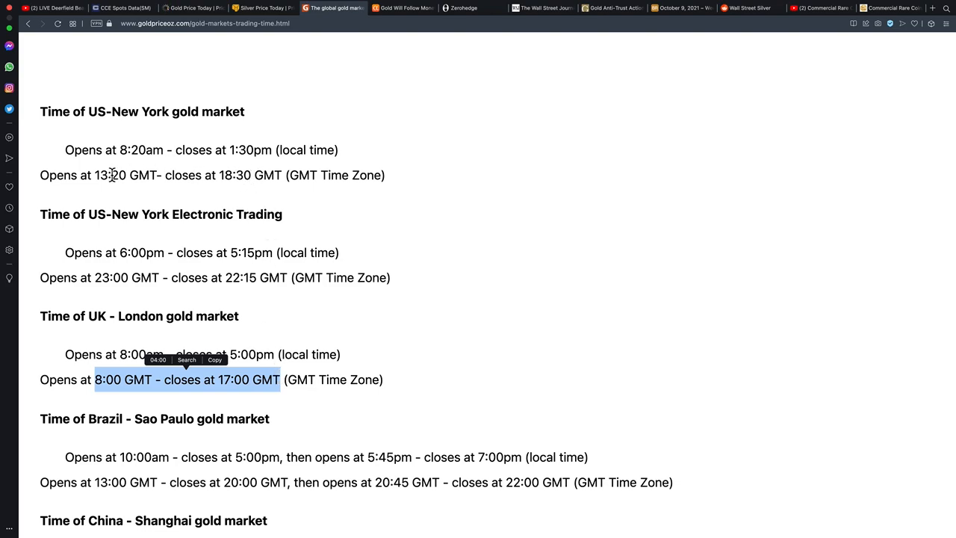
{"action": "mouse_move", "coordinate": [88, 364]}
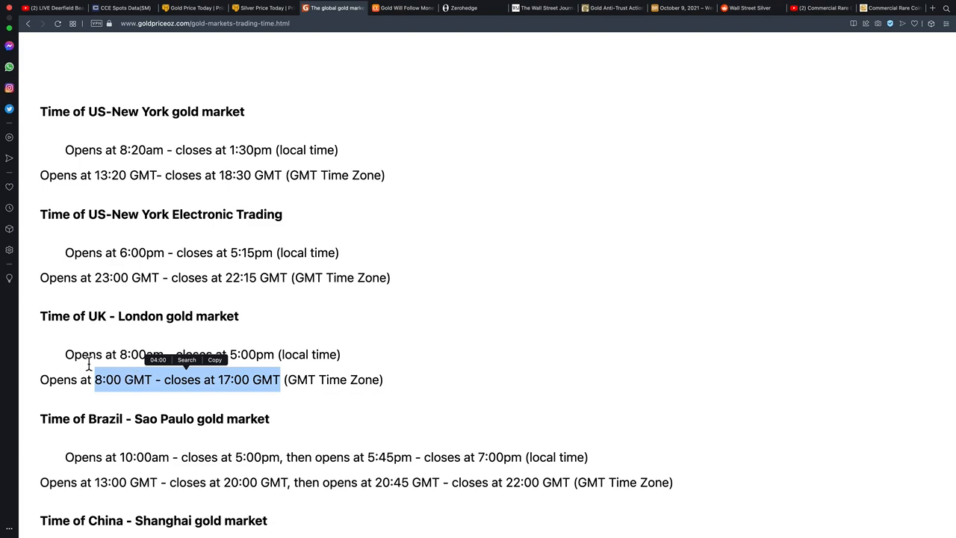
{"action": "mouse_move", "coordinate": [168, 324]}
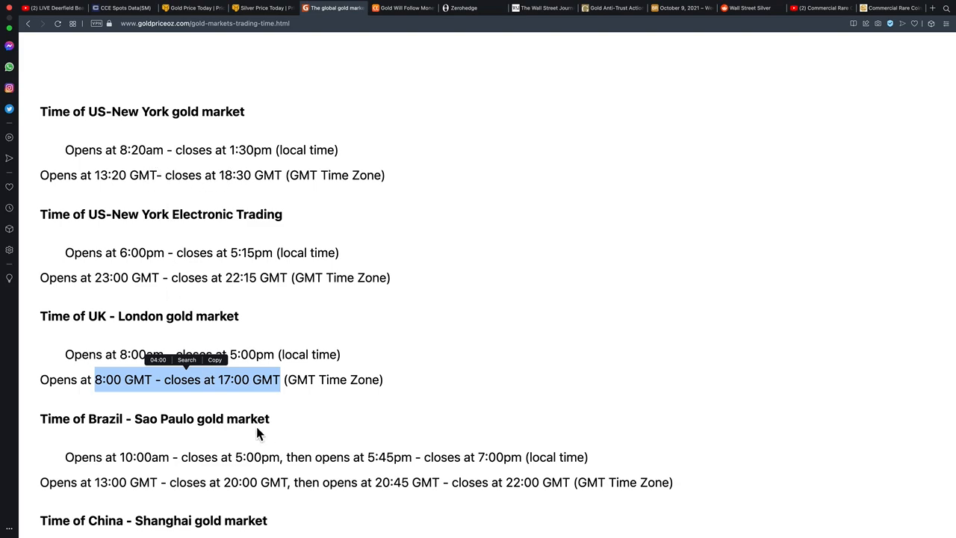
{"action": "mouse_move", "coordinate": [228, 295]}
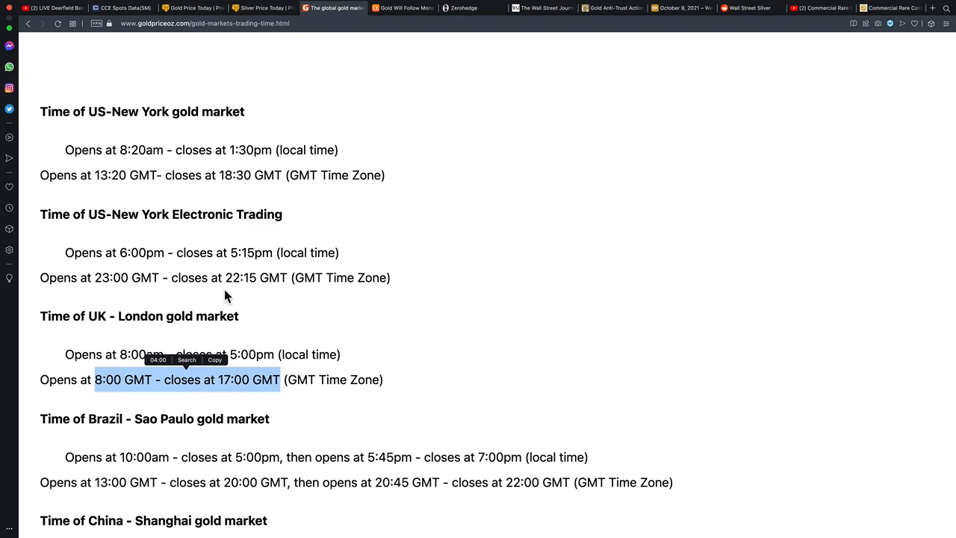
{"action": "mouse_move", "coordinate": [171, 131]}
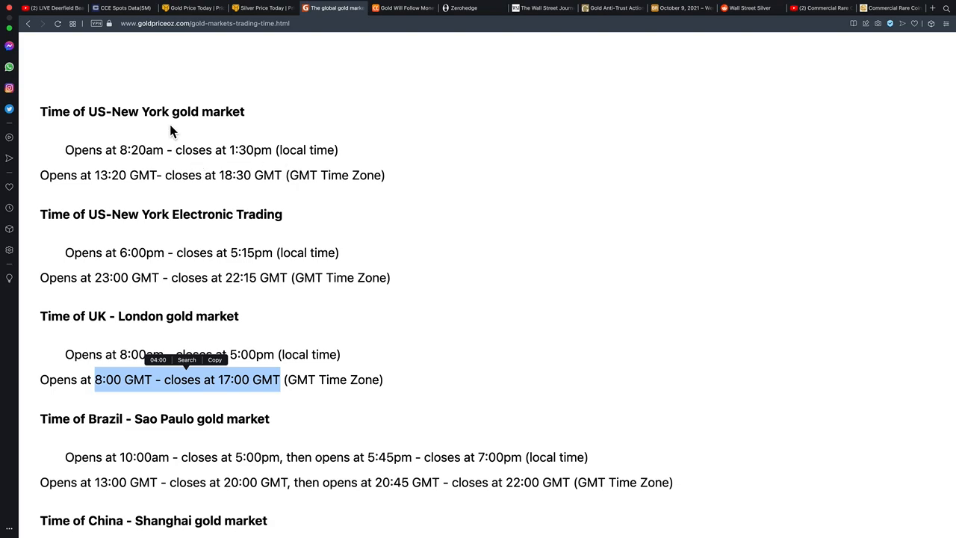
{"action": "mouse_move", "coordinate": [203, 159]}
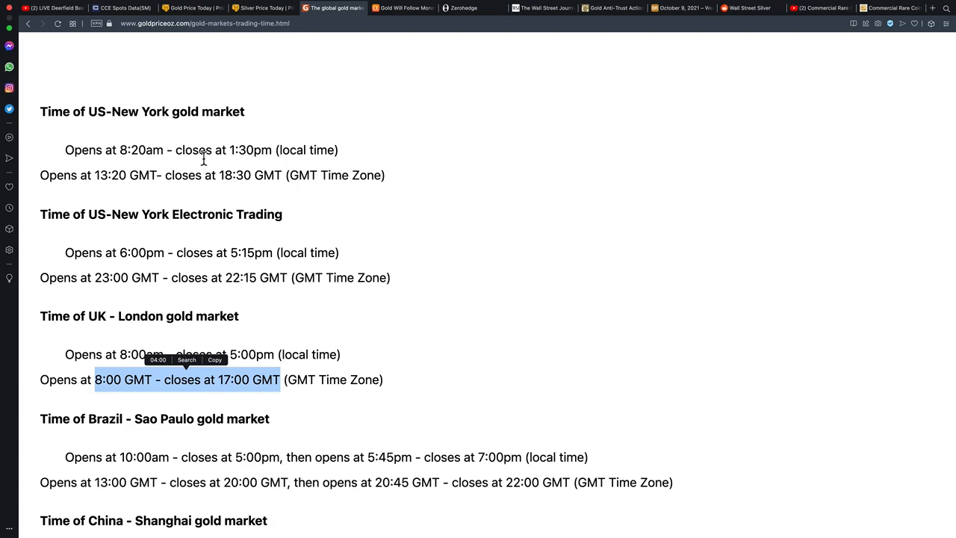
{"action": "mouse_move", "coordinate": [202, 24]}
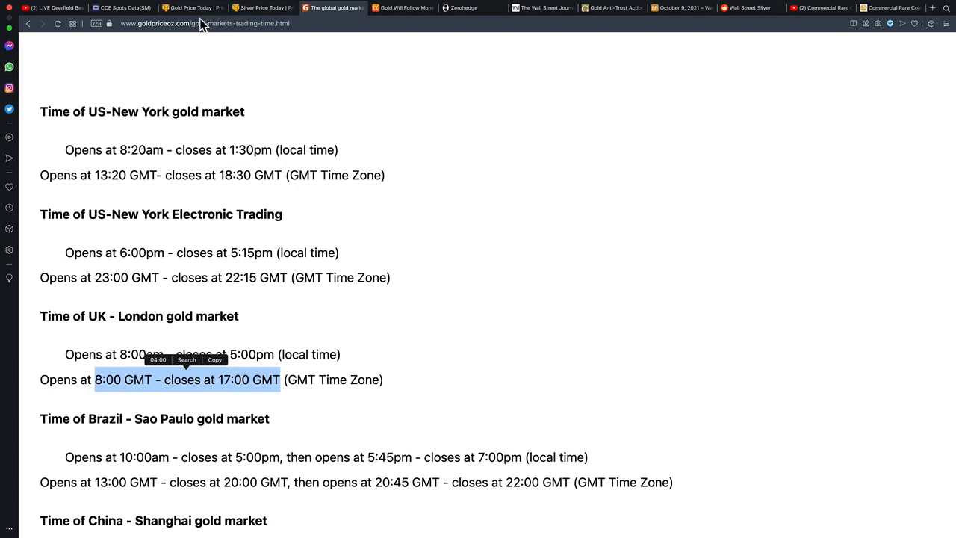
- Alternate between CCE spot prices and Kitco's 24-hour spot gold chart, ending on CCE prices
{"action": "left_click", "coordinate": [123, 7]}
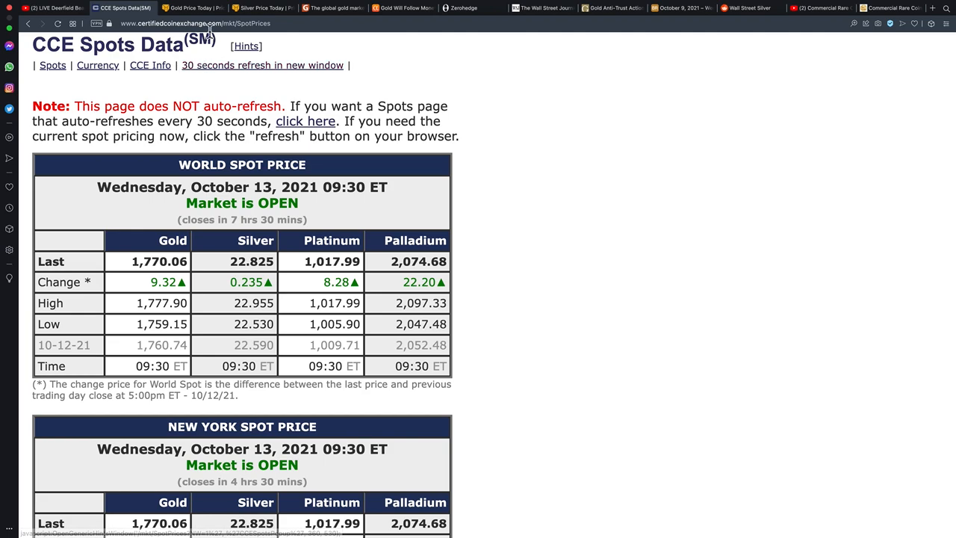
{"action": "left_click", "coordinate": [191, 8]}
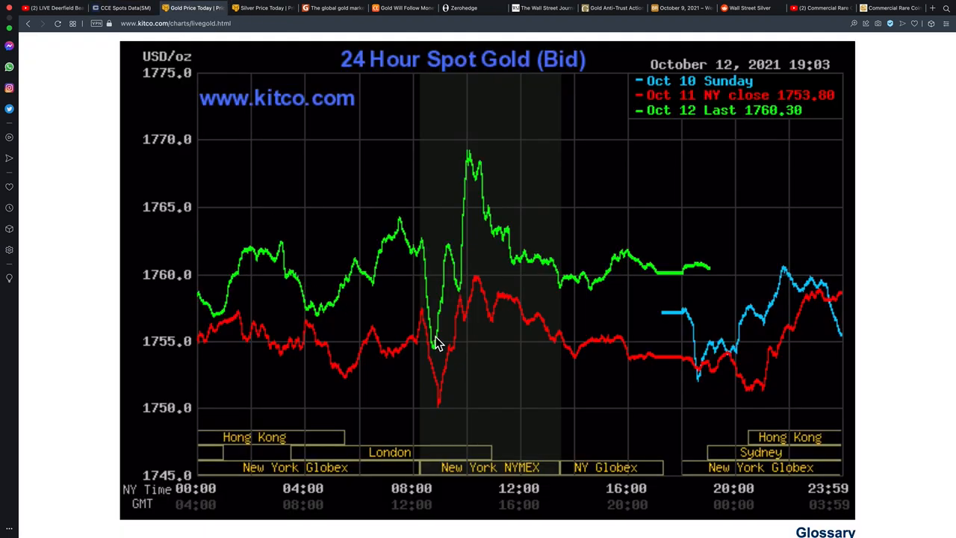
{"action": "mouse_move", "coordinate": [439, 479]}
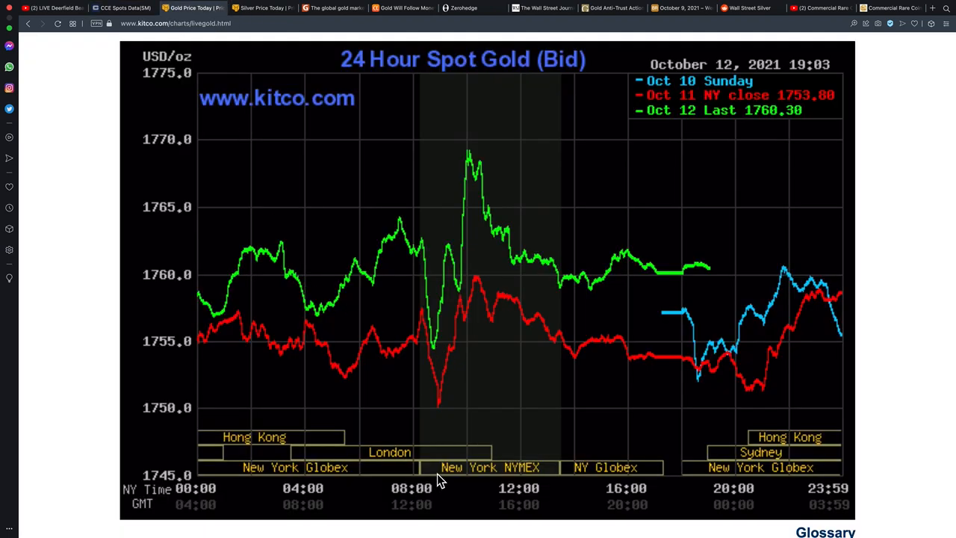
{"action": "mouse_move", "coordinate": [455, 314]}
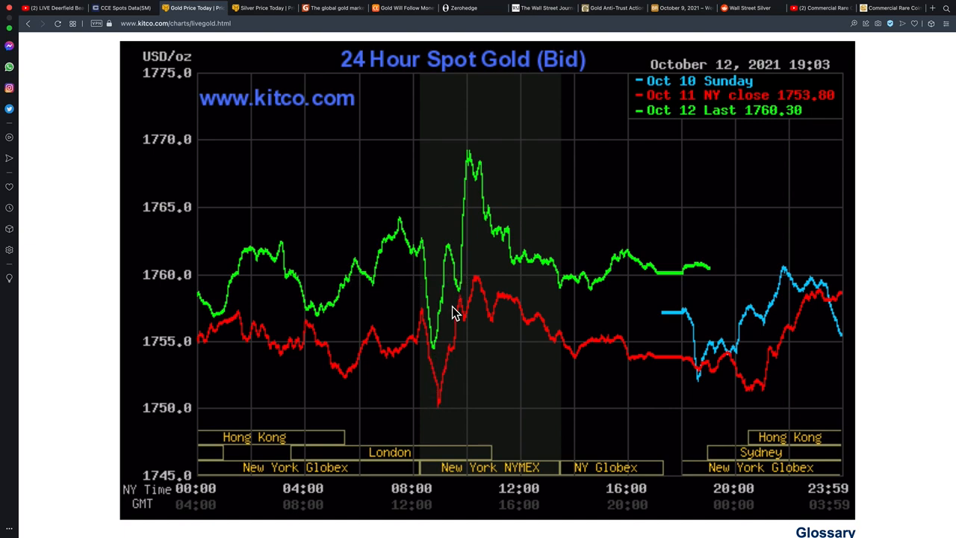
{"action": "mouse_move", "coordinate": [470, 156]}
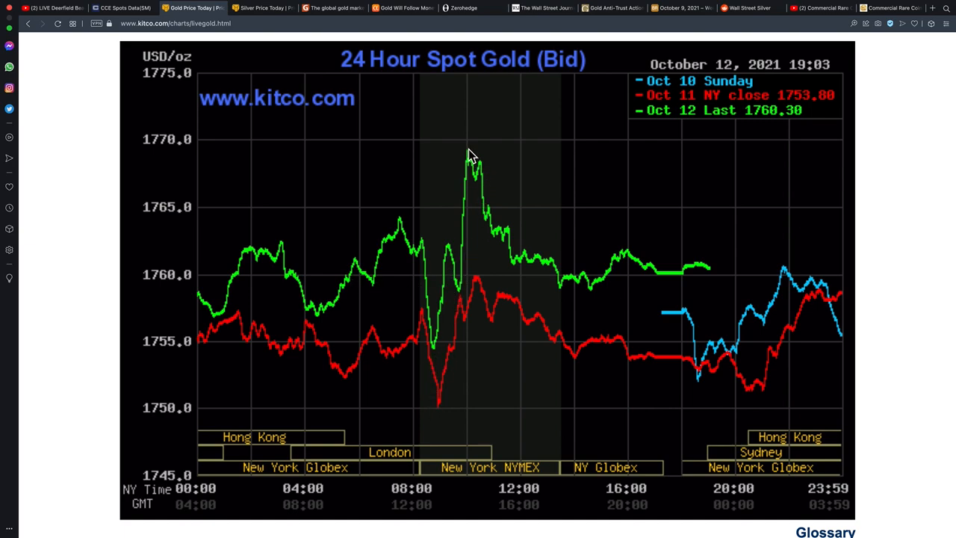
{"action": "mouse_move", "coordinate": [468, 157]}
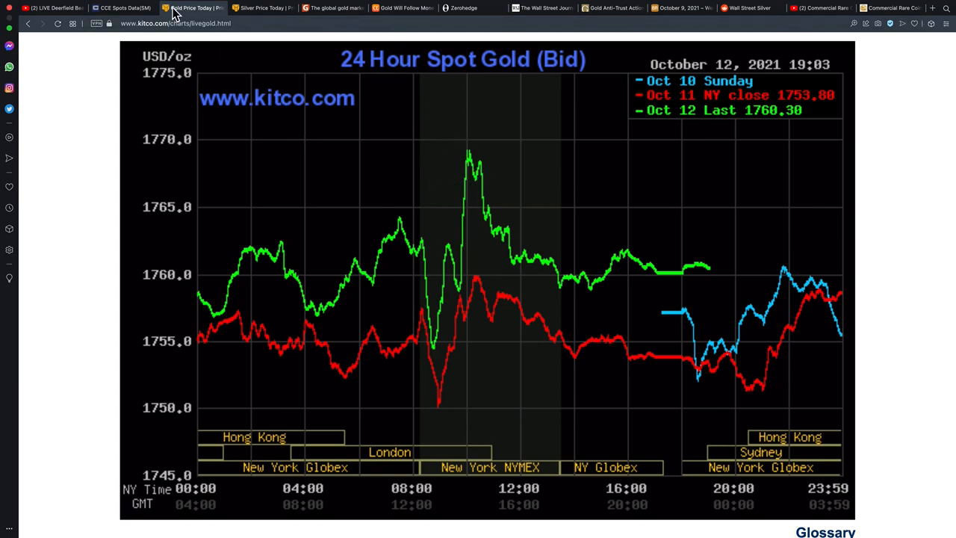
{"action": "left_click", "coordinate": [122, 8]}
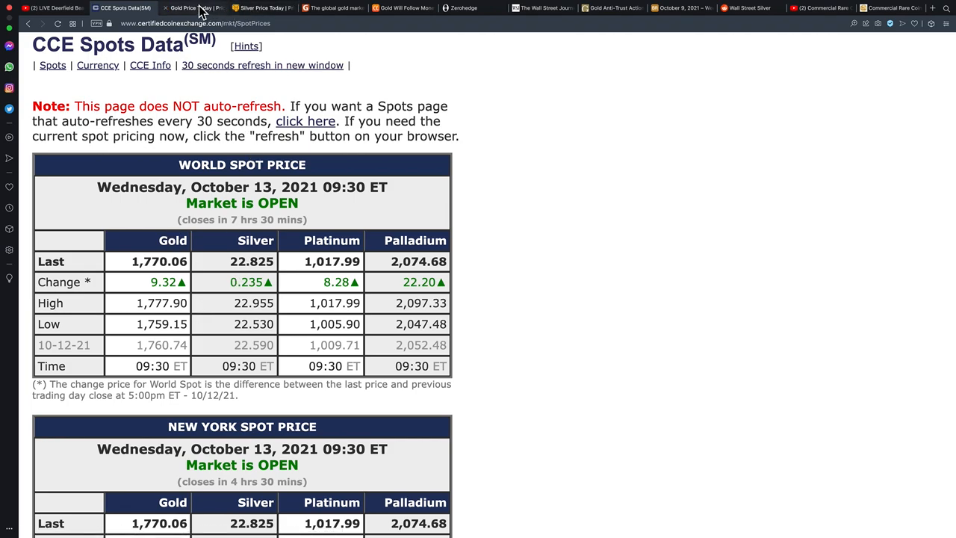
{"action": "left_click", "coordinate": [191, 8]}
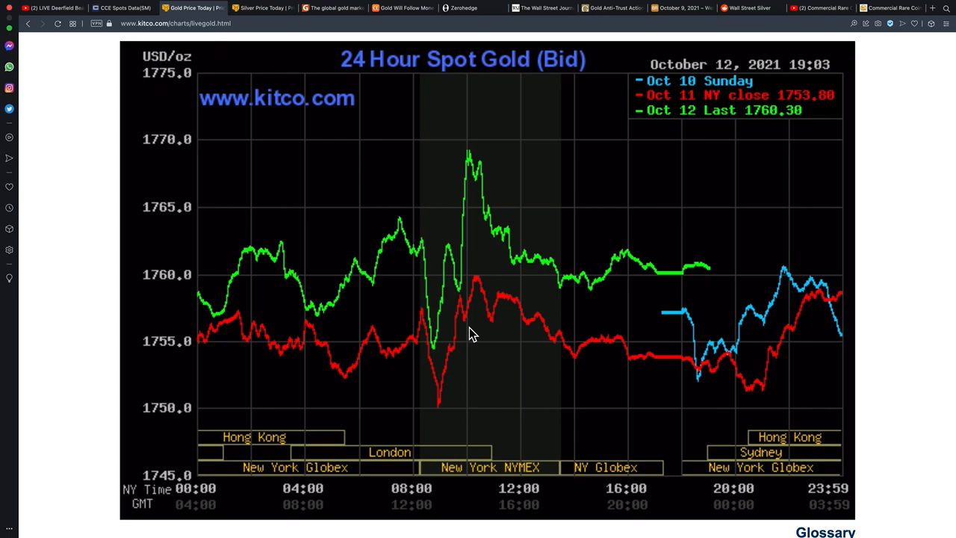
{"action": "scroll", "scroll_direction": "down", "scroll_amount": 3}
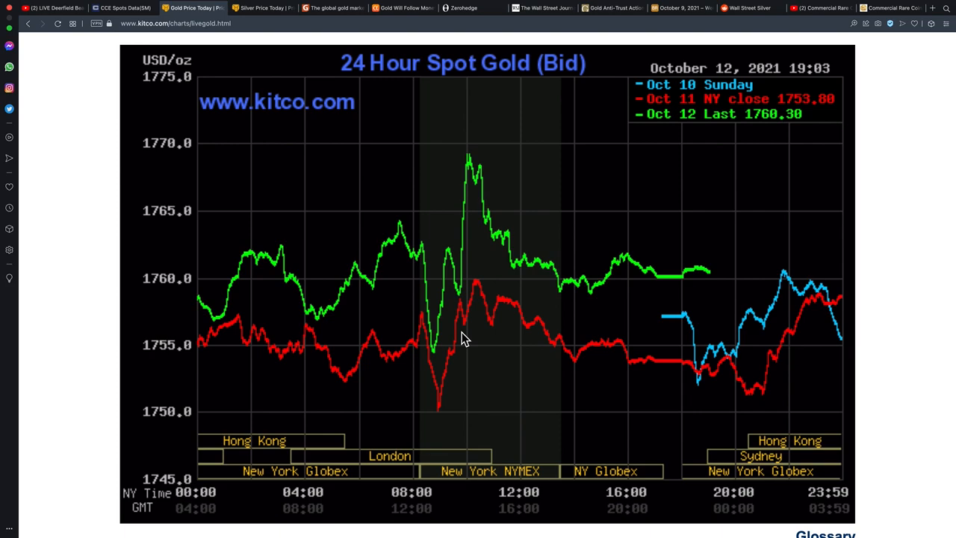
{"action": "mouse_move", "coordinate": [364, 276]}
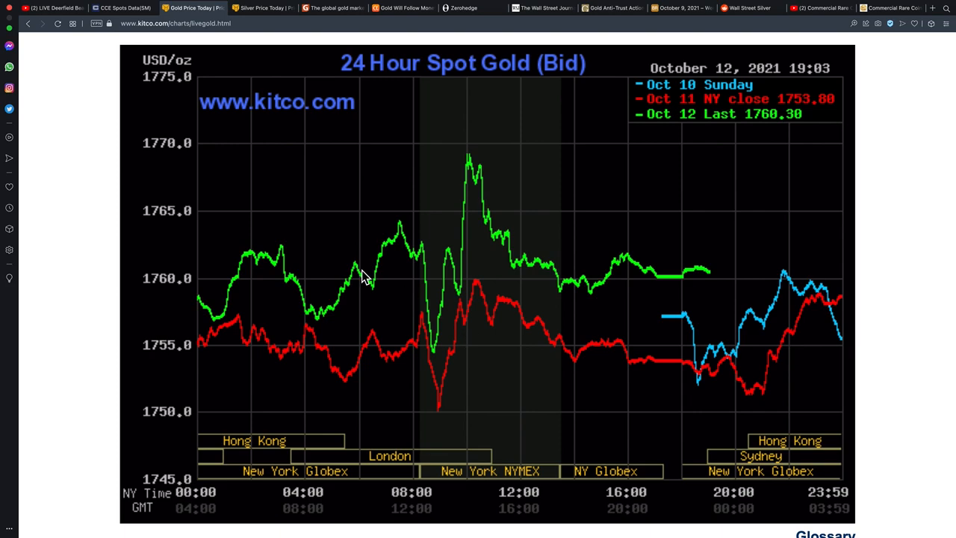
{"action": "left_click", "coordinate": [123, 8]}
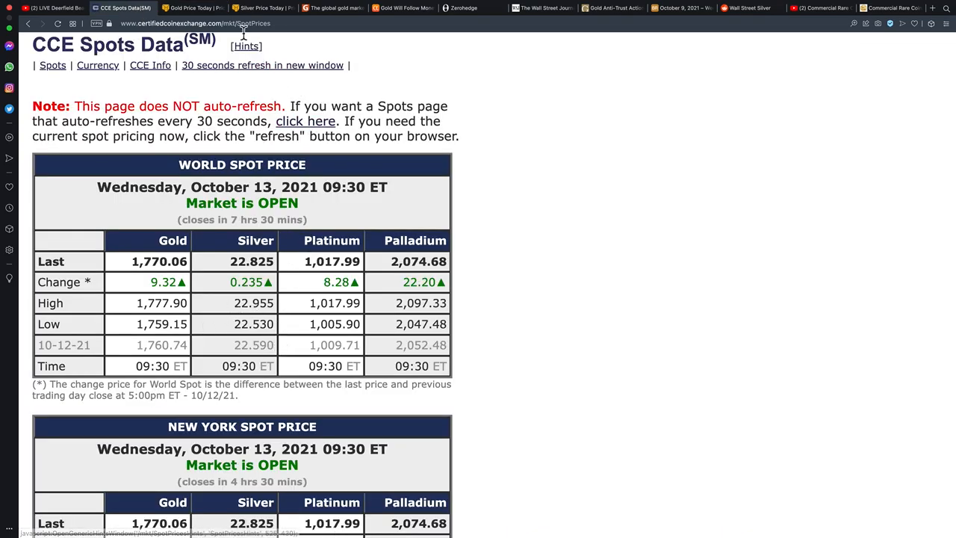
- Open Kitco's Silver Price Today tab and scroll down to the 24-hour spot silver chart
{"action": "left_click", "coordinate": [262, 7]}
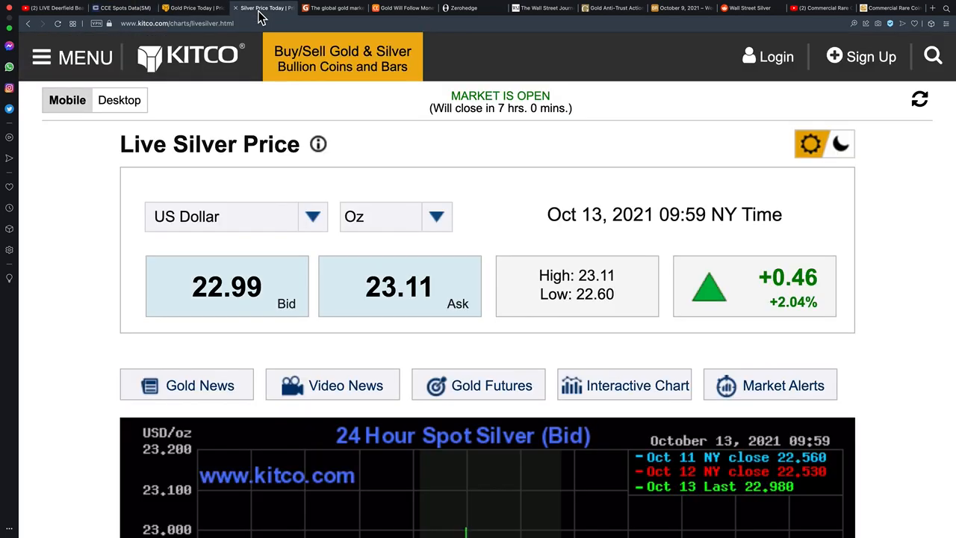
{"action": "mouse_move", "coordinate": [271, 303]}
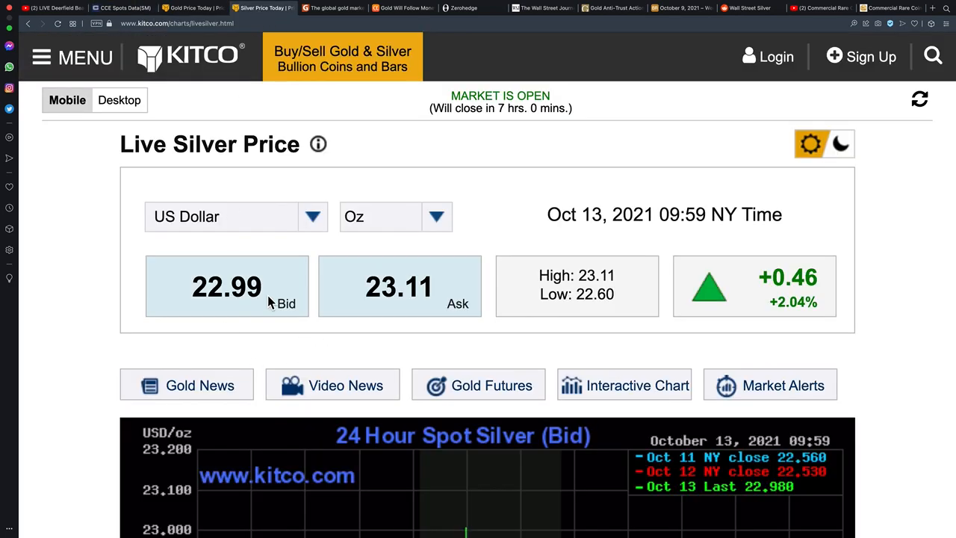
{"action": "scroll", "scroll_direction": "down", "scroll_amount": 3}
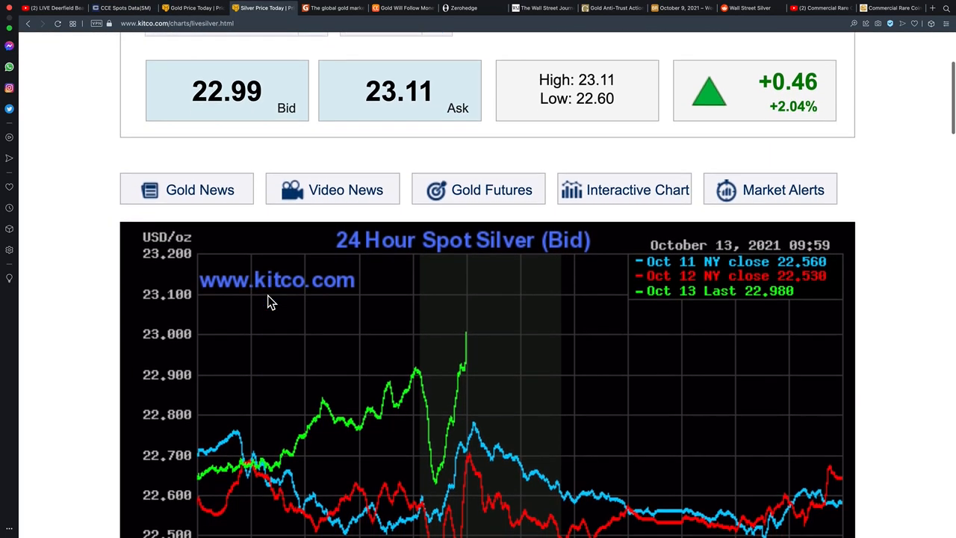
{"action": "scroll", "scroll_direction": "down", "scroll_amount": 3}
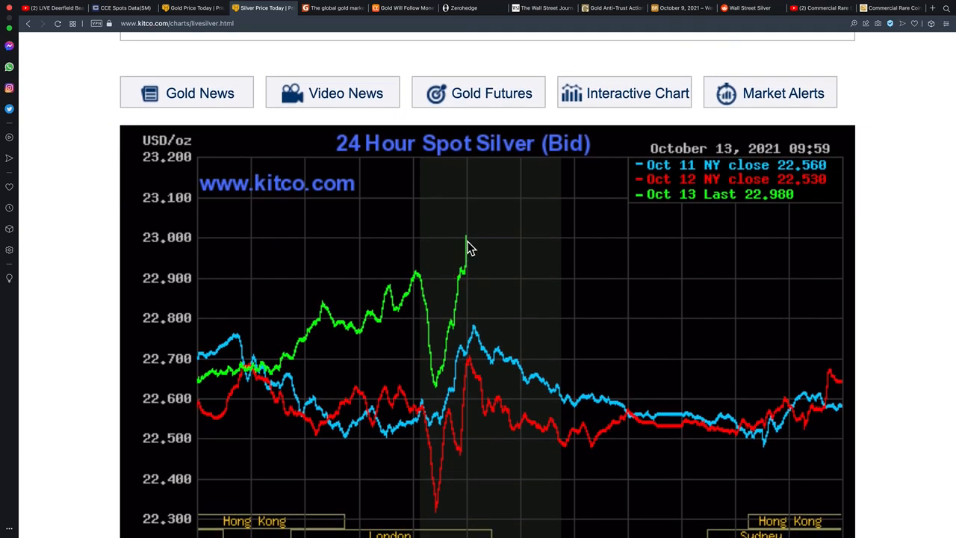
{"action": "scroll", "scroll_direction": "down", "scroll_amount": 3}
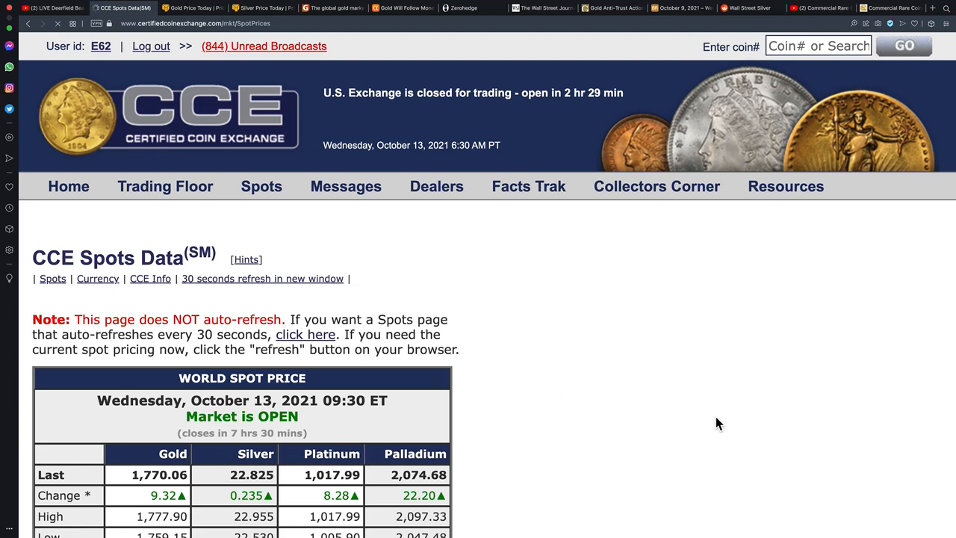
- Scroll through the reloaded CCE spot prices showing gold 1,782.45 and silver 23.020
{"action": "scroll", "scroll_direction": "down", "scroll_amount": 3}
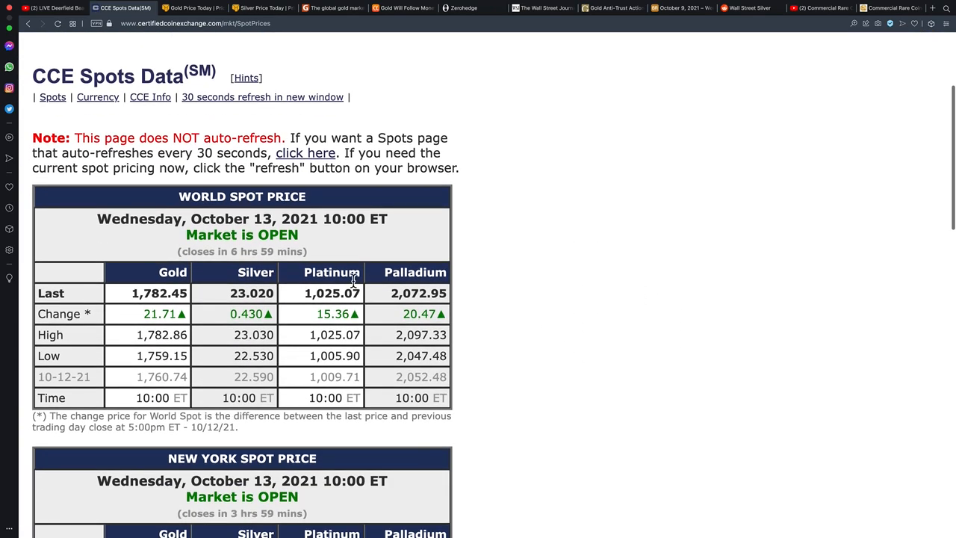
{"action": "mouse_move", "coordinate": [294, 45]}
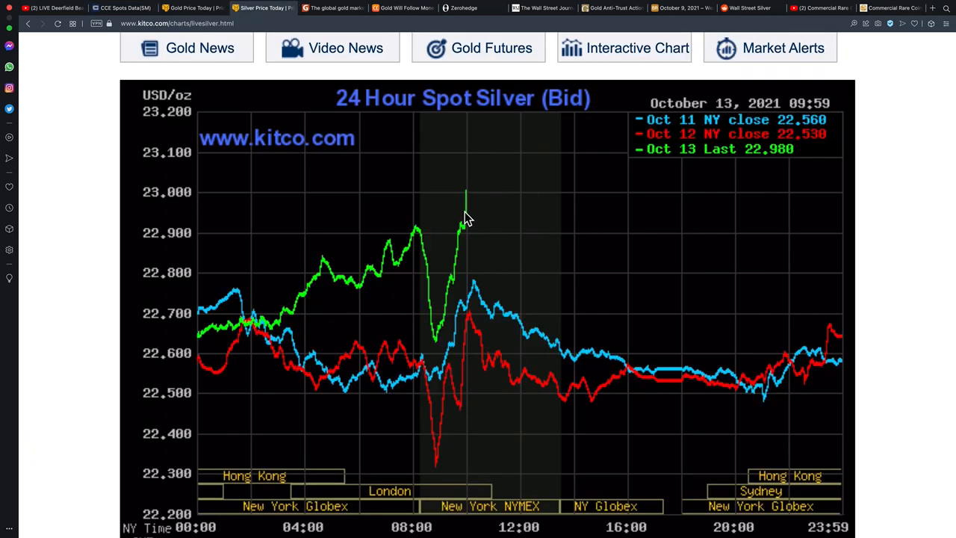
{"action": "mouse_move", "coordinate": [467, 193]}
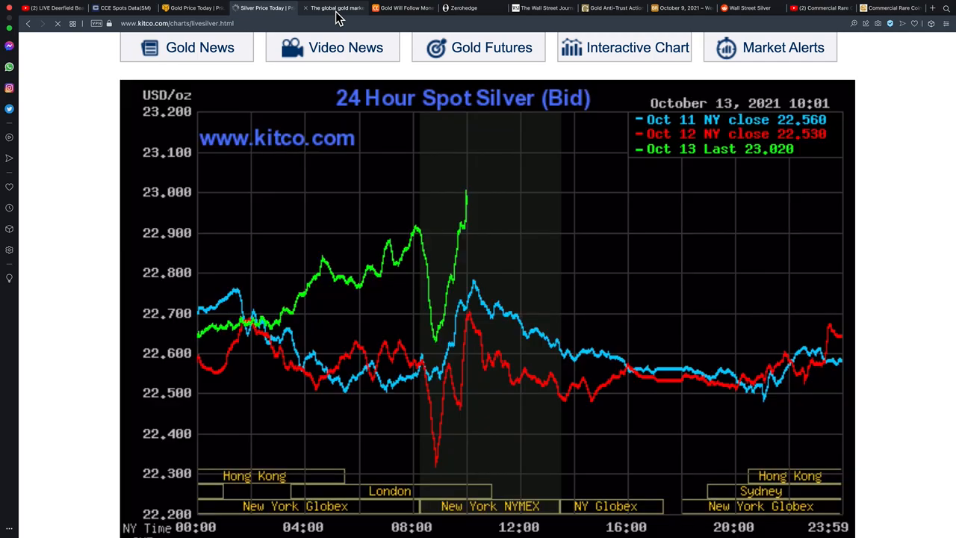
- Scroll through the global gold market trading times, then return to Kitco's 24-hour gold chart
{"action": "left_click", "coordinate": [332, 7]}
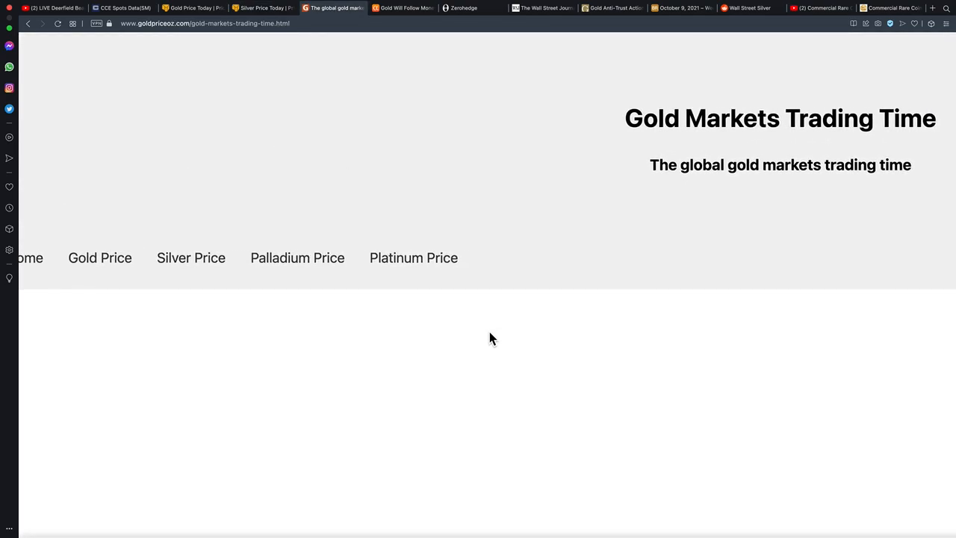
{"action": "scroll", "scroll_direction": "down", "scroll_amount": 3}
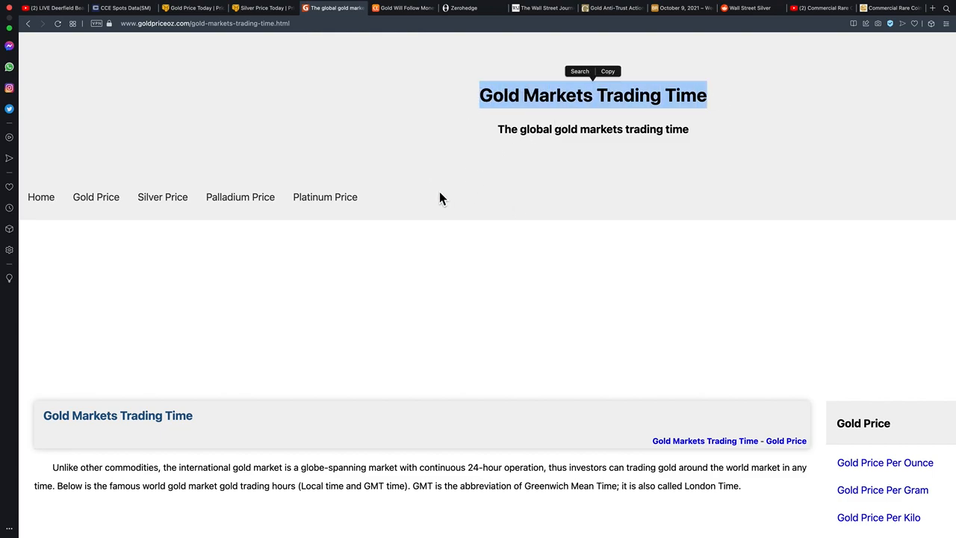
{"action": "scroll", "scroll_direction": "down", "scroll_amount": 3}
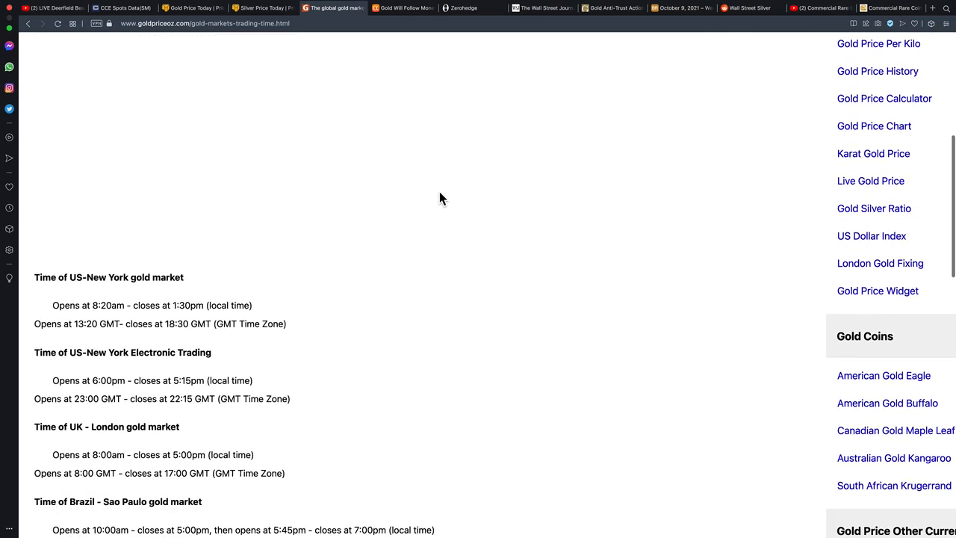
{"action": "scroll", "scroll_direction": "down", "scroll_amount": 3}
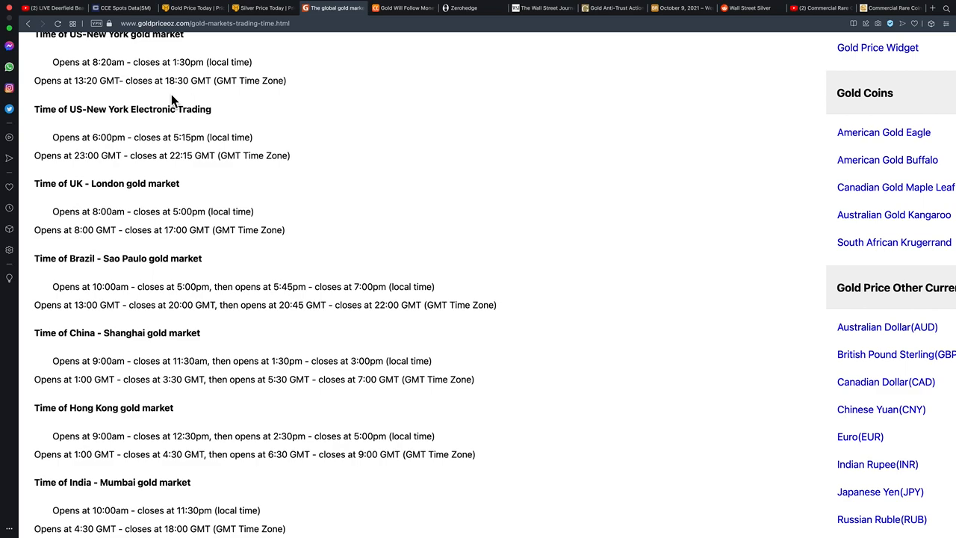
{"action": "left_click", "coordinate": [193, 18]}
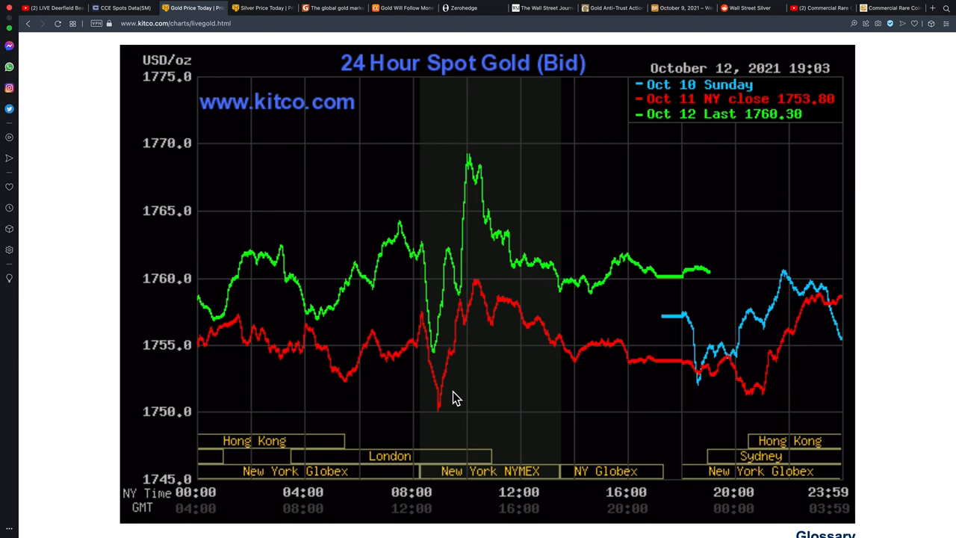
{"action": "mouse_move", "coordinate": [499, 325]}
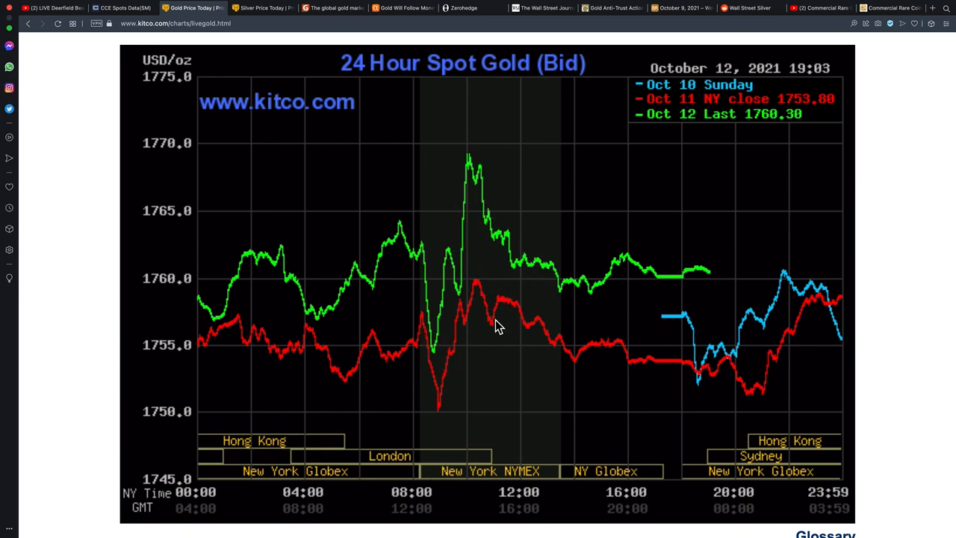
{"action": "mouse_move", "coordinate": [481, 185]}
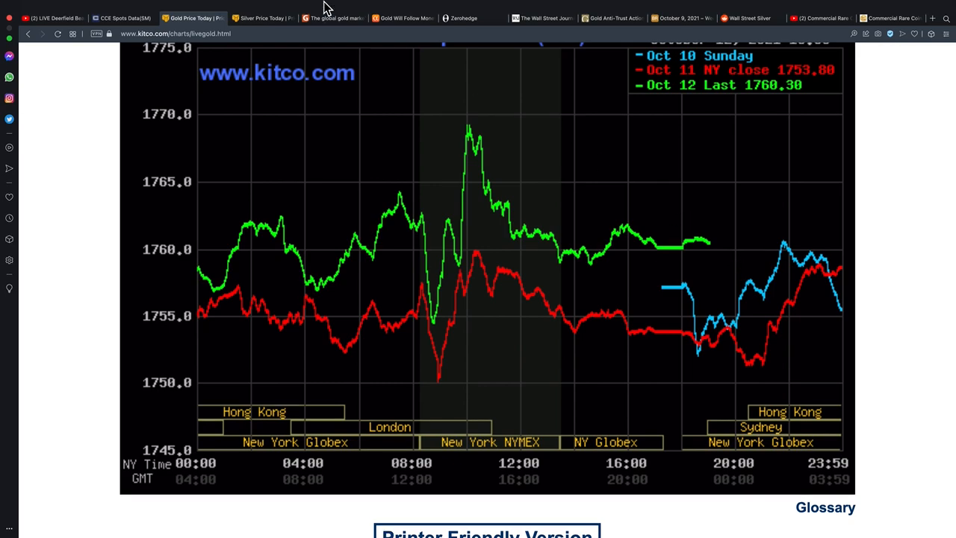
- Switch to CCE Spots Data showing October 13 10:00 ET prices with gold at 1,782.45
{"action": "left_click", "coordinate": [123, 8]}
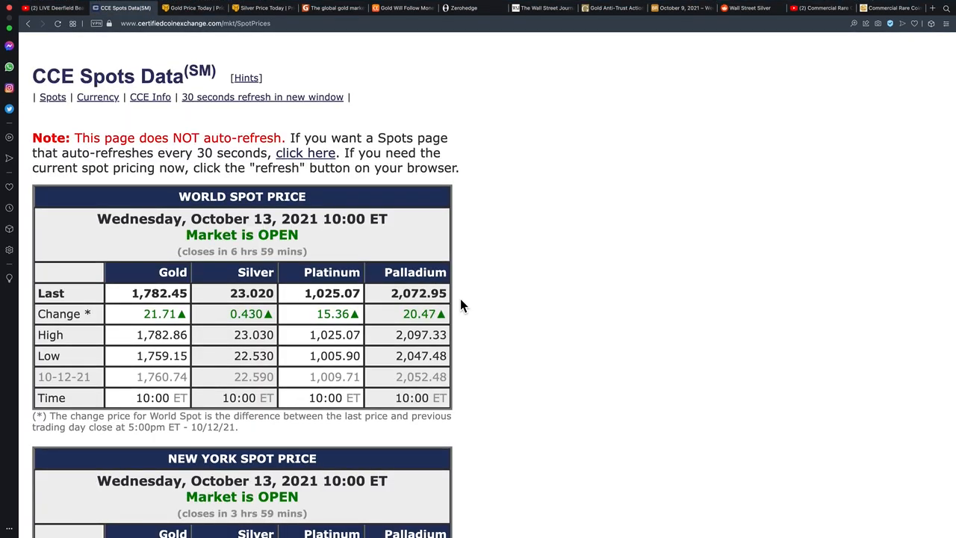
{"action": "mouse_move", "coordinate": [520, 332]}
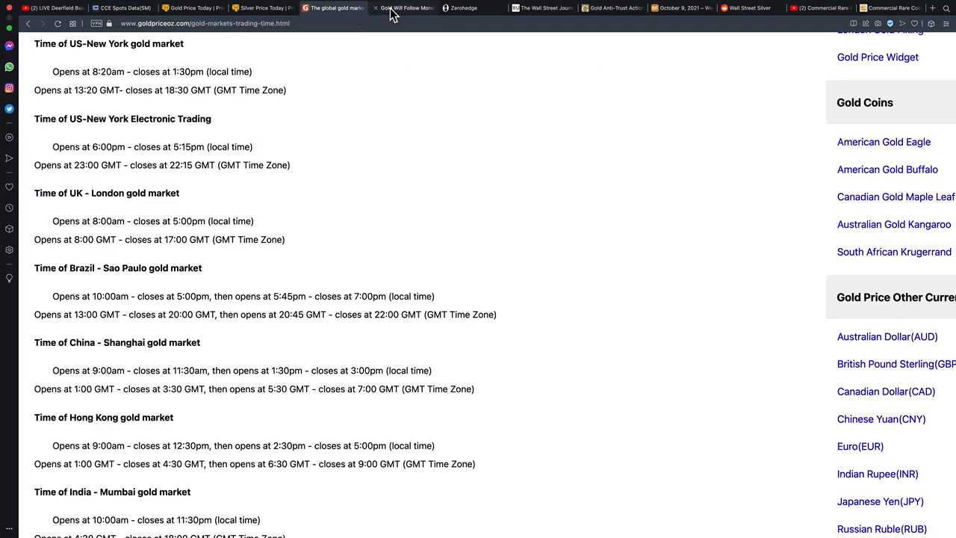
- Open the Gold Will Follow Money Supply article and dismiss its Trading Room Chat banner
{"action": "left_click", "coordinate": [403, 8]}
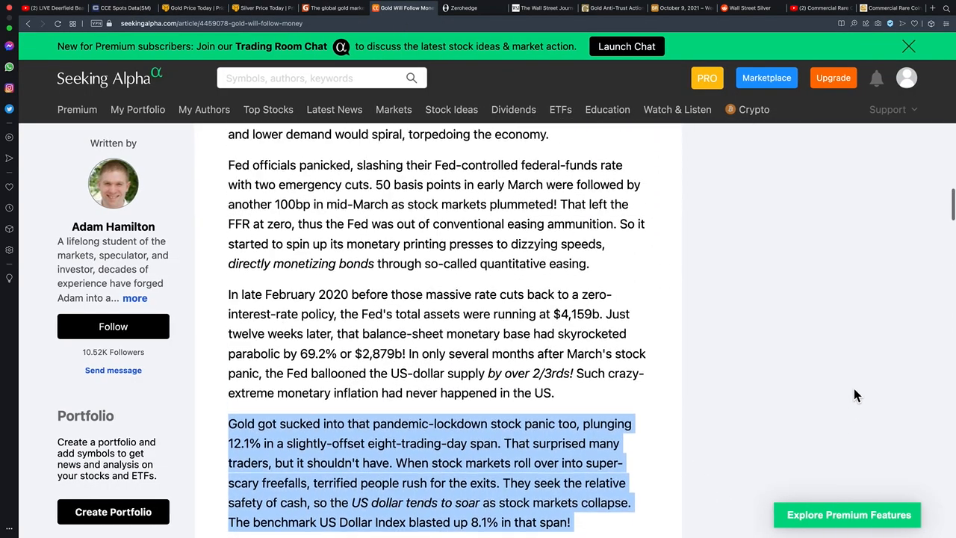
{"action": "scroll", "scroll_direction": "down", "scroll_amount": 3}
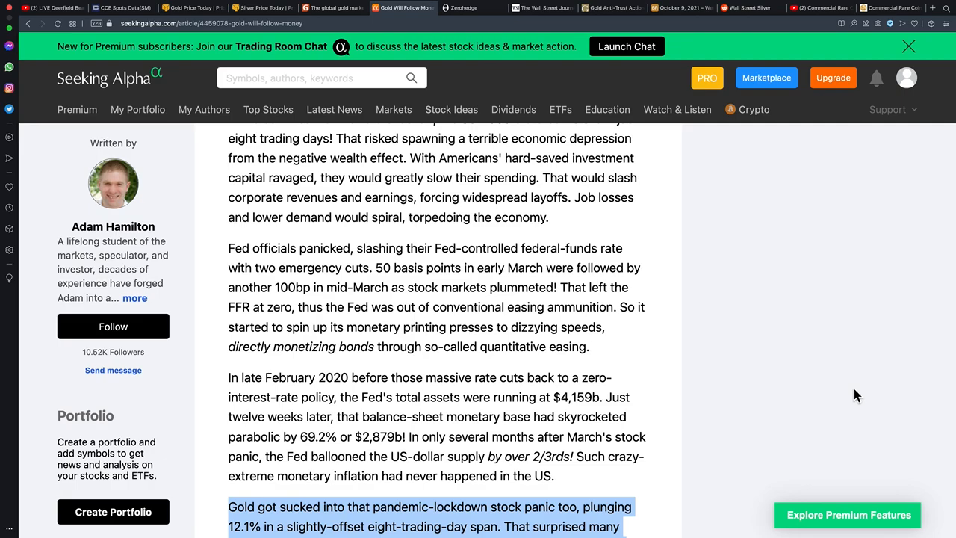
{"action": "scroll", "scroll_direction": "down", "scroll_amount": 3}
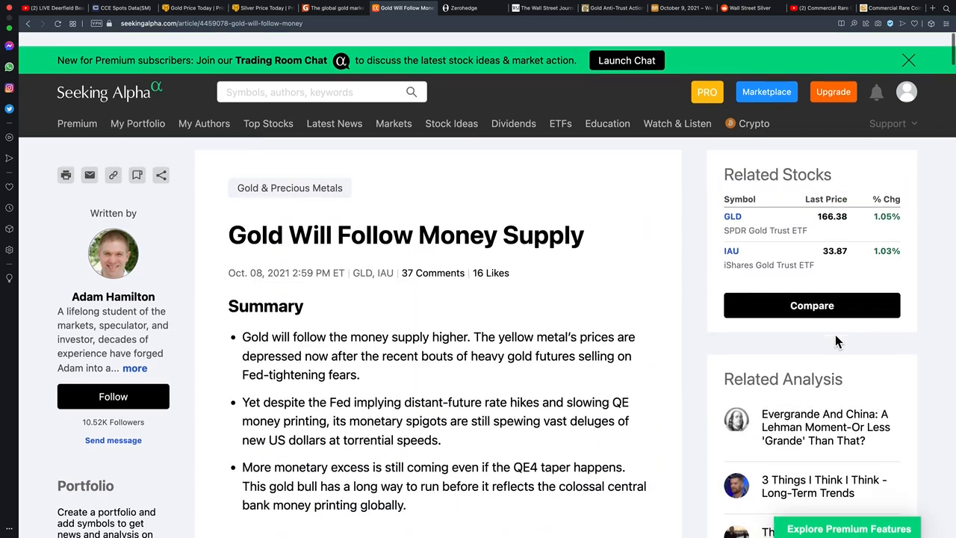
{"action": "scroll", "scroll_direction": "down", "scroll_amount": 3}
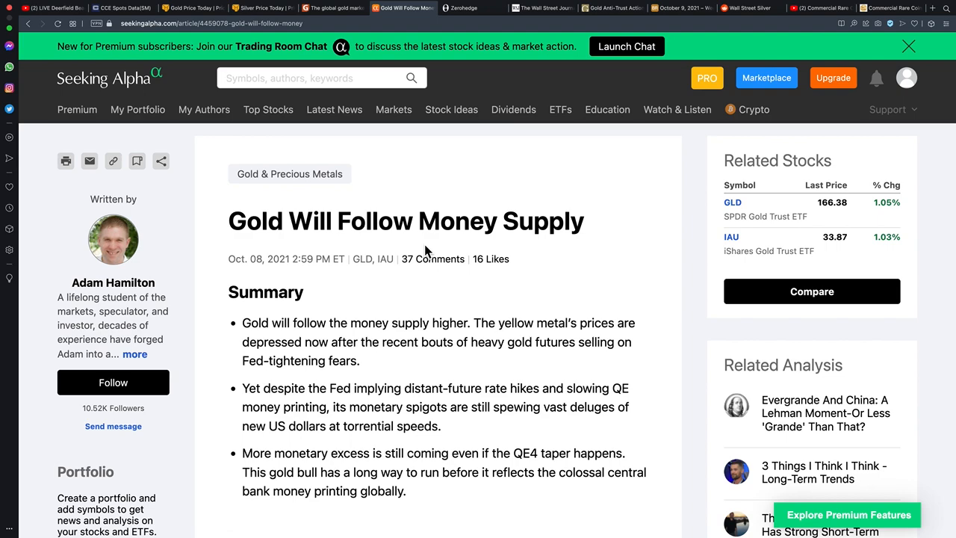
{"action": "left_click", "coordinate": [268, 109]}
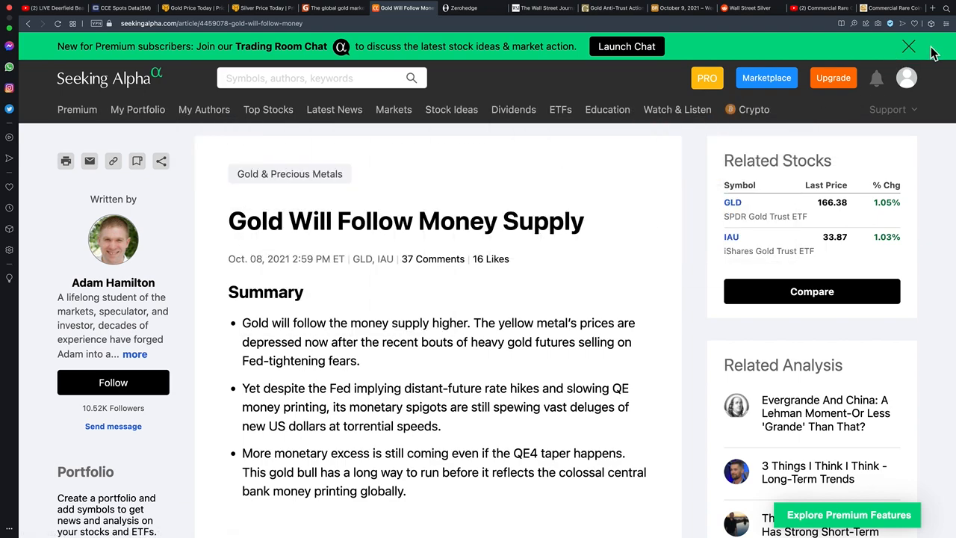
{"action": "left_click", "coordinate": [907, 46]}
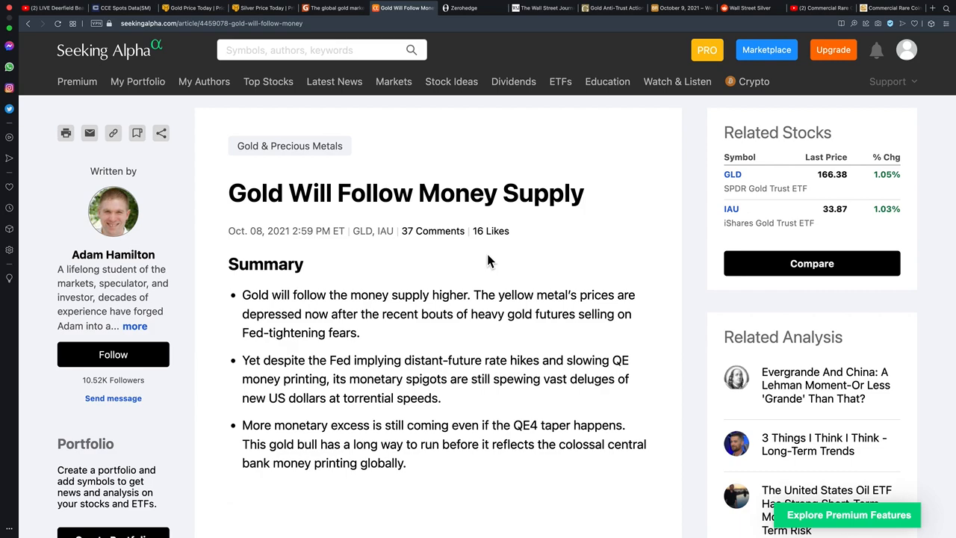
{"action": "mouse_move", "coordinate": [377, 292]}
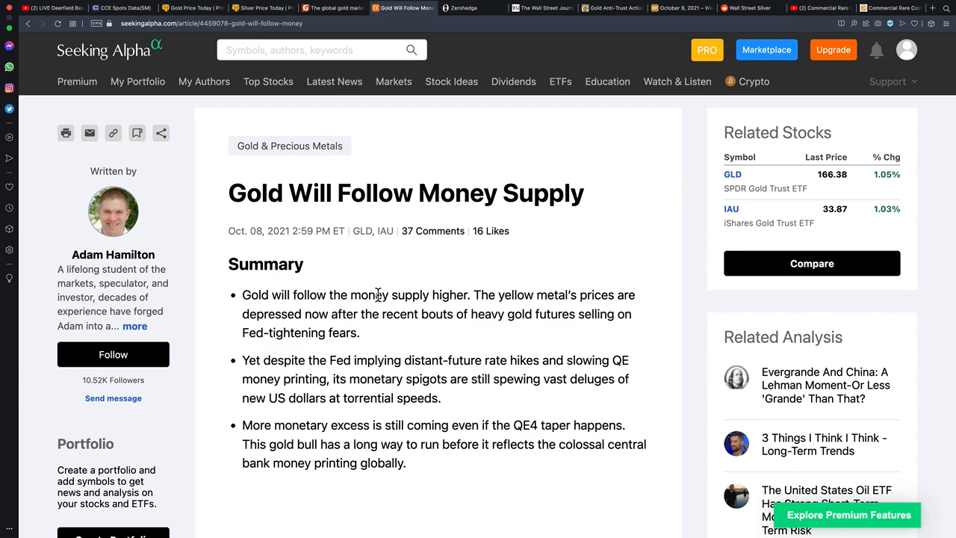
{"action": "scroll", "scroll_direction": "down", "scroll_amount": 3}
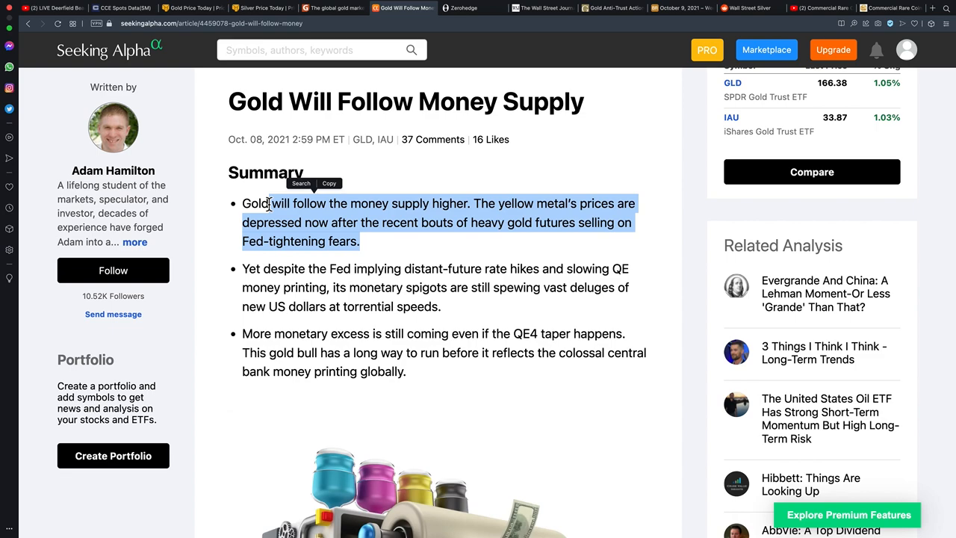
{"action": "mouse_move", "coordinate": [754, 21]}
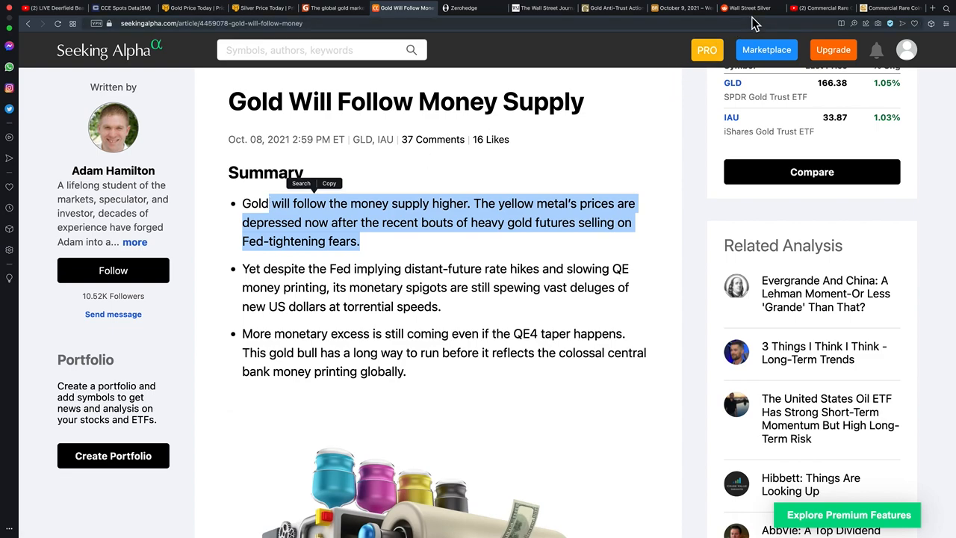
- Switch to r/Wallstreetsilver showing the 'There is no Inflation!!!' silver-coin post
{"action": "left_click", "coordinate": [747, 8]}
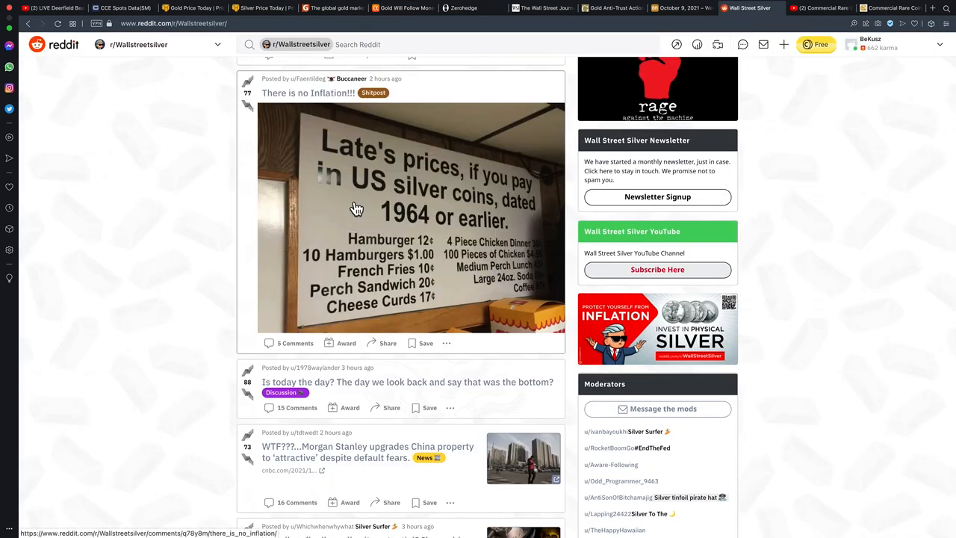
{"action": "mouse_move", "coordinate": [429, 185]}
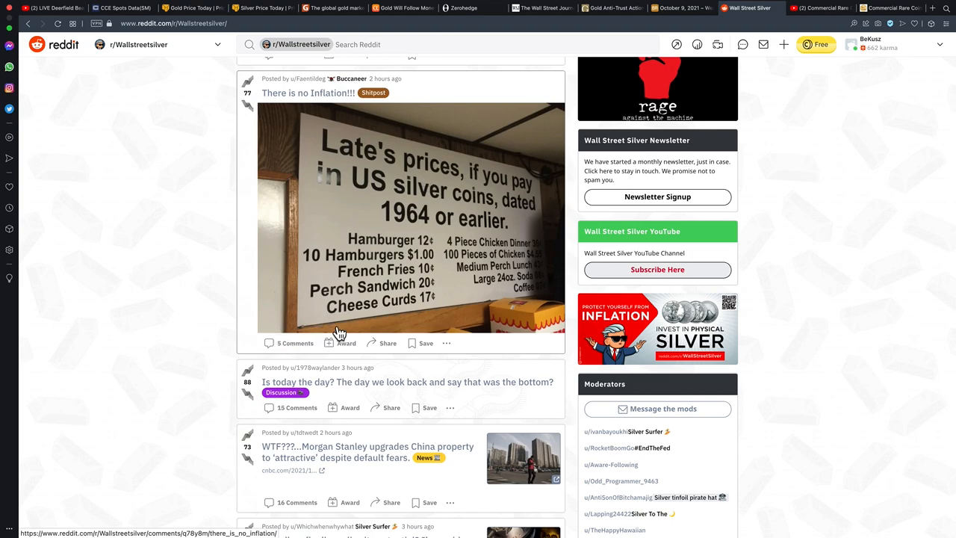
{"action": "mouse_move", "coordinate": [401, 297]}
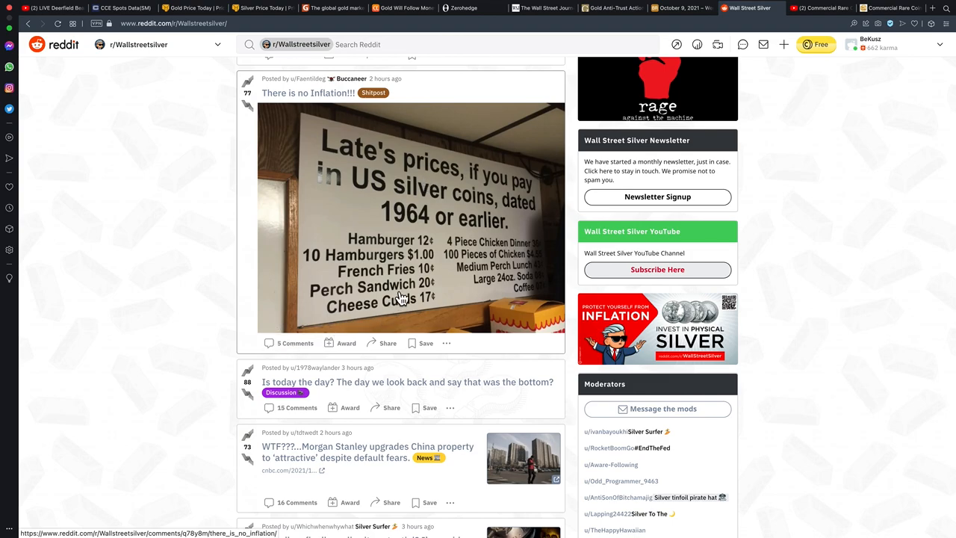
{"action": "mouse_move", "coordinate": [523, 187]}
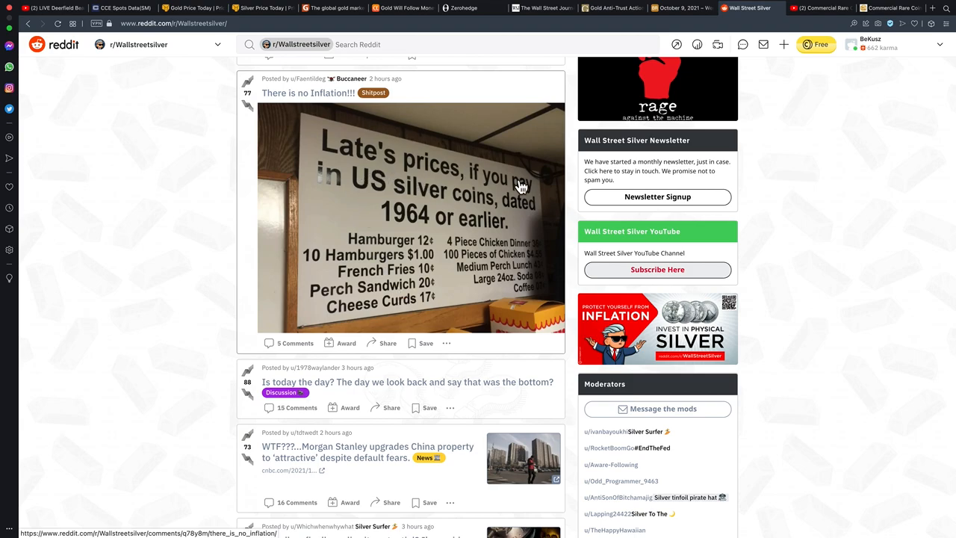
{"action": "mouse_move", "coordinate": [453, 236]}
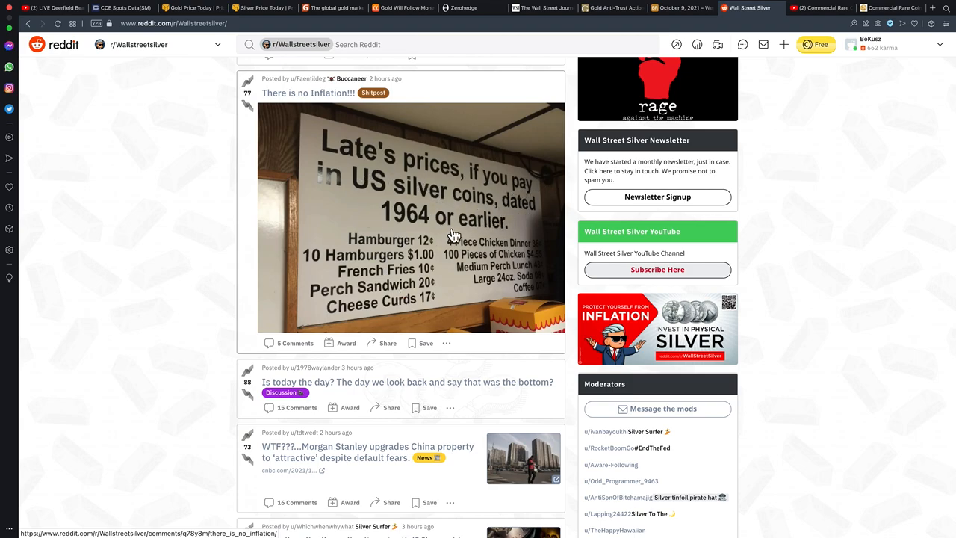
{"action": "mouse_move", "coordinate": [399, 250]}
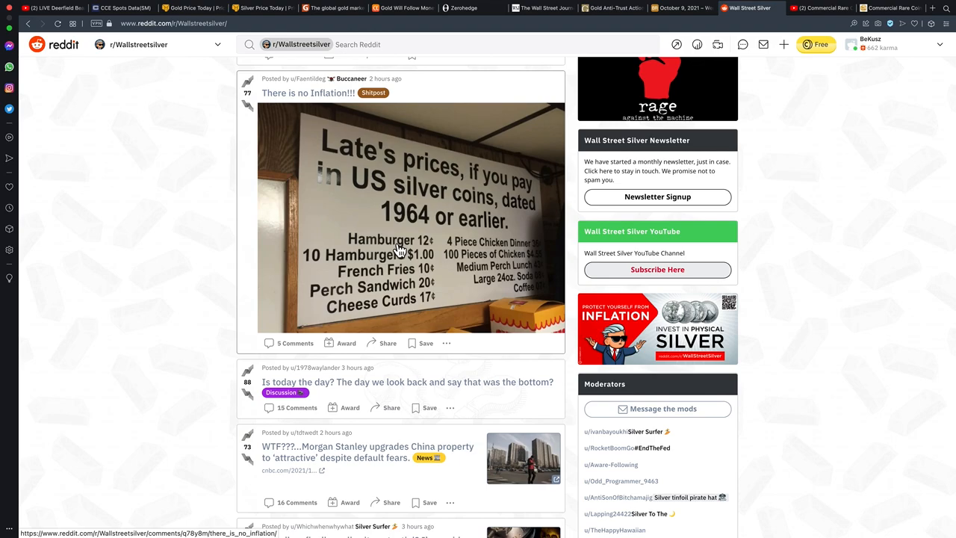
{"action": "mouse_move", "coordinate": [426, 266]}
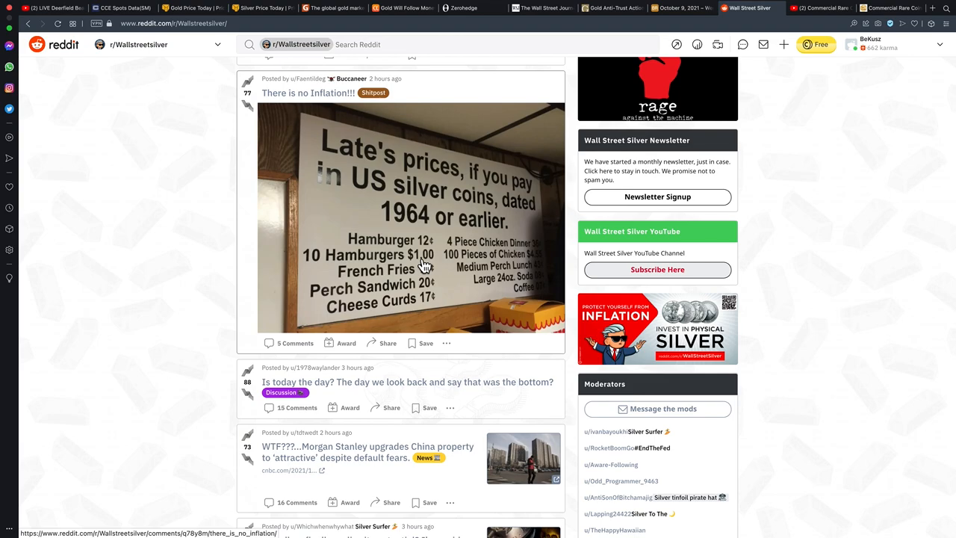
{"action": "mouse_move", "coordinate": [486, 235]}
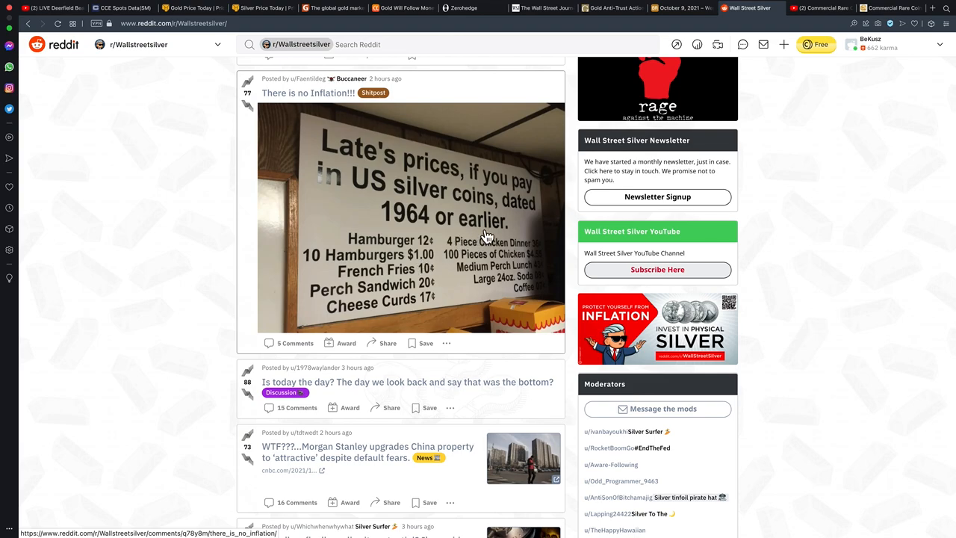
{"action": "mouse_move", "coordinate": [484, 238]}
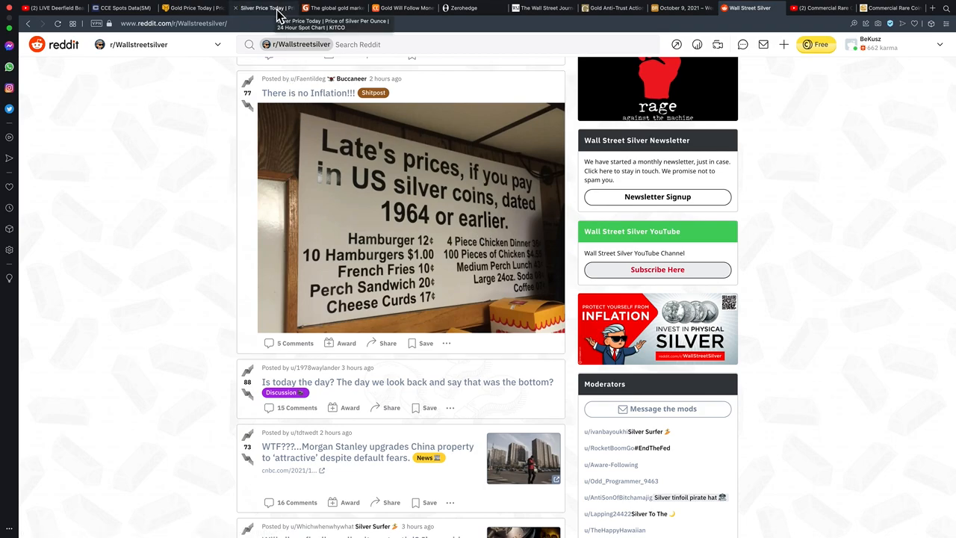
- Glance at the trading-hours tab, then return to the Gold Will Follow Money Supply article
{"action": "left_click", "coordinate": [334, 8]}
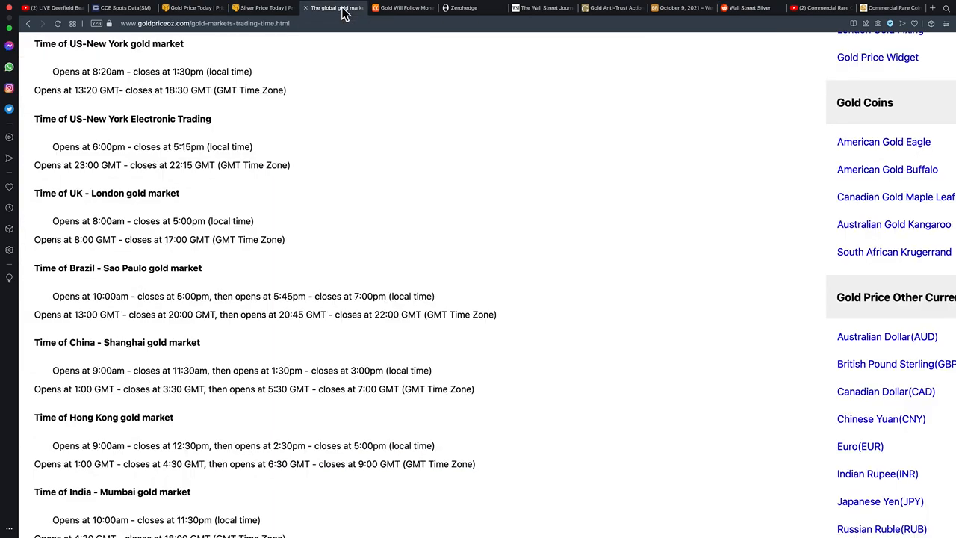
{"action": "left_click", "coordinate": [404, 9]}
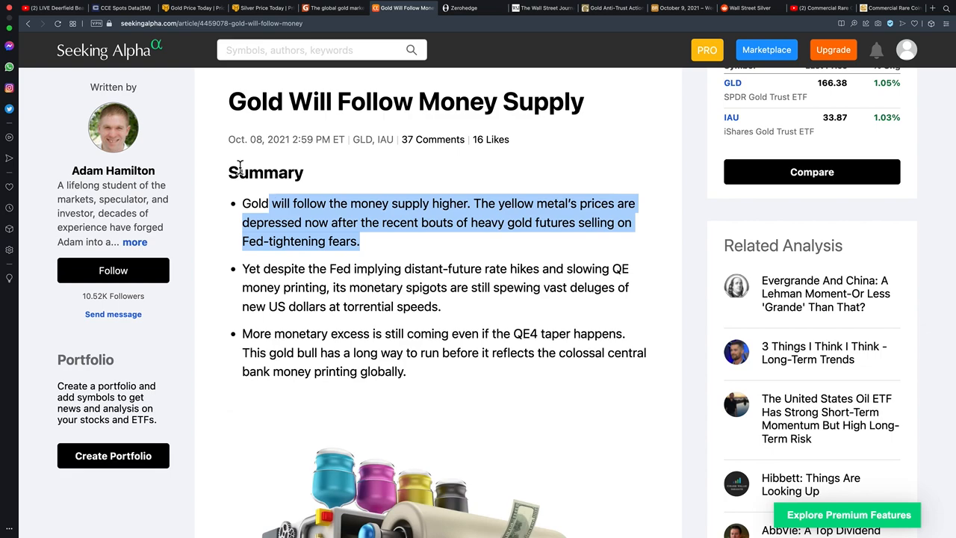
{"action": "mouse_move", "coordinate": [154, 89]}
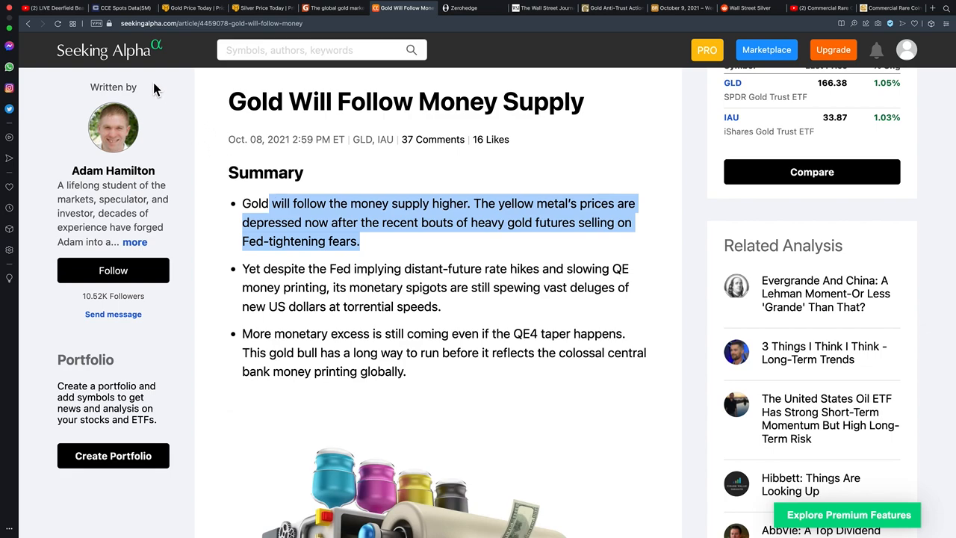
{"action": "mouse_move", "coordinate": [448, 325]}
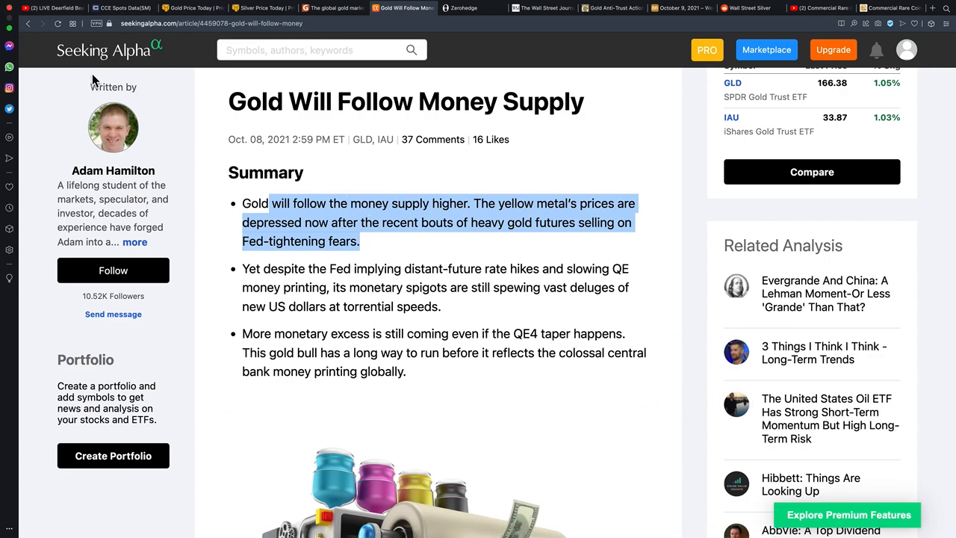
{"action": "mouse_move", "coordinate": [338, 280]}
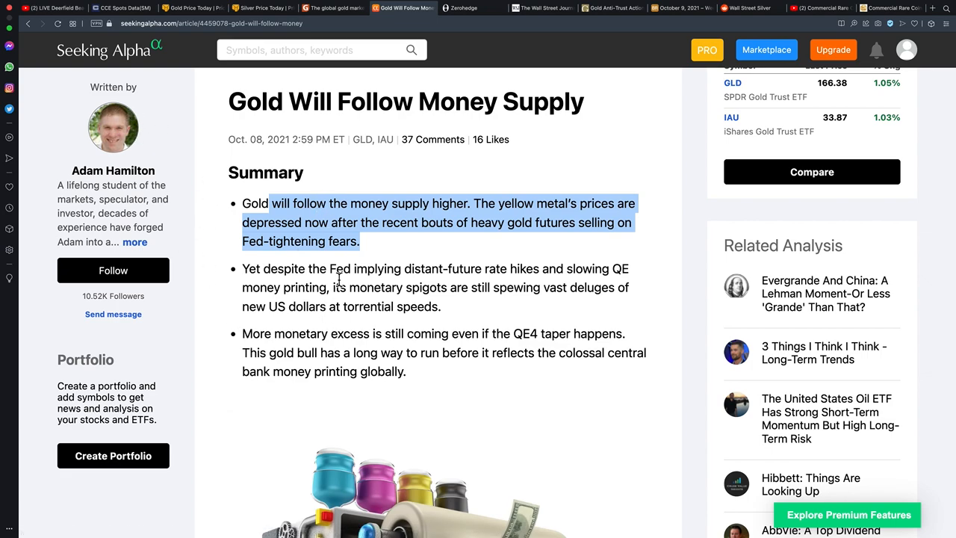
{"action": "mouse_move", "coordinate": [693, 432]}
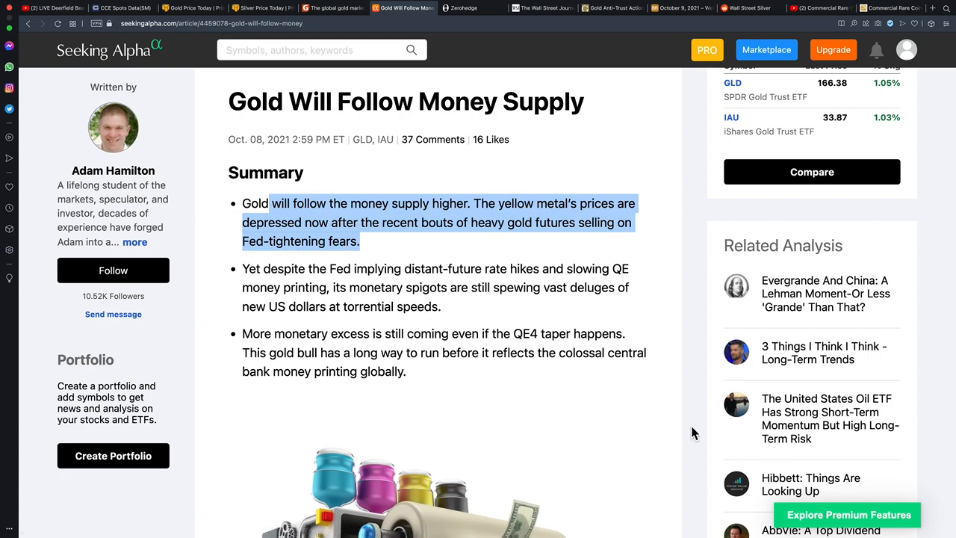
{"action": "mouse_move", "coordinate": [918, 493]}
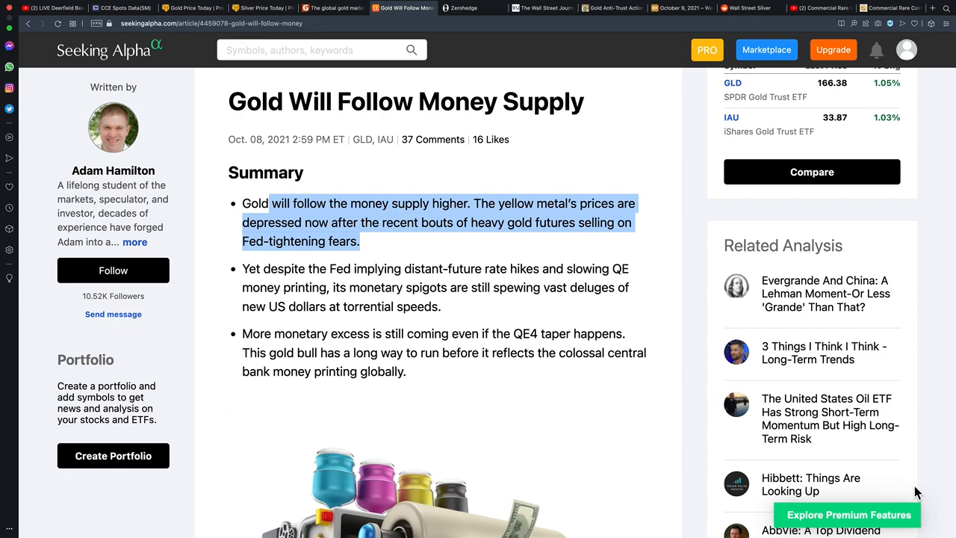
{"action": "mouse_move", "coordinate": [737, 454]}
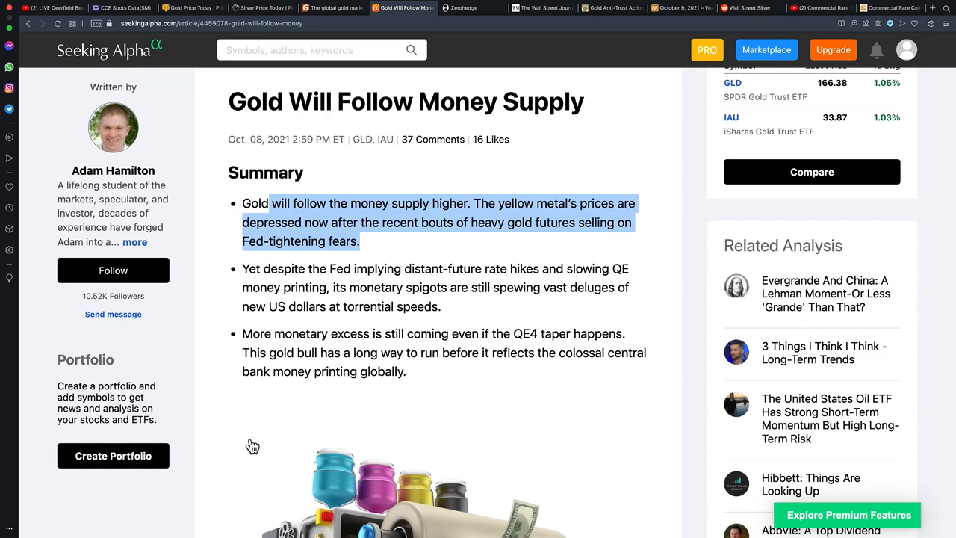
{"action": "mouse_move", "coordinate": [496, 269]}
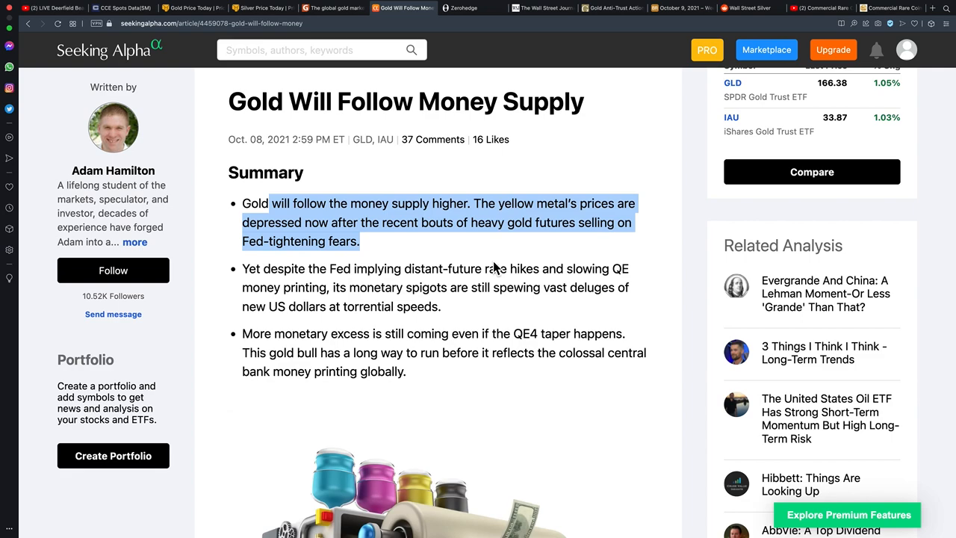
{"action": "mouse_move", "coordinate": [690, 146]}
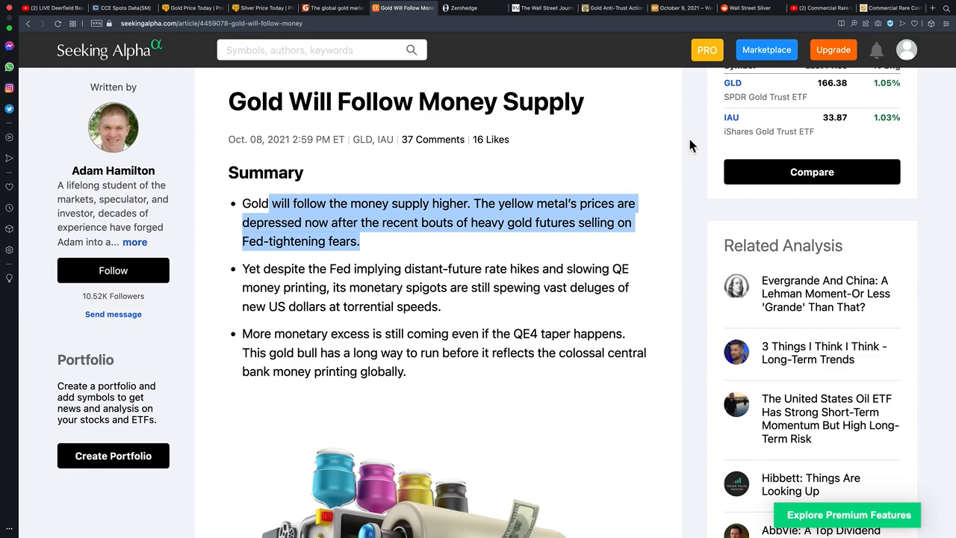
{"action": "mouse_move", "coordinate": [938, 65]}
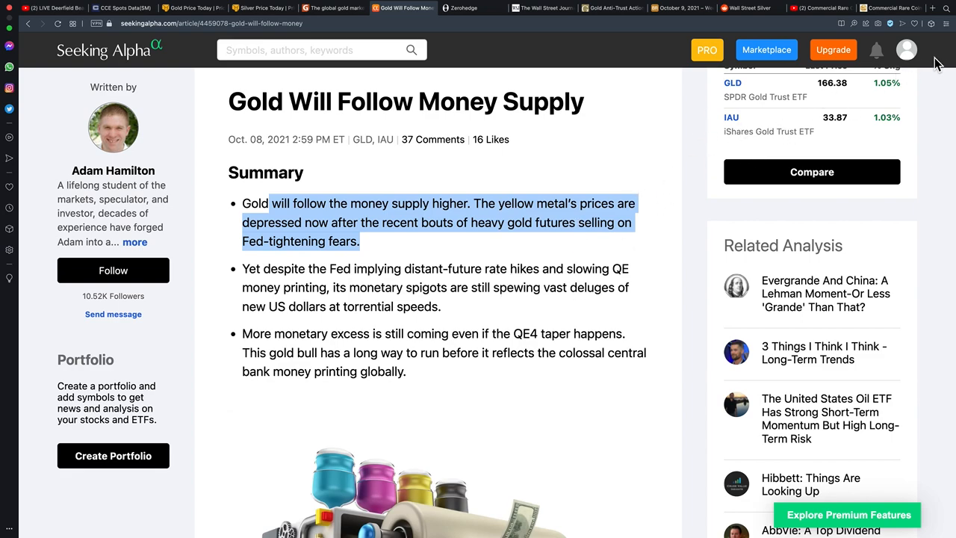
{"action": "mouse_move", "coordinate": [943, 49]}
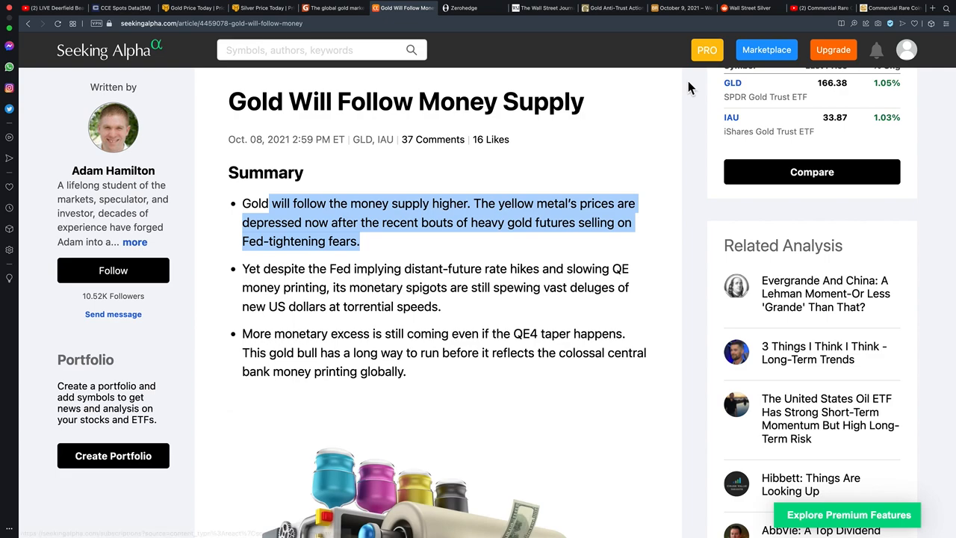
{"action": "mouse_move", "coordinate": [107, 364]}
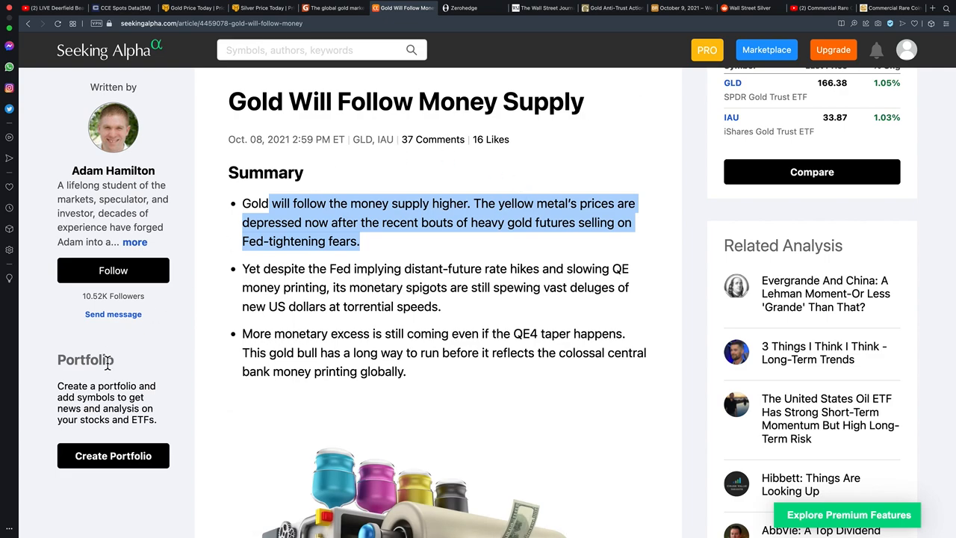
{"action": "mouse_move", "coordinate": [113, 456]}
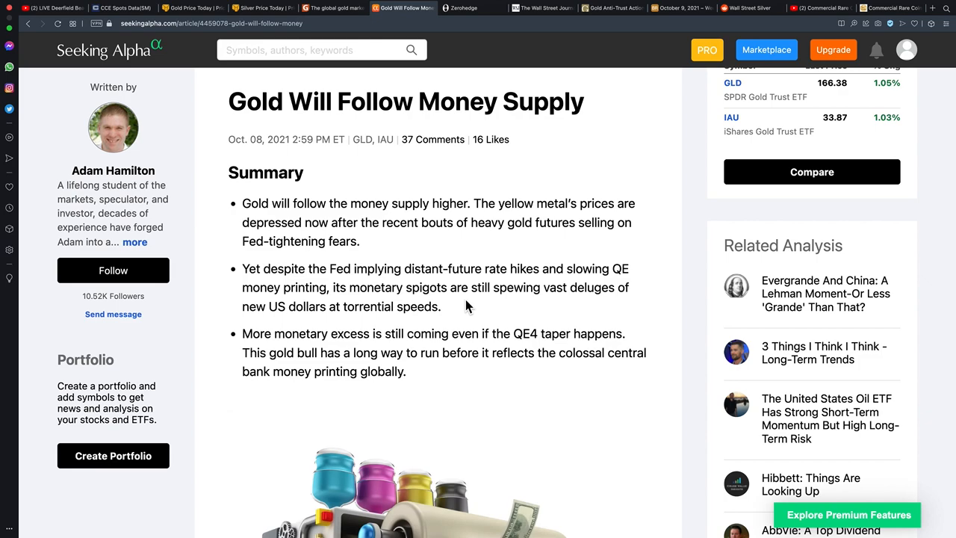
- Highlight Seeking Alpha's second summary bullet on Fed hikes and QE, then switch to WSJ
{"action": "left_click_drag", "start_coordinate": [242, 268], "coordinate": [441, 306]}
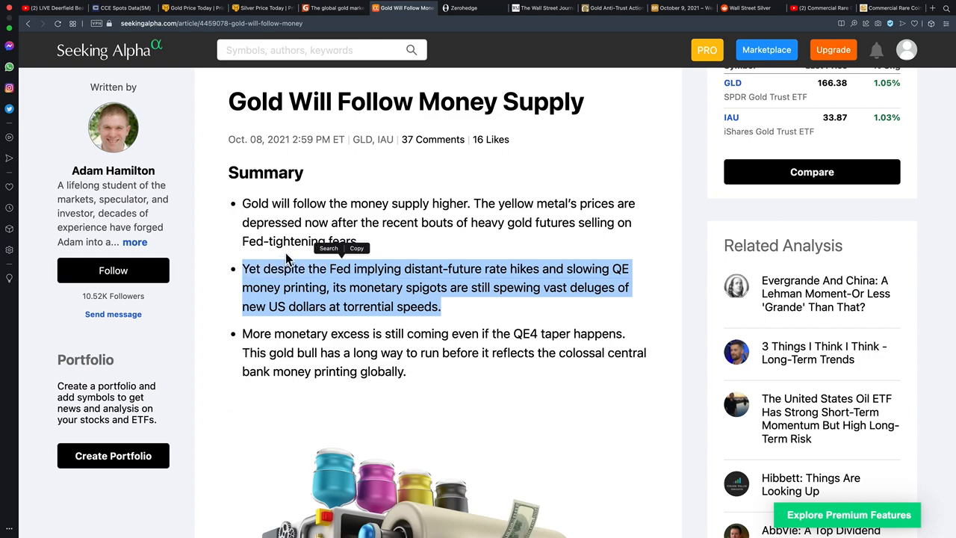
{"action": "mouse_move", "coordinate": [414, 302]}
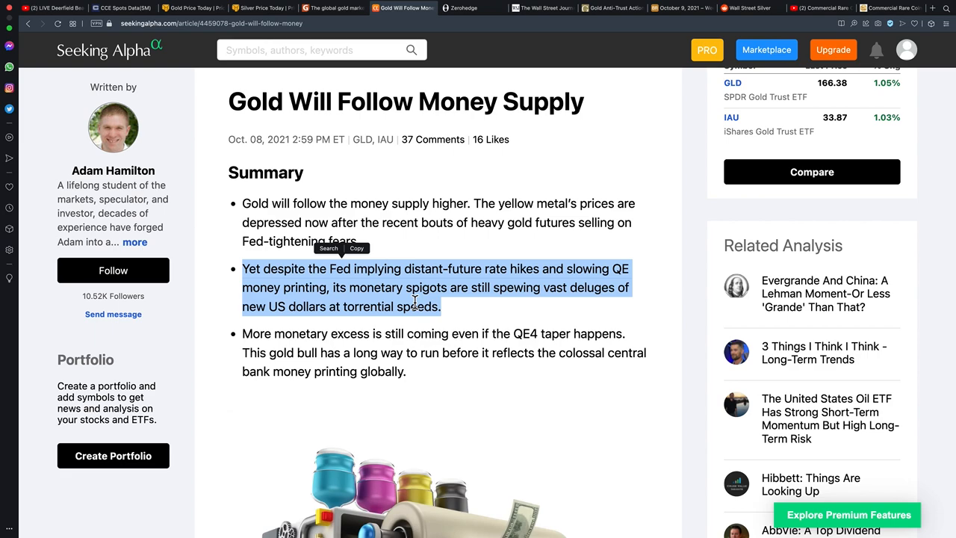
{"action": "mouse_move", "coordinate": [506, 354]}
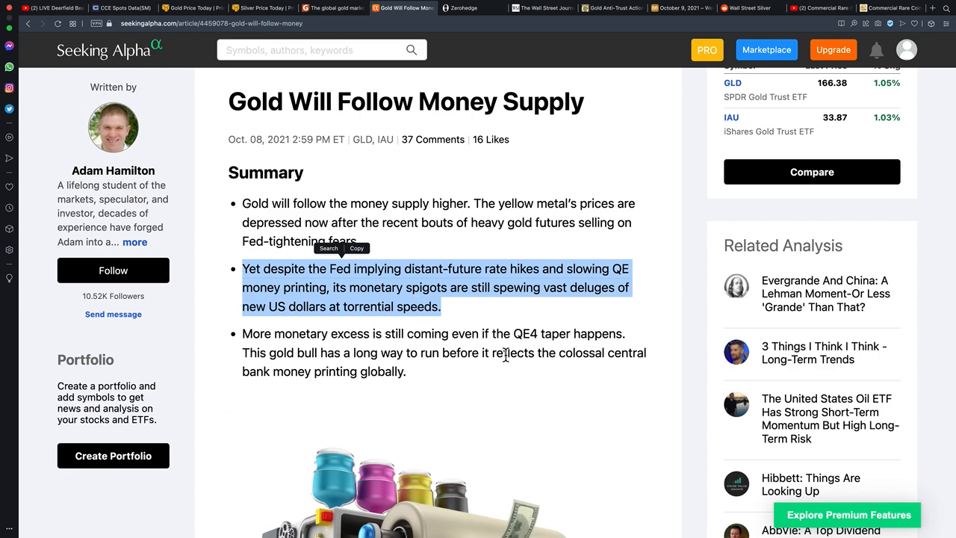
{"action": "left_click", "coordinate": [520, 309]}
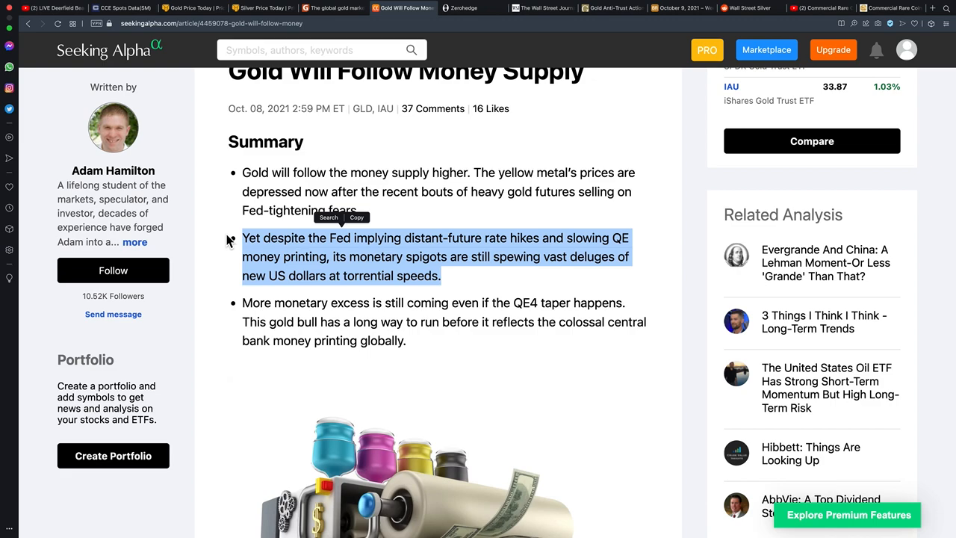
{"action": "mouse_move", "coordinate": [429, 146]}
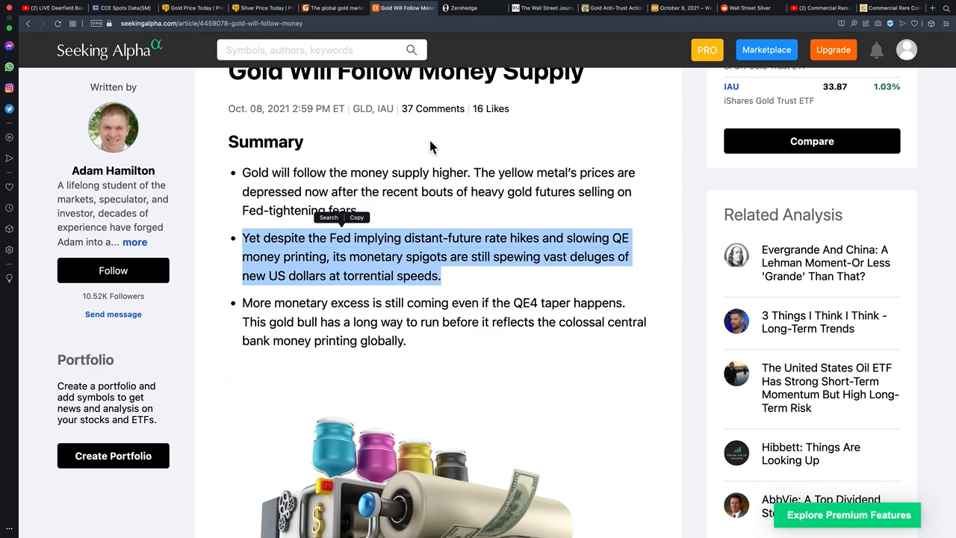
{"action": "left_click", "coordinate": [543, 8]}
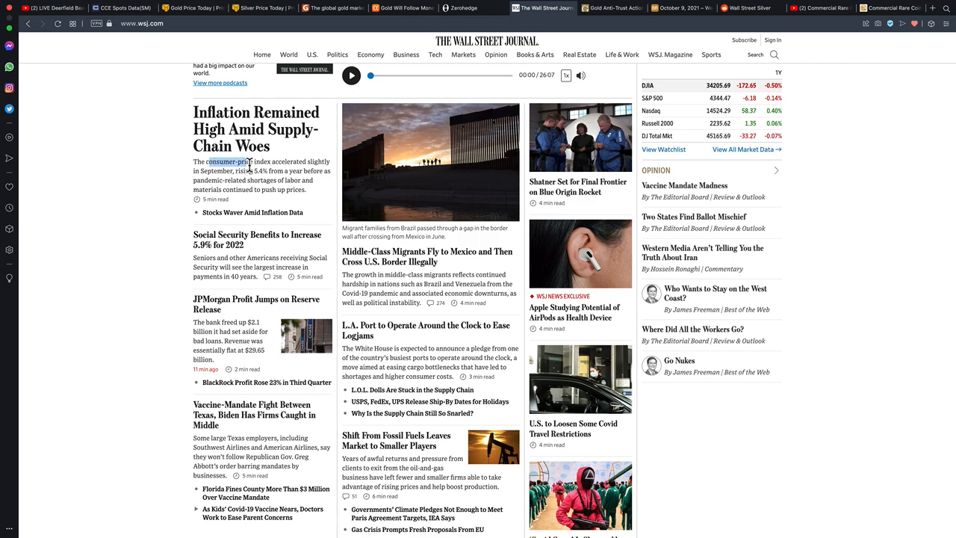
- Highlight the WSJ inflation summary and the 'Inflation Remained High Amid Supply-Chain Woes' headline
{"action": "left_click_drag", "start_coordinate": [208, 162], "coordinate": [304, 189]}
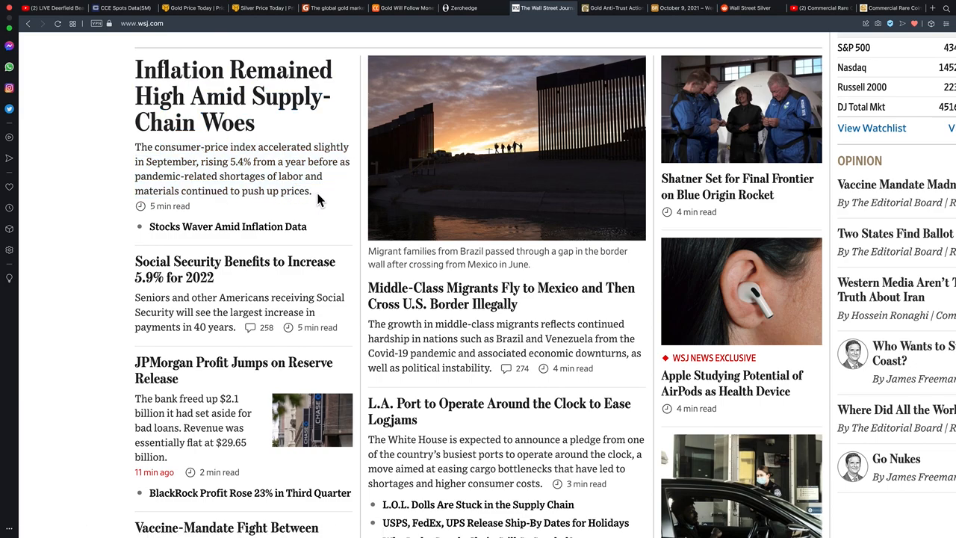
{"action": "left_click_drag", "start_coordinate": [136, 147], "coordinate": [311, 191]}
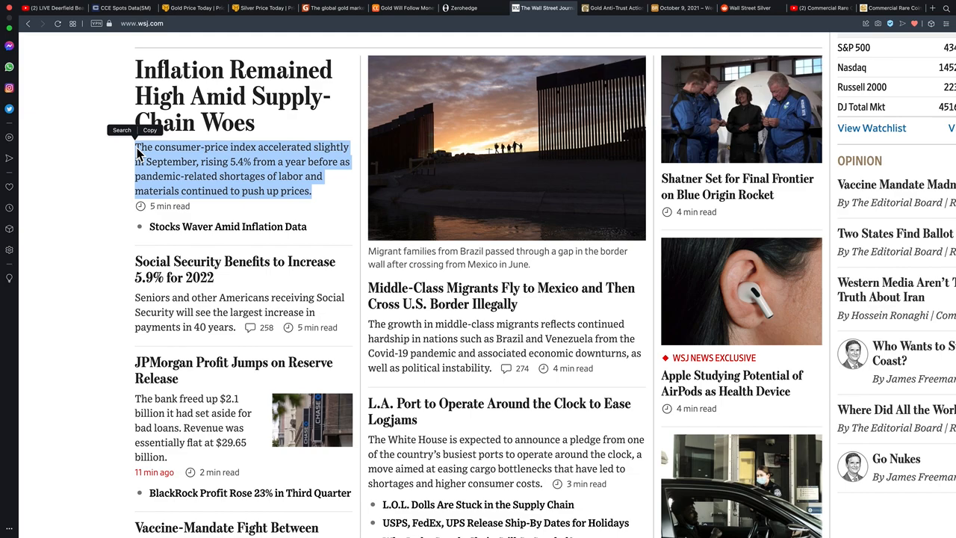
{"action": "scroll", "scroll_direction": "up", "scroll_amount": 3}
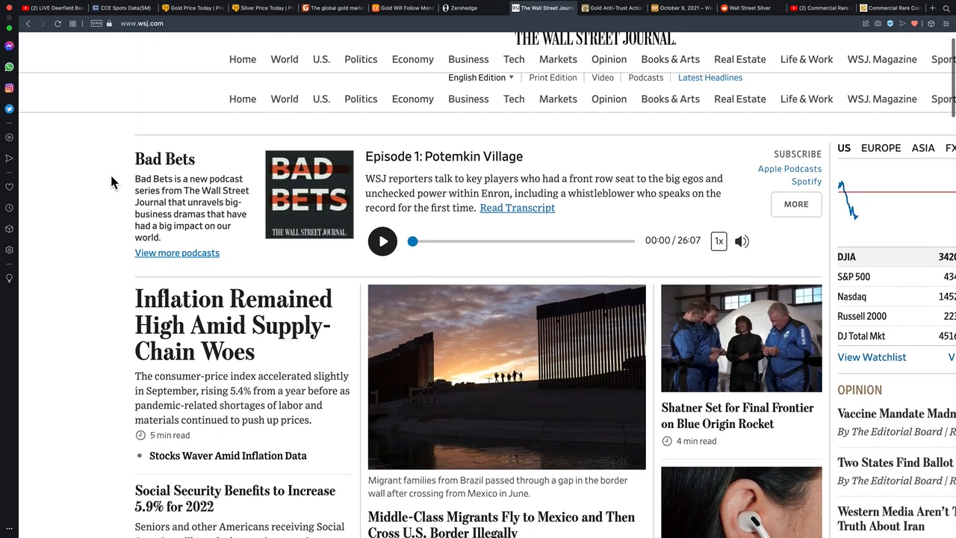
{"action": "scroll", "scroll_direction": "up", "scroll_amount": 3}
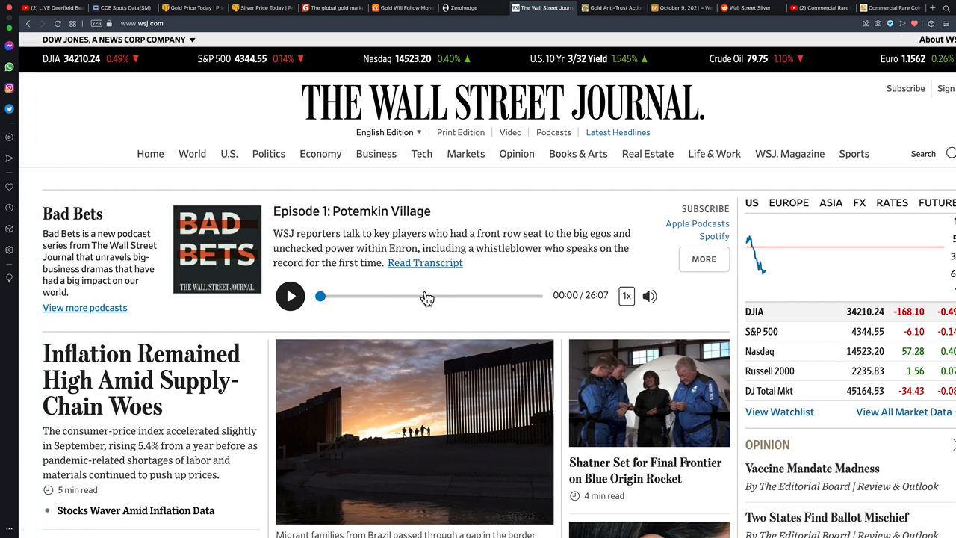
{"action": "scroll", "scroll_direction": "down", "scroll_amount": 3}
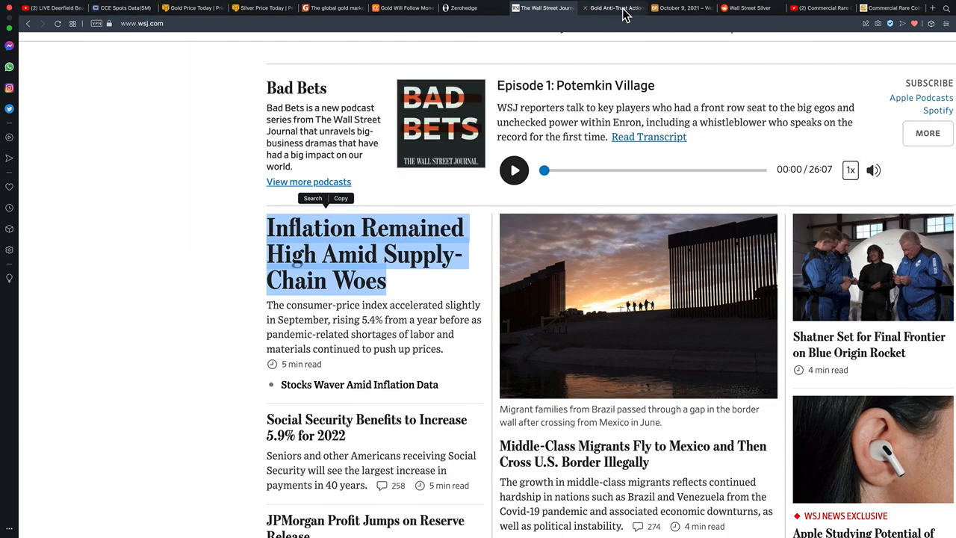
{"action": "mouse_move", "coordinate": [612, 8]}
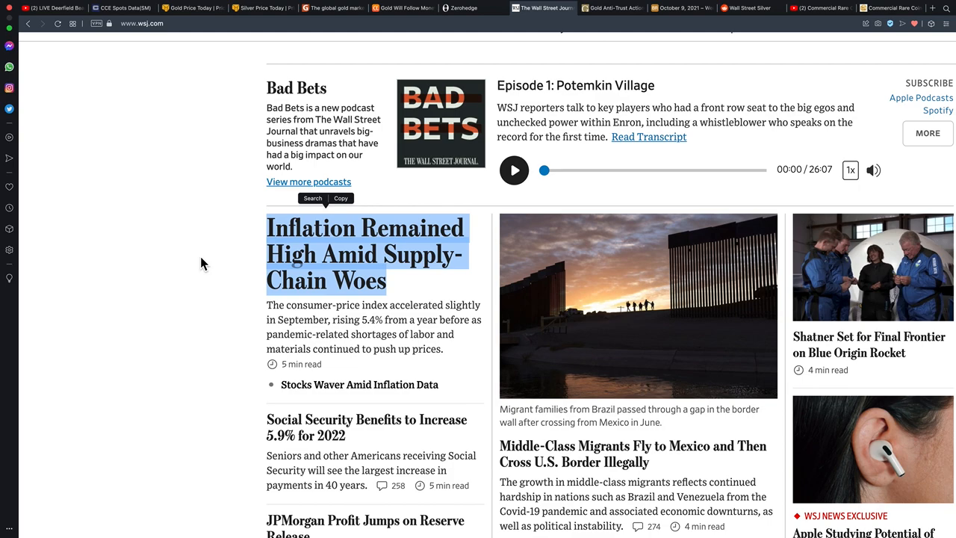
{"action": "mouse_move", "coordinate": [261, 56]}
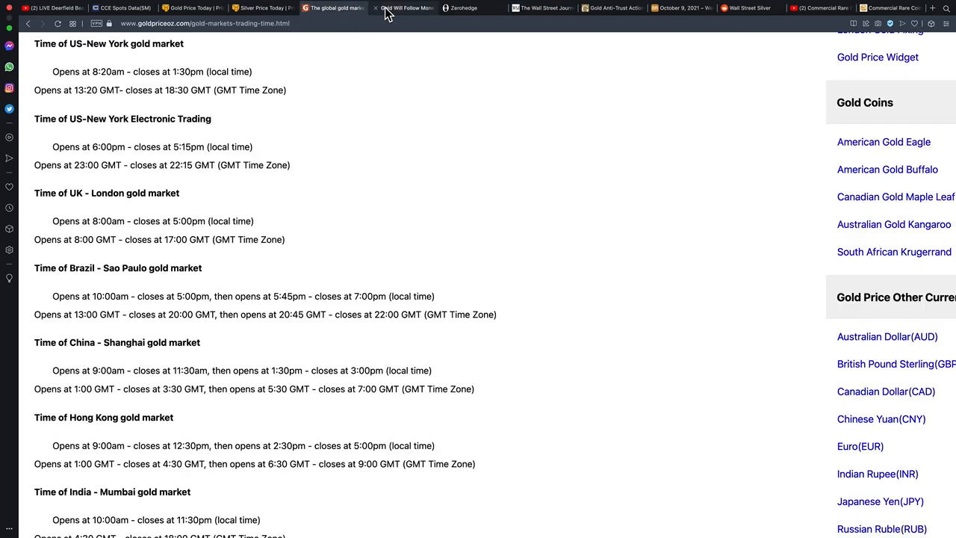
- On the Gold Will Follow Money Supply tab, swap the highlight to the third summary bullet
{"action": "left_click", "coordinate": [403, 8]}
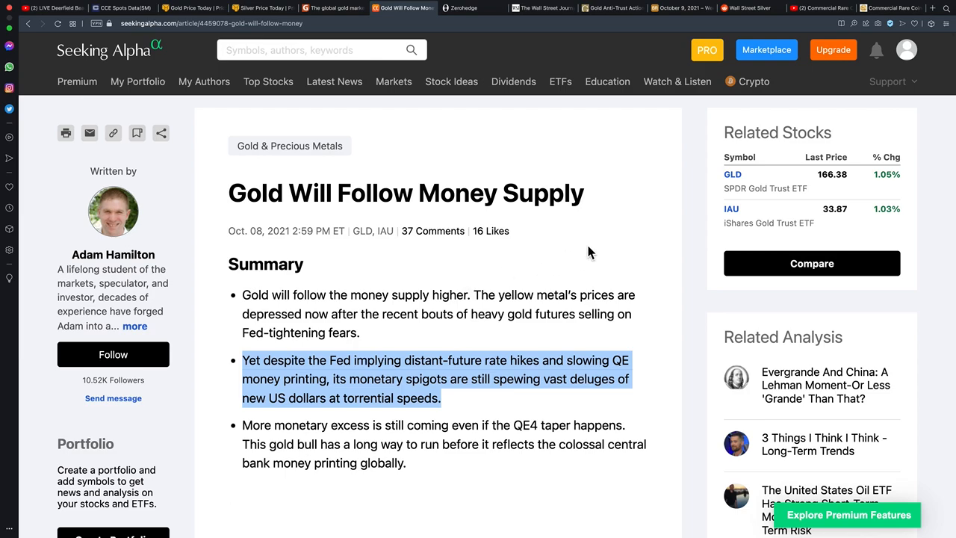
{"action": "mouse_move", "coordinate": [112, 255]}
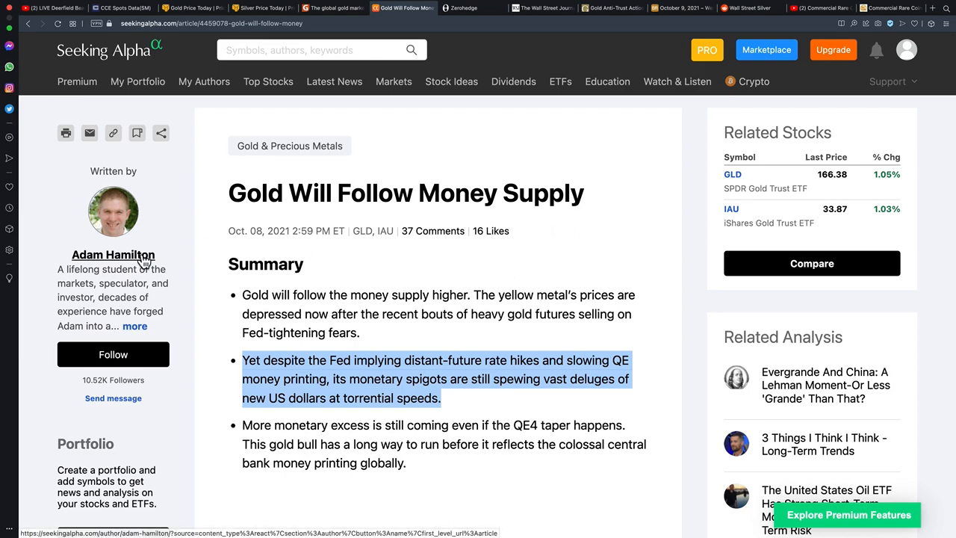
{"action": "scroll", "scroll_direction": "down", "scroll_amount": 3}
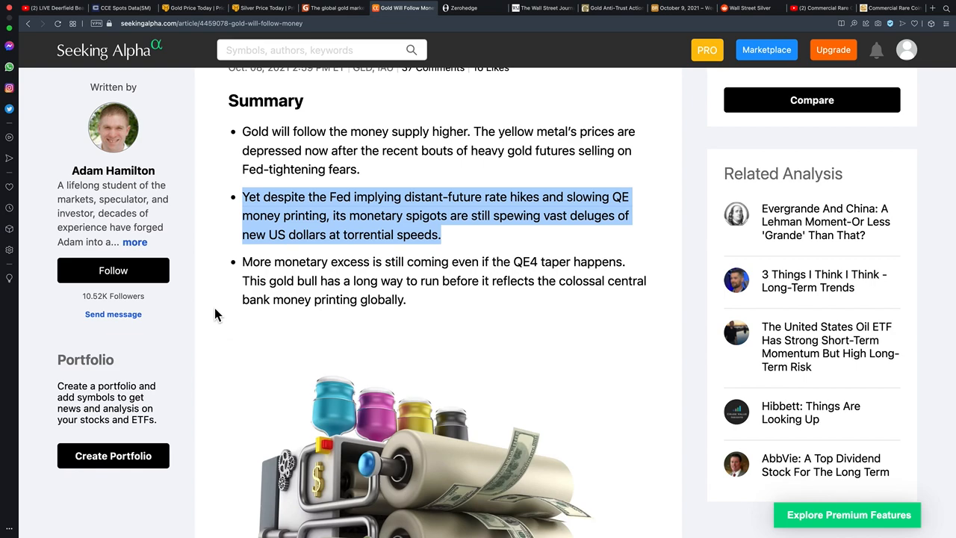
{"action": "left_click", "coordinate": [441, 308]}
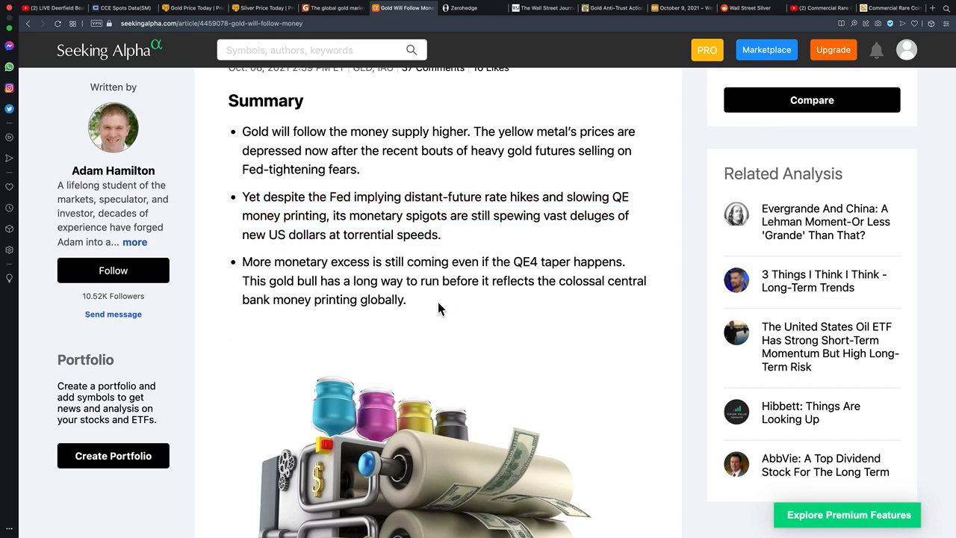
{"action": "left_click_drag", "start_coordinate": [242, 261], "coordinate": [406, 300]}
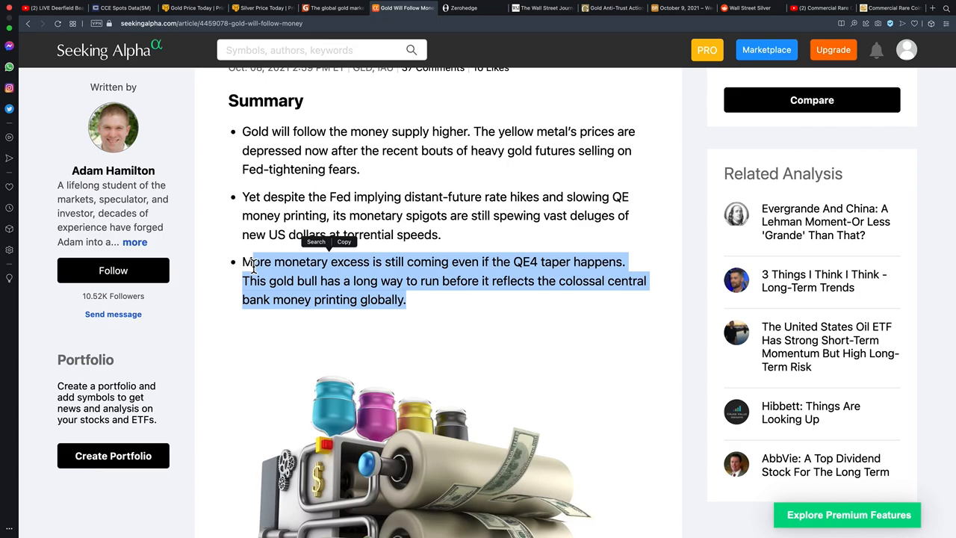
{"action": "scroll", "scroll_direction": "down", "scroll_amount": 3}
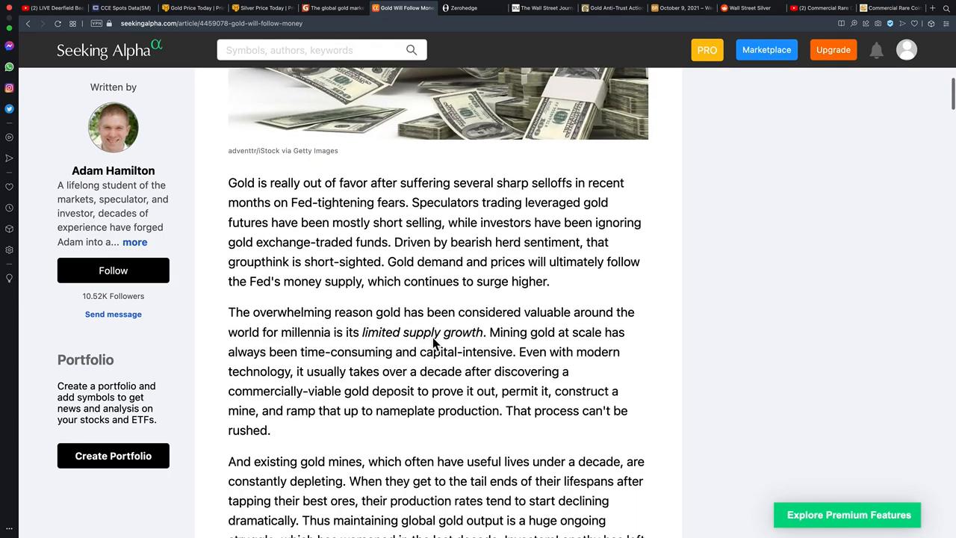
{"action": "scroll", "scroll_direction": "down", "scroll_amount": 3}
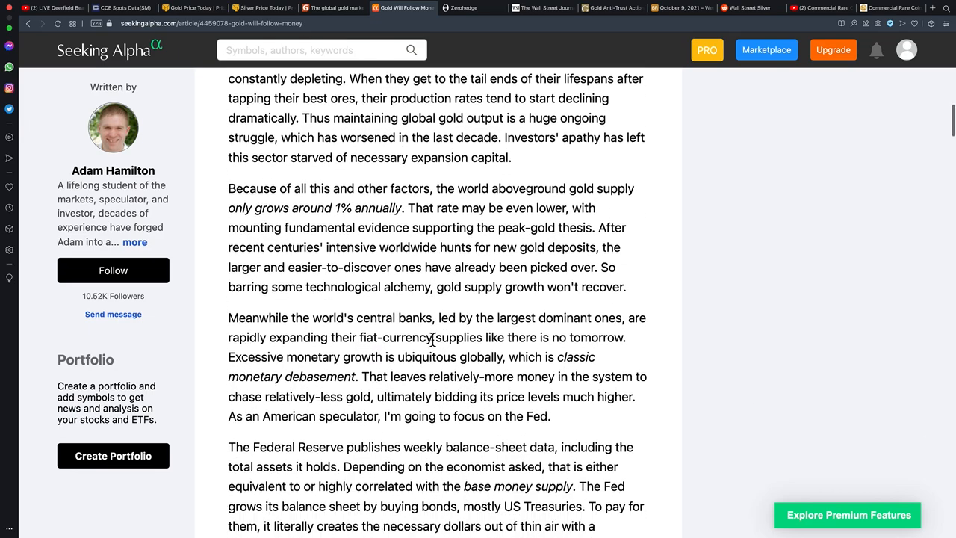
{"action": "scroll", "scroll_direction": "down", "scroll_amount": 3}
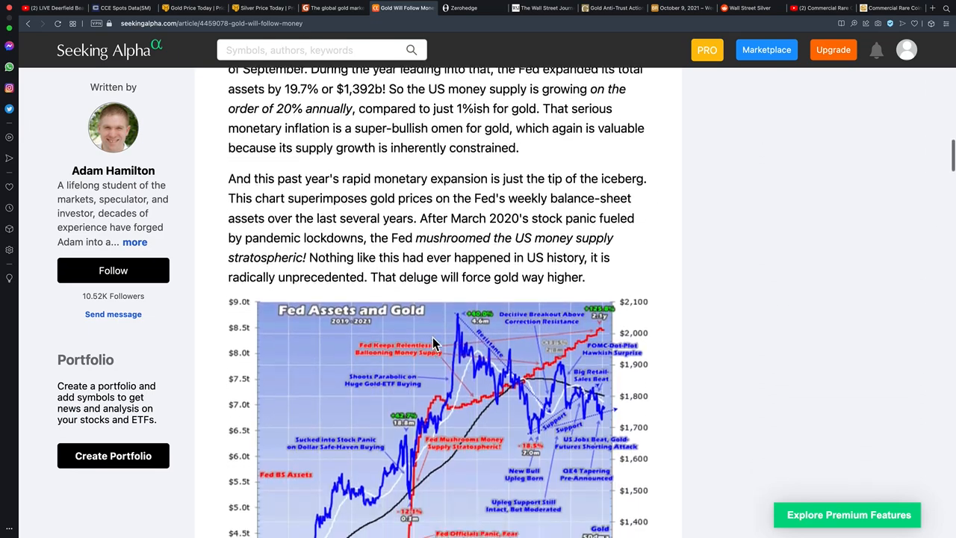
{"action": "scroll", "scroll_direction": "down", "scroll_amount": 3}
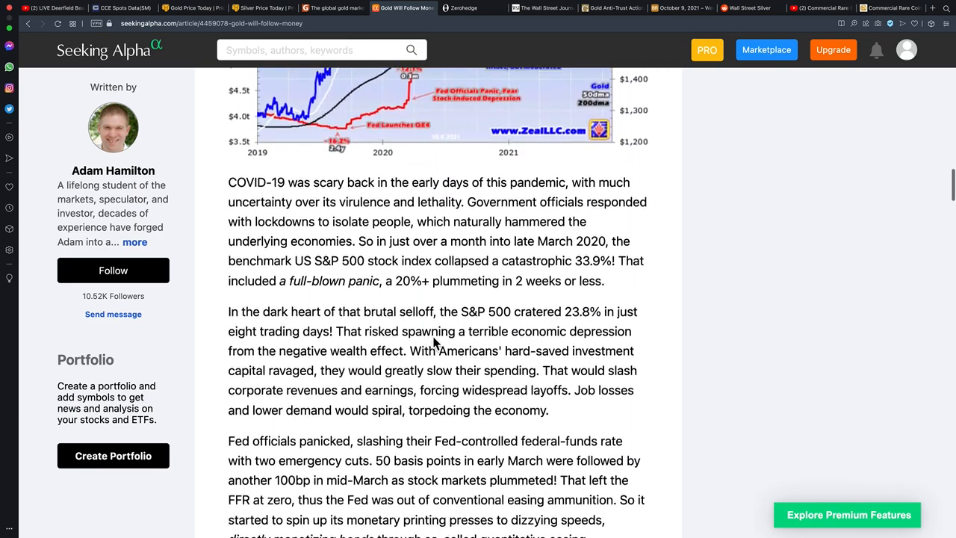
{"action": "scroll", "scroll_direction": "down", "scroll_amount": 3}
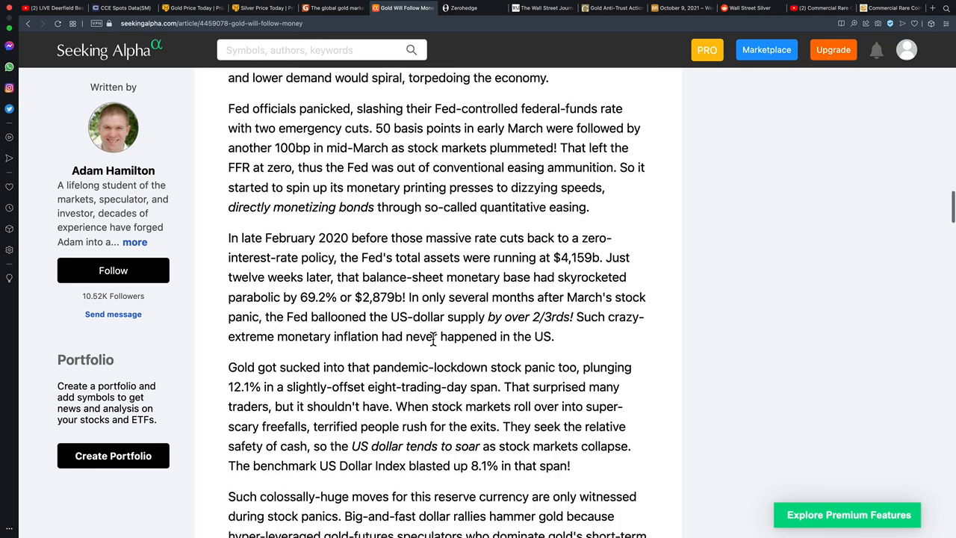
{"action": "scroll", "scroll_direction": "down", "scroll_amount": 3}
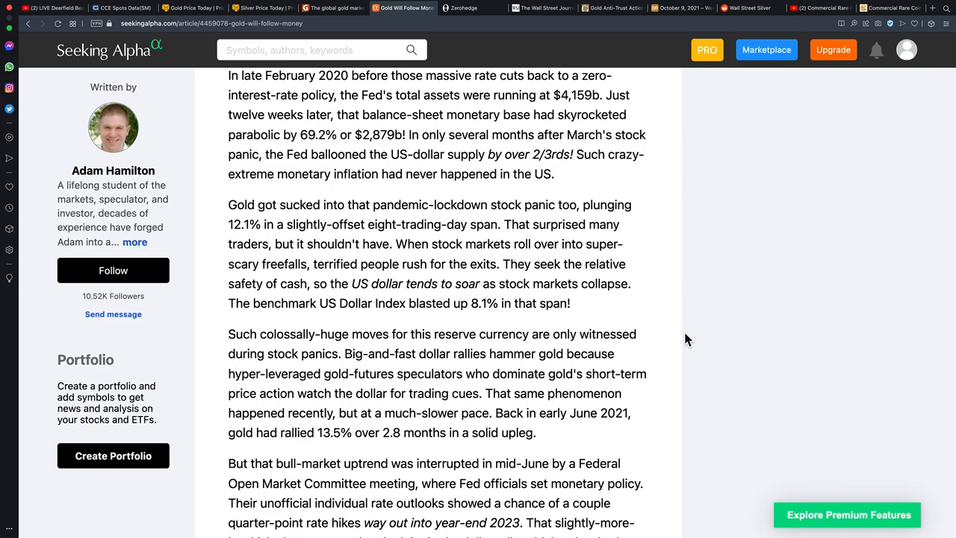
{"action": "scroll", "scroll_direction": "down", "scroll_amount": 3}
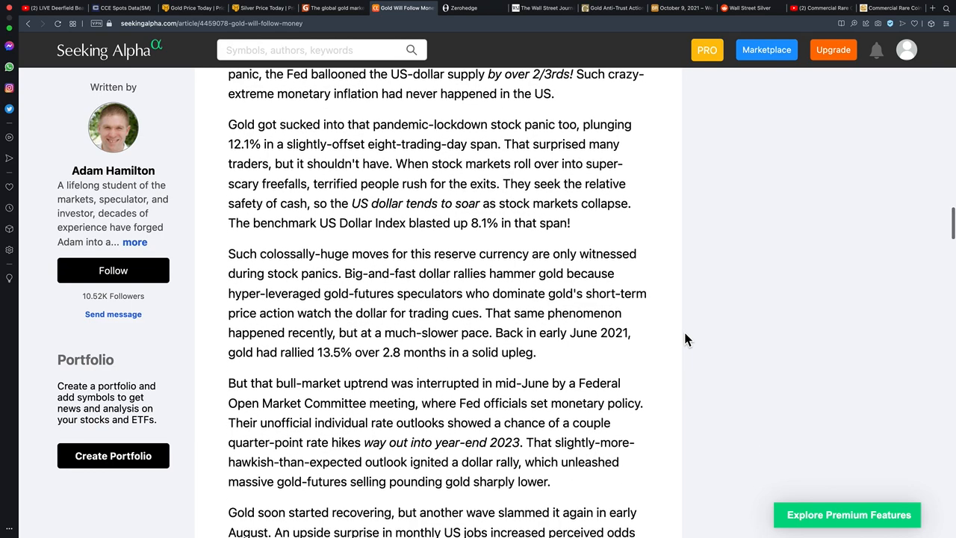
{"action": "scroll", "scroll_direction": "down", "scroll_amount": 3}
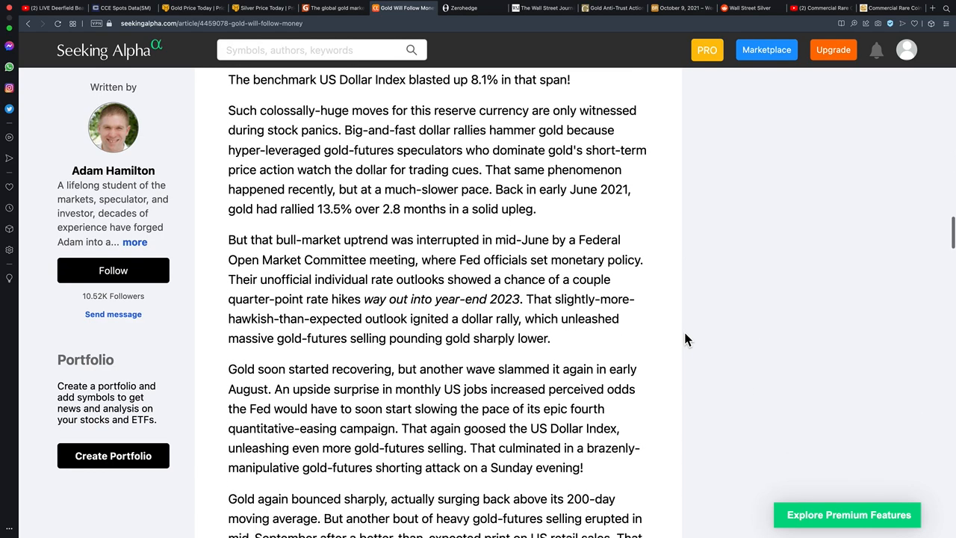
{"action": "scroll", "scroll_direction": "down", "scroll_amount": 3}
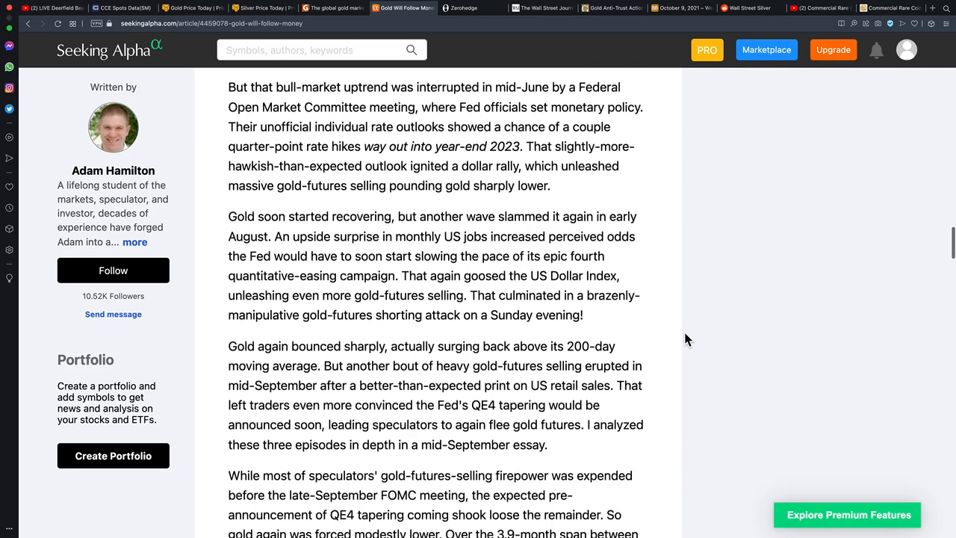
{"action": "scroll", "scroll_direction": "down", "scroll_amount": 3}
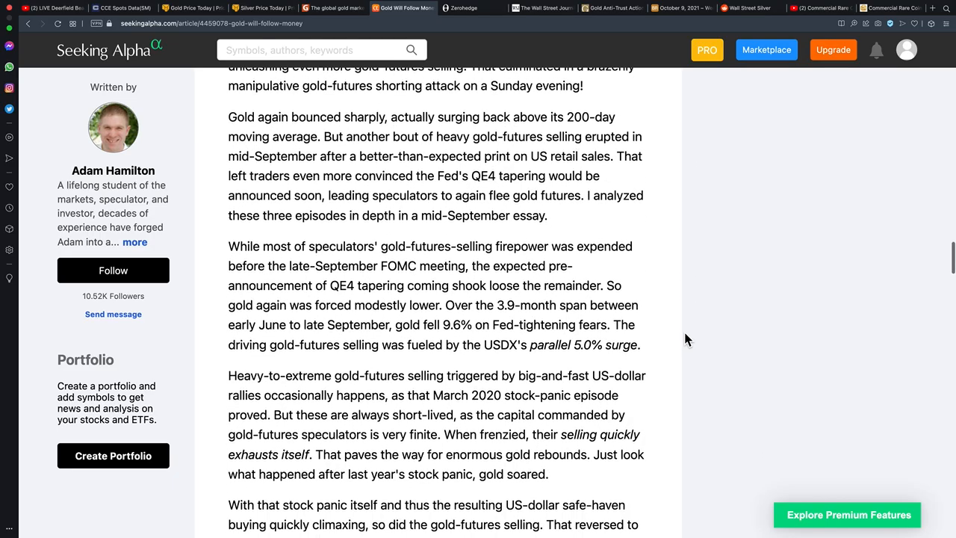
{"action": "scroll", "scroll_direction": "down", "scroll_amount": 3}
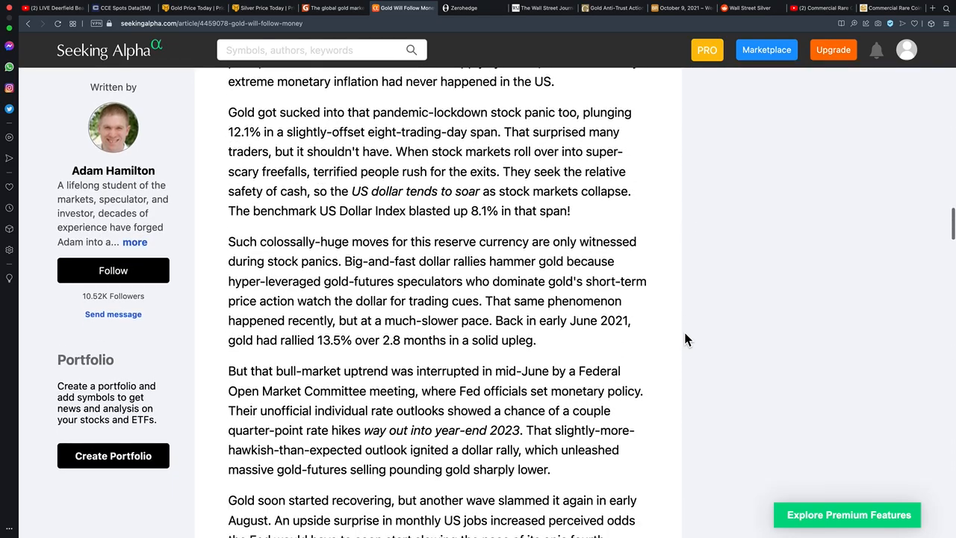
{"action": "scroll", "scroll_direction": "down", "scroll_amount": 3}
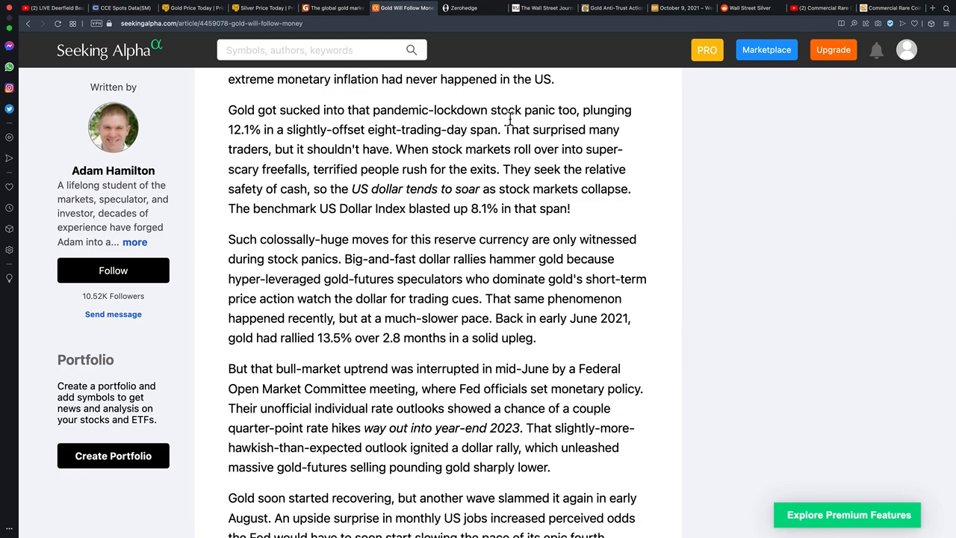
{"action": "scroll", "scroll_direction": "up", "scroll_amount": 3}
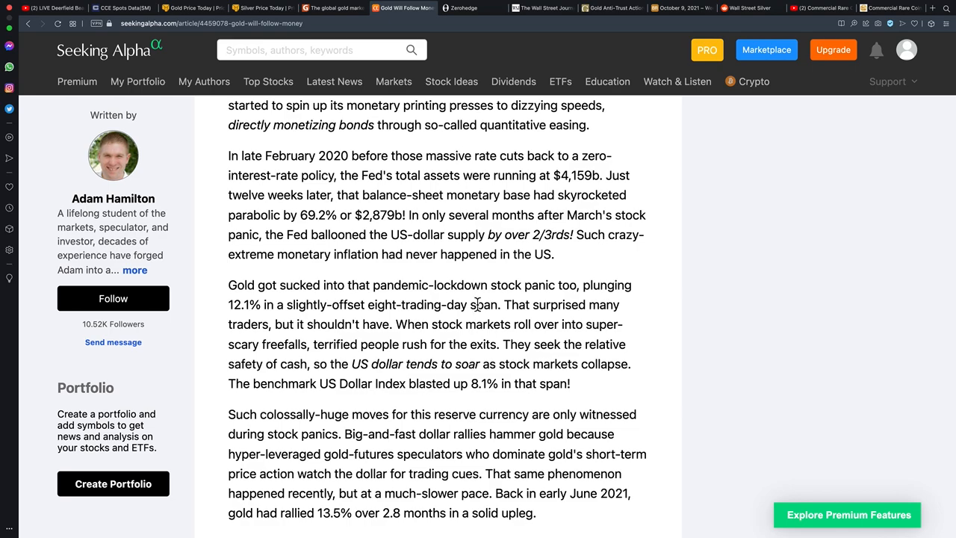
{"action": "scroll", "scroll_direction": "down", "scroll_amount": 3}
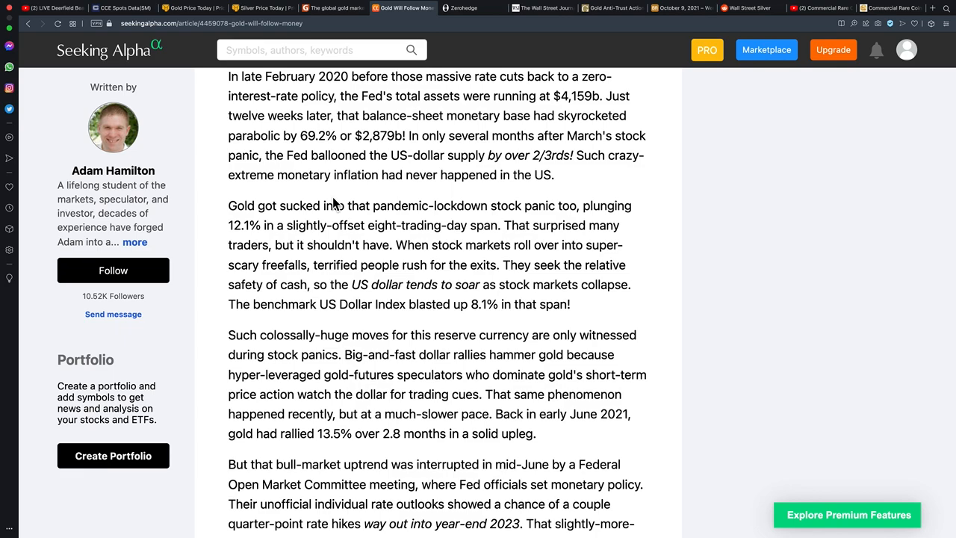
{"action": "mouse_move", "coordinate": [254, 207]}
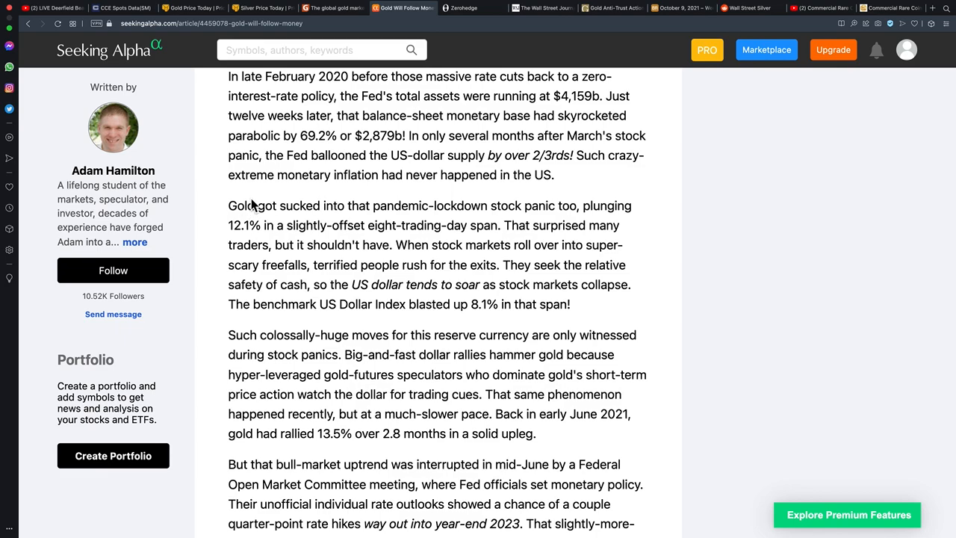
{"action": "left_click_drag", "start_coordinate": [249, 205], "coordinate": [568, 305]}
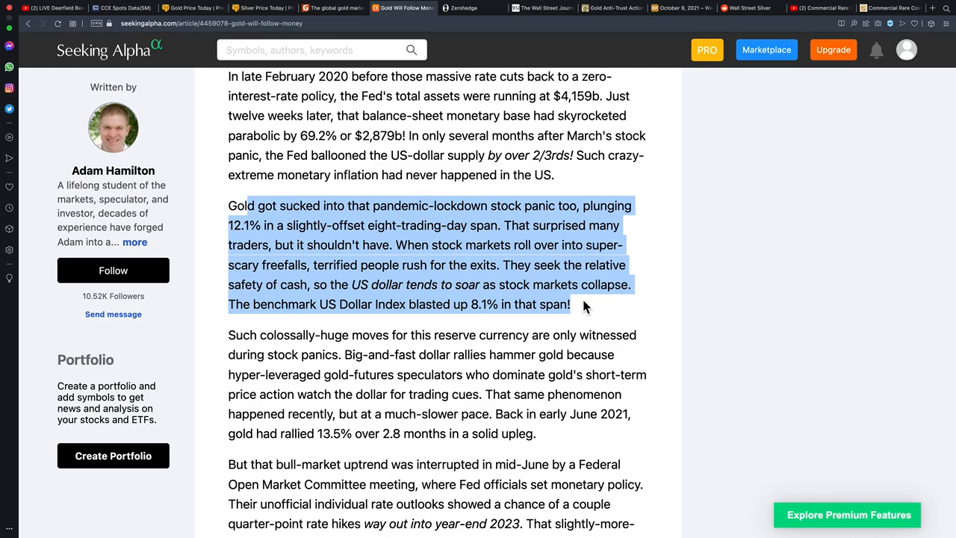
{"action": "scroll", "scroll_direction": "down", "scroll_amount": 3}
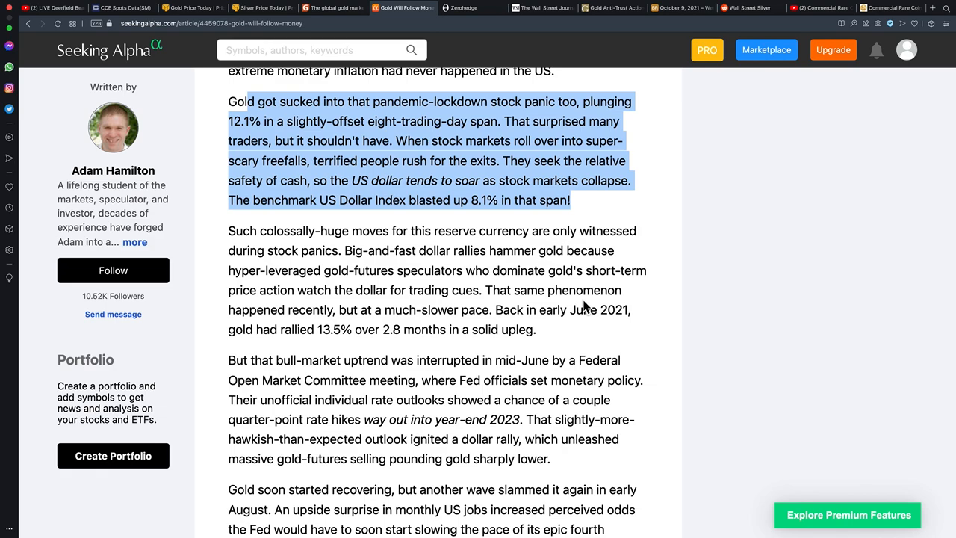
{"action": "mouse_move", "coordinate": [343, 342]}
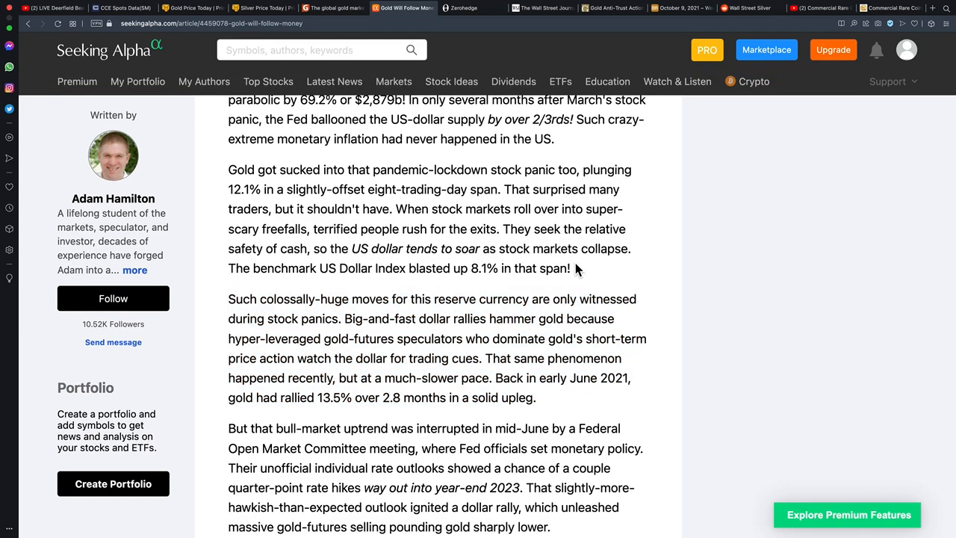
{"action": "left_click_drag", "start_coordinate": [228, 170], "coordinate": [298, 209]}
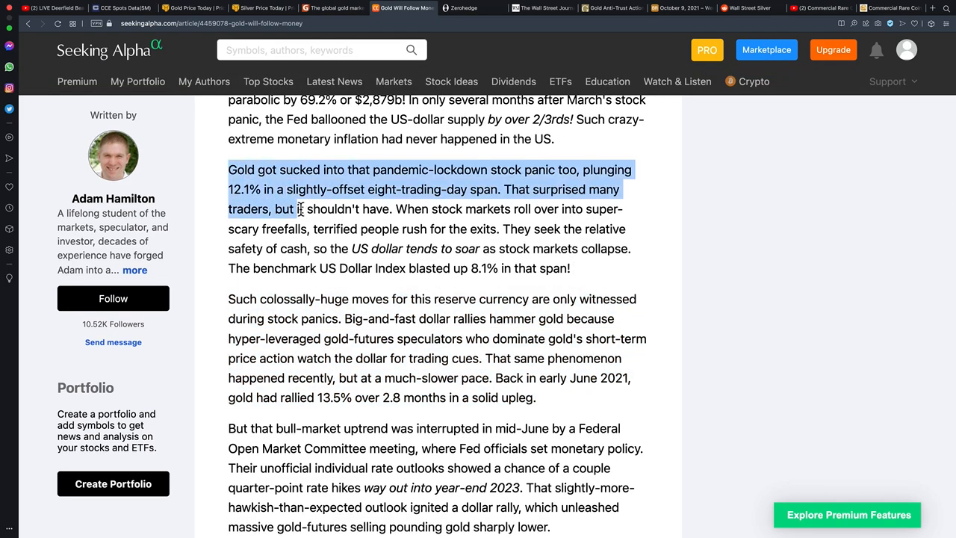
{"action": "left_click_drag", "start_coordinate": [298, 208], "coordinate": [536, 398]}
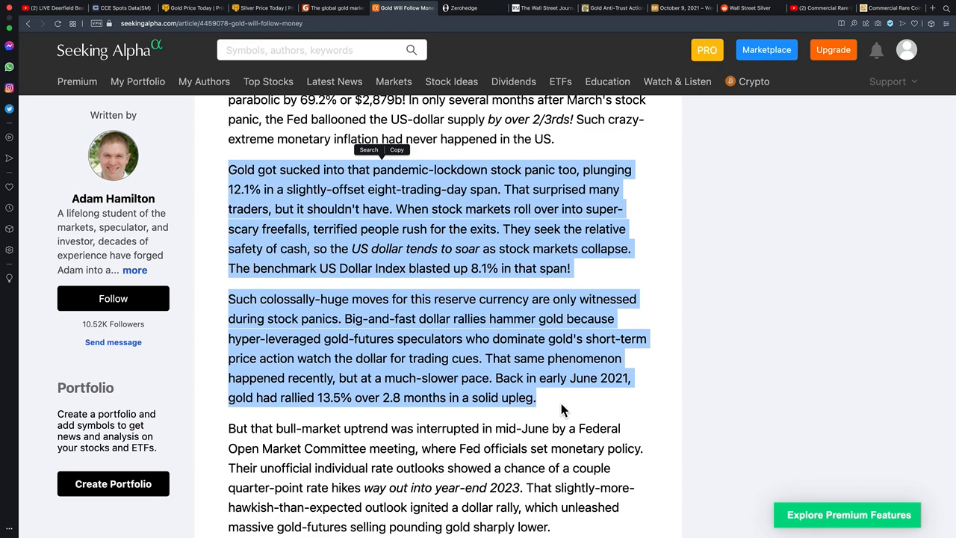
{"action": "mouse_move", "coordinate": [474, 256]}
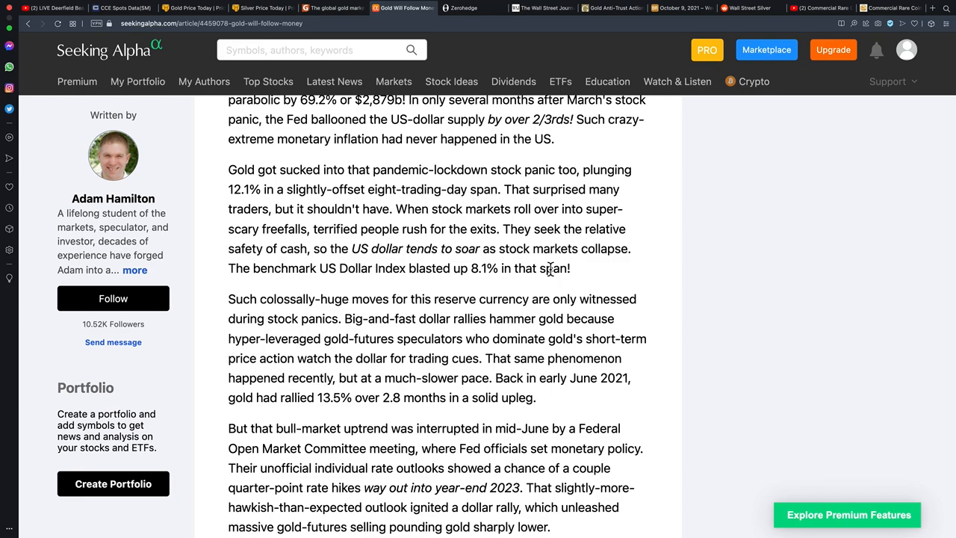
{"action": "scroll", "scroll_direction": "down", "scroll_amount": 3}
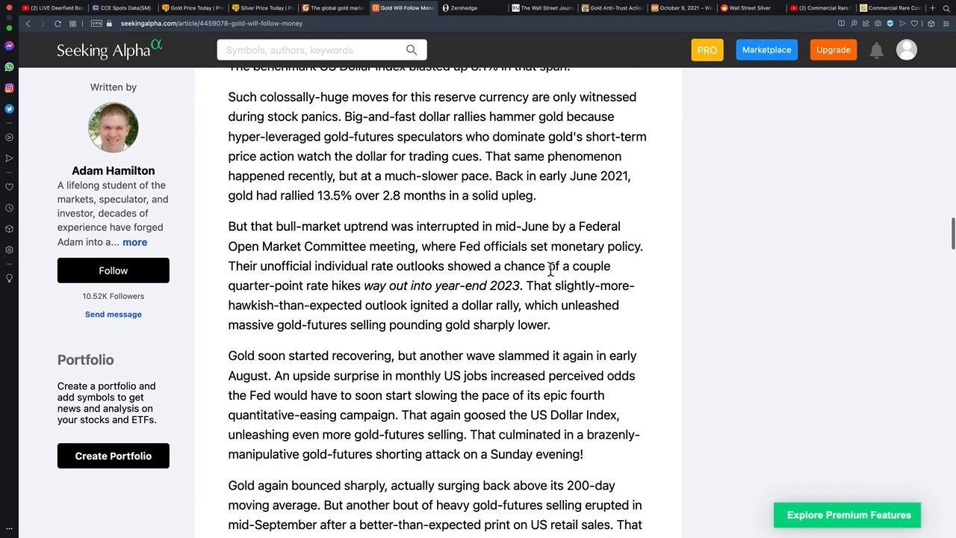
{"action": "scroll", "scroll_direction": "down", "scroll_amount": 3}
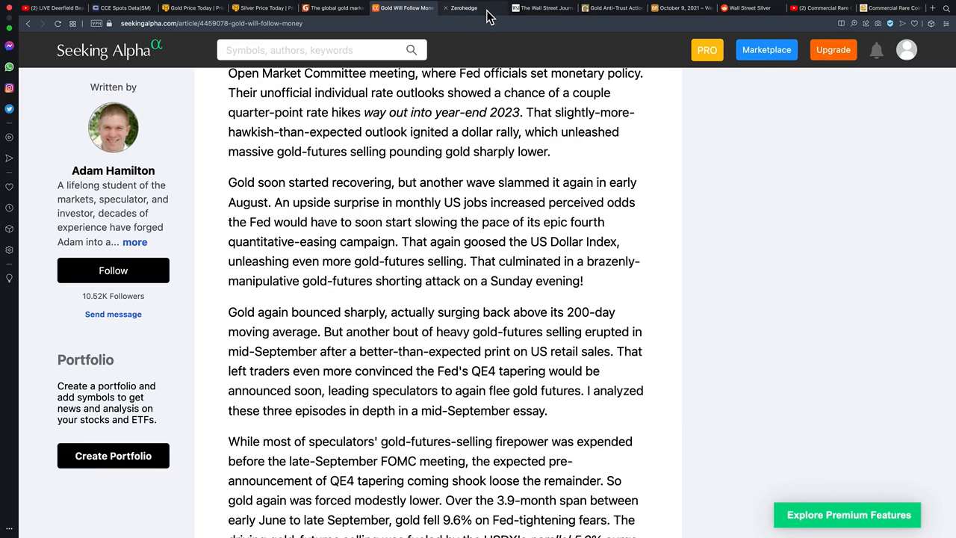
- Open the ZeroHedge tab and highlight the 'COMEX Gold Ignores Real Yields' headline
{"action": "left_click", "coordinate": [461, 8]}
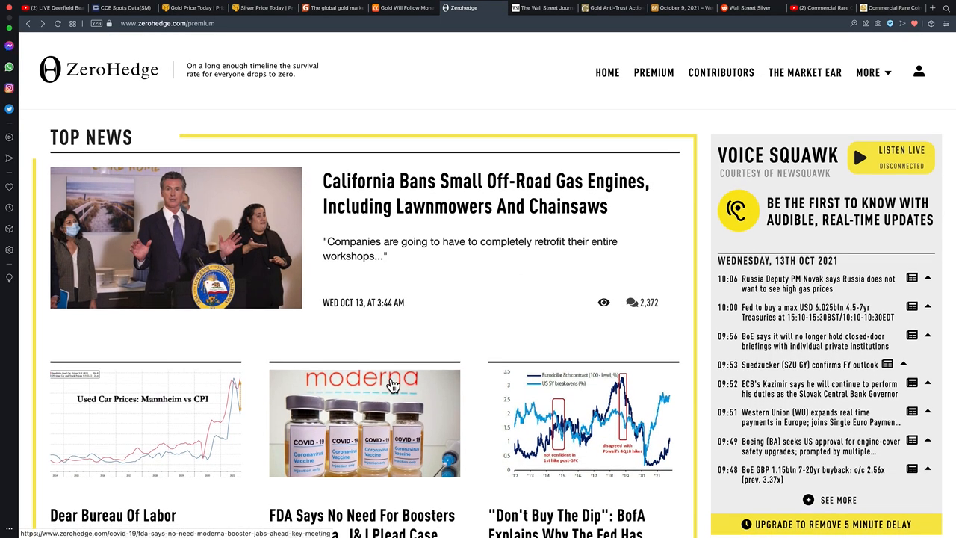
{"action": "scroll", "scroll_direction": "down", "scroll_amount": 3}
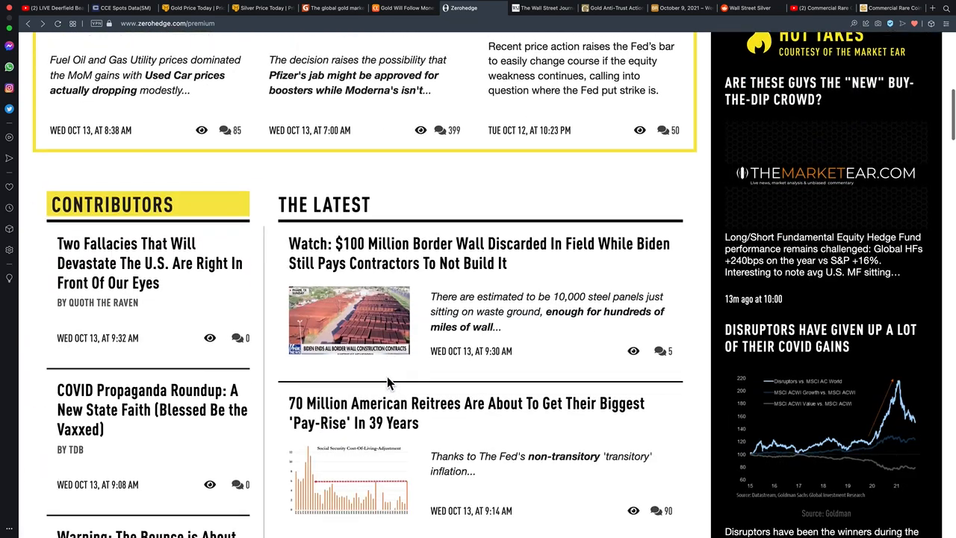
{"action": "scroll", "scroll_direction": "up", "scroll_amount": 3}
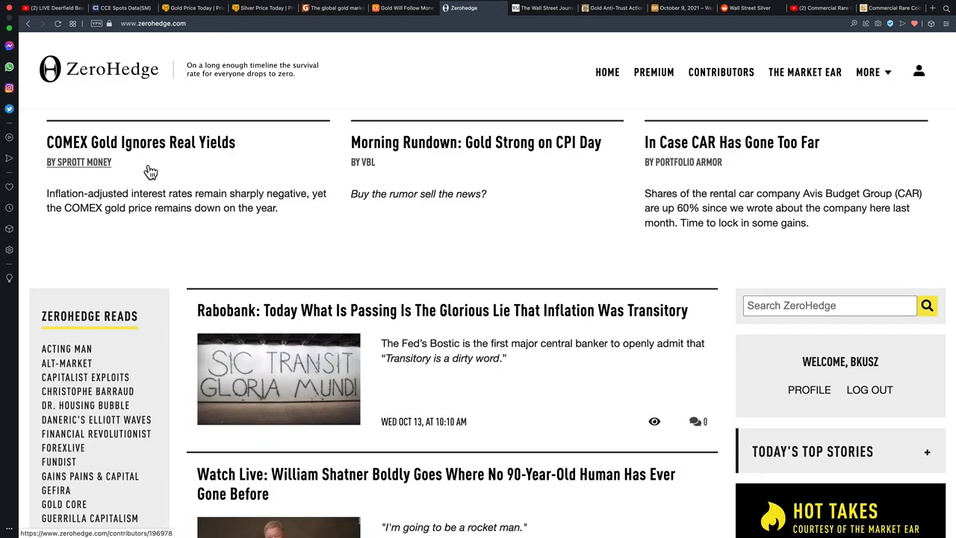
{"action": "double_click", "coordinate": [140, 141]}
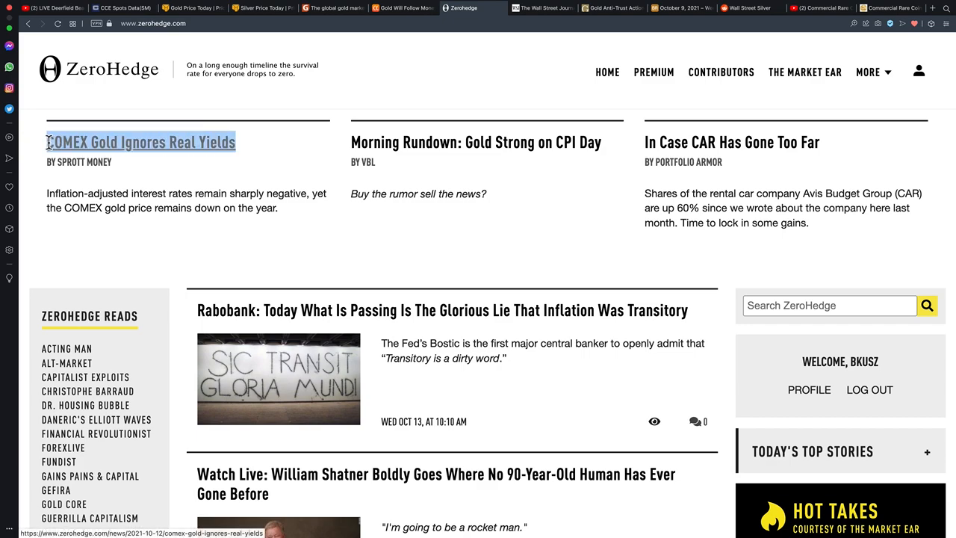
{"action": "double_click", "coordinate": [141, 142]}
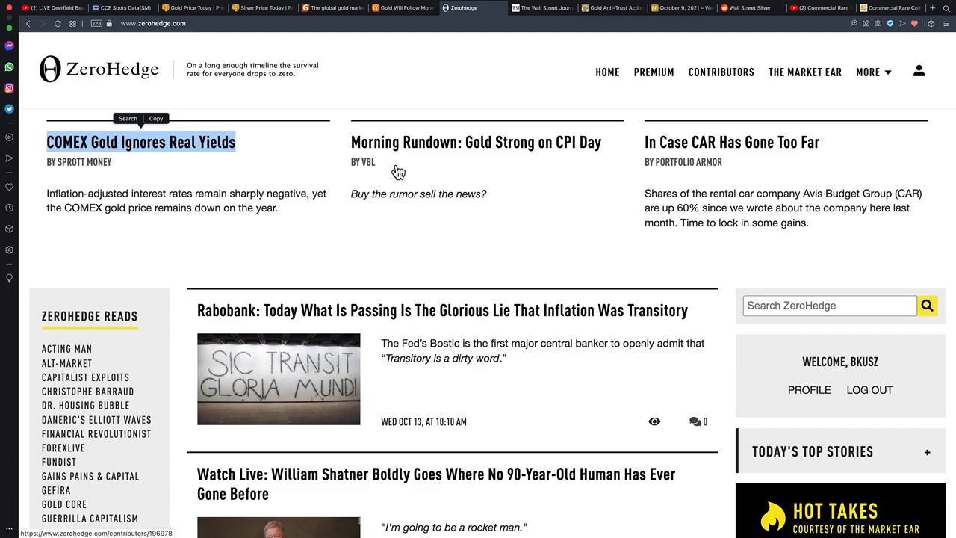
{"action": "mouse_move", "coordinate": [575, 161]}
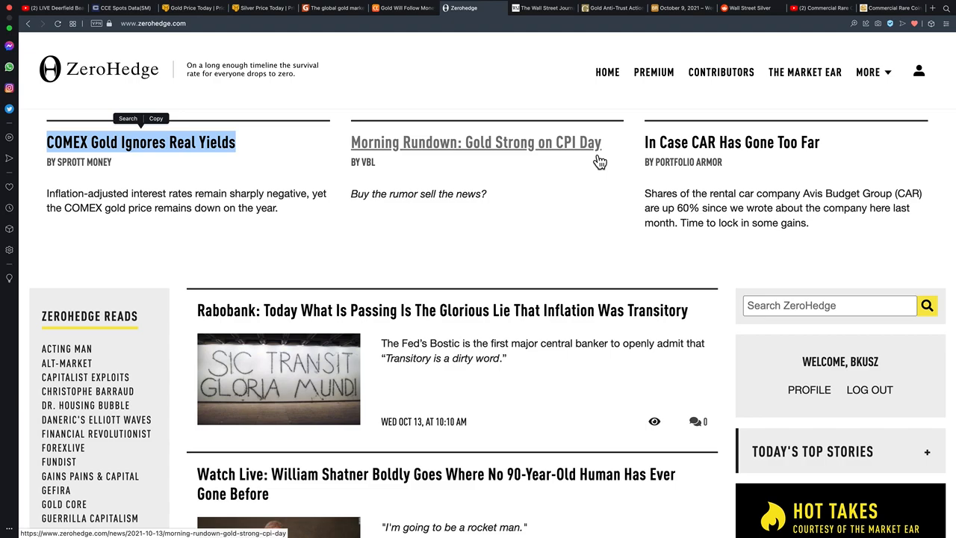
- Scroll the ZeroHedge feed down to the Republicans IRS $600 plan and Delta fuel-cost stories
{"action": "scroll", "scroll_direction": "down", "scroll_amount": 3}
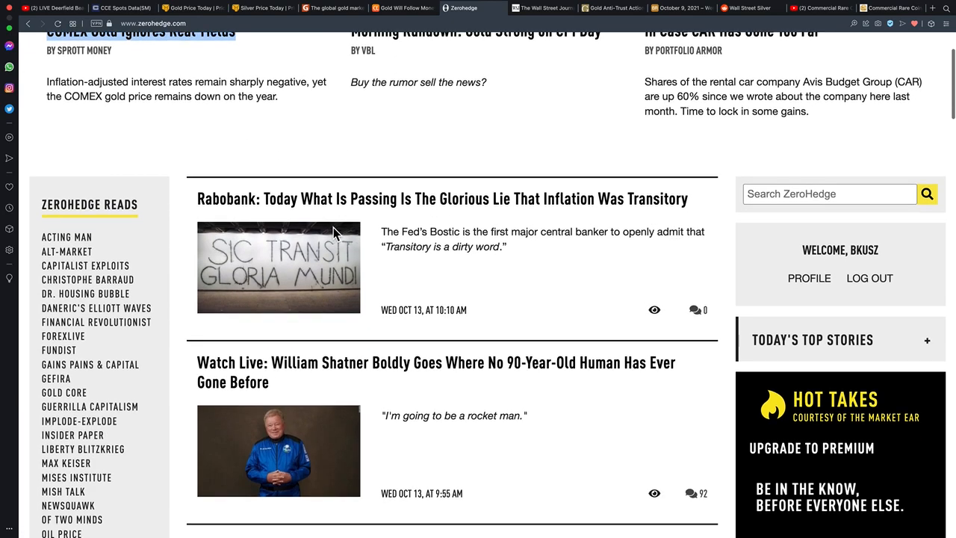
{"action": "scroll", "scroll_direction": "down", "scroll_amount": 3}
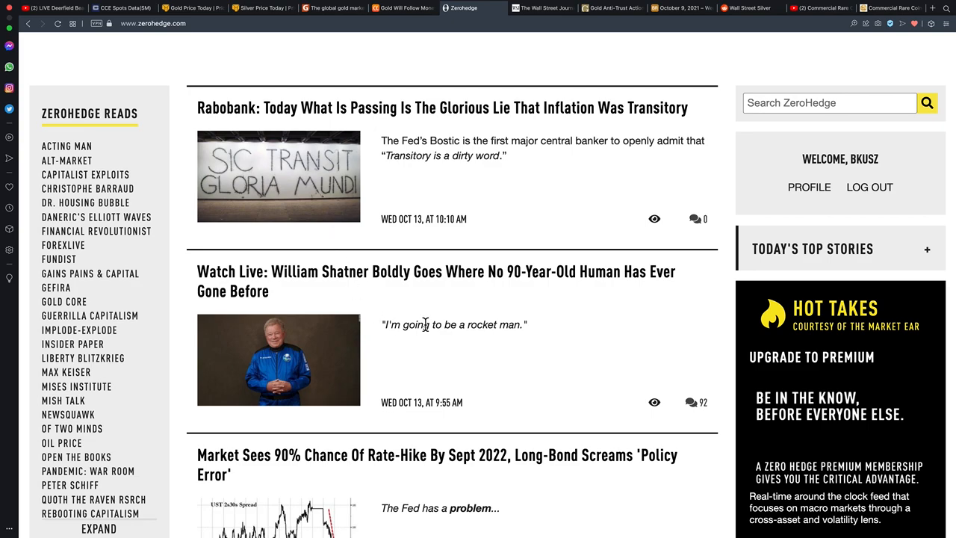
{"action": "scroll", "scroll_direction": "down", "scroll_amount": 3}
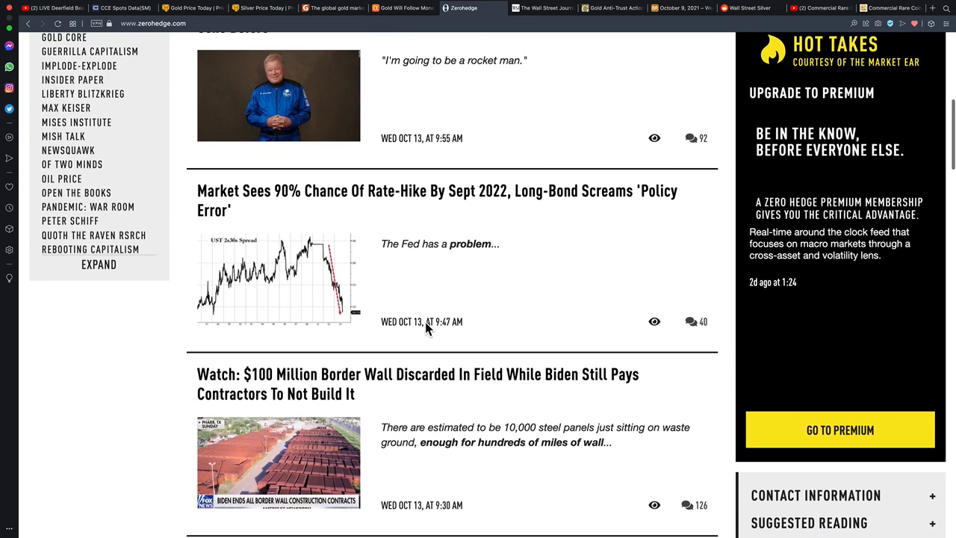
{"action": "scroll", "scroll_direction": "down", "scroll_amount": 3}
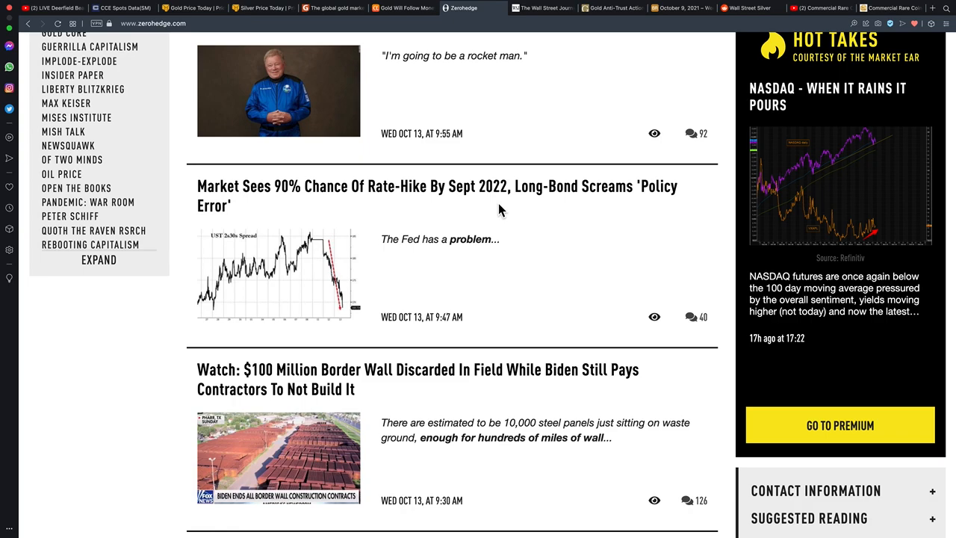
{"action": "scroll", "scroll_direction": "down", "scroll_amount": 3}
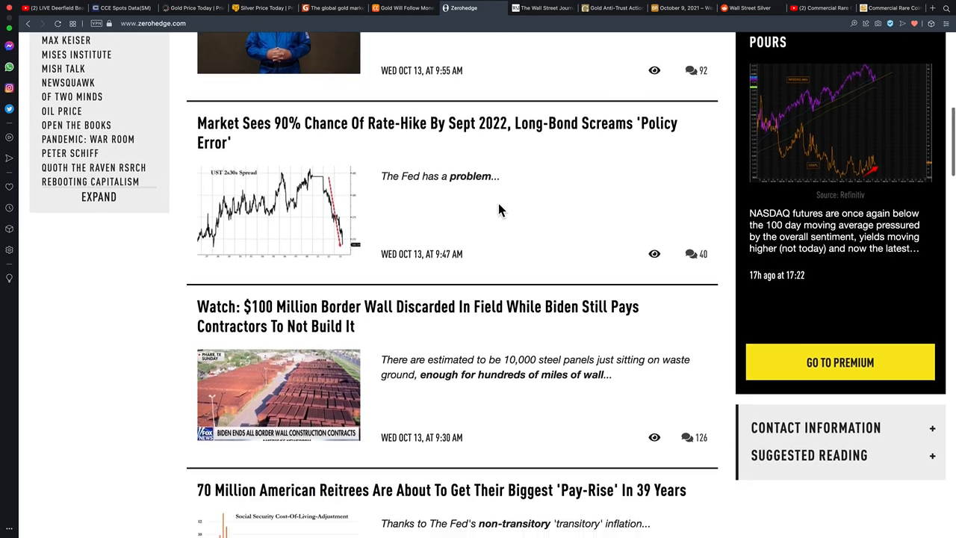
{"action": "scroll", "scroll_direction": "down", "scroll_amount": 3}
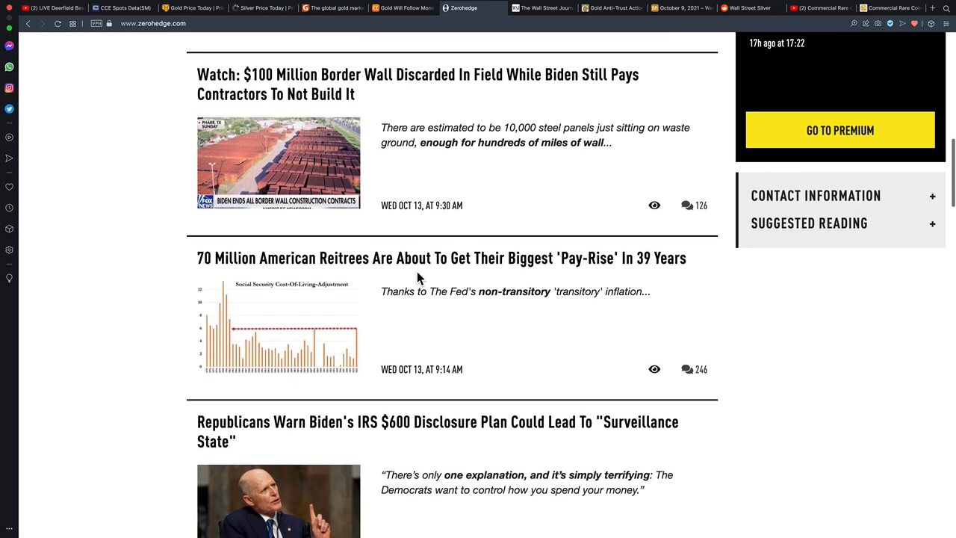
{"action": "scroll", "scroll_direction": "down", "scroll_amount": 3}
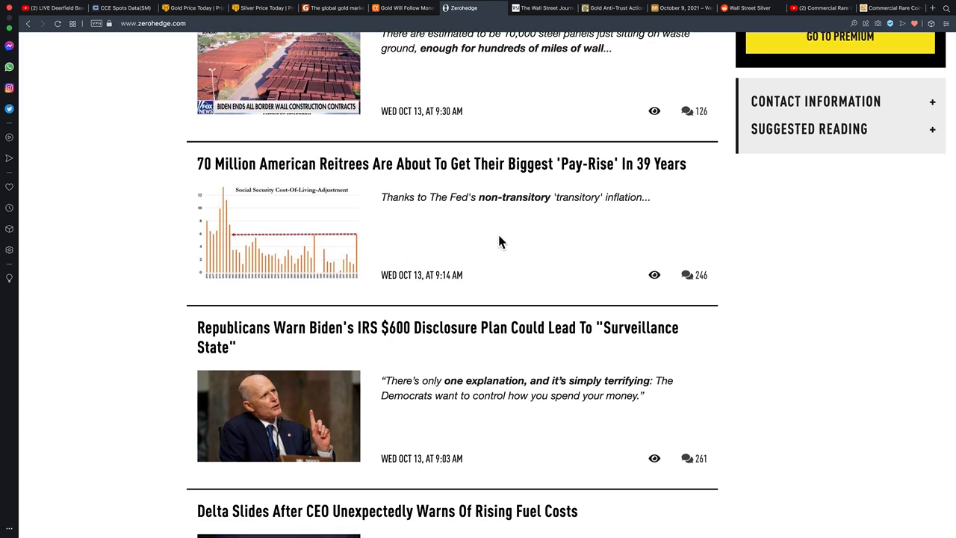
{"action": "mouse_move", "coordinate": [527, 266]}
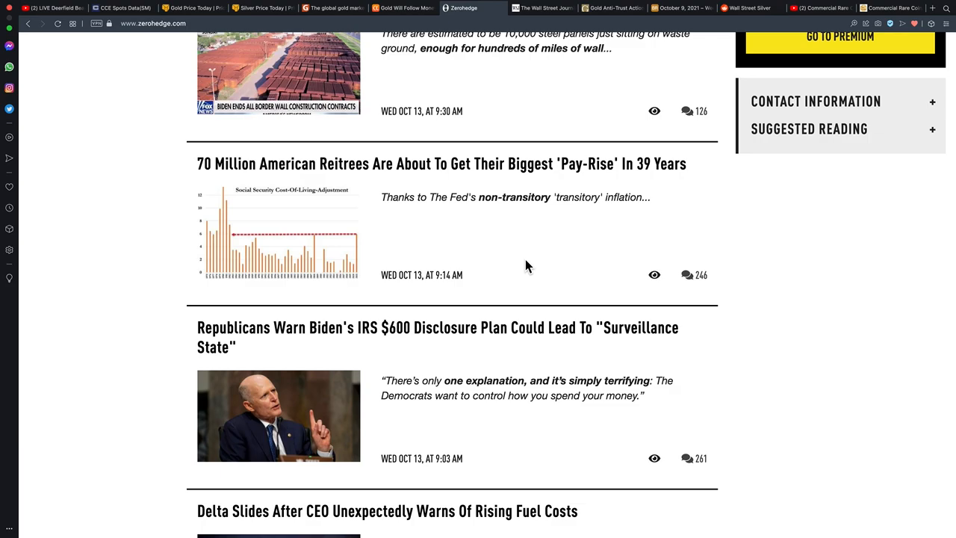
{"action": "scroll", "scroll_direction": "down", "scroll_amount": 3}
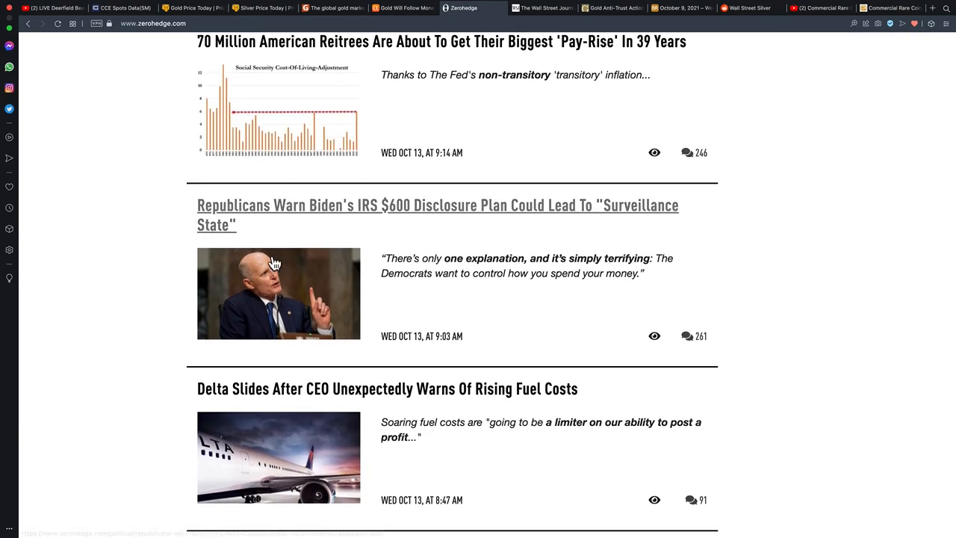
{"action": "mouse_move", "coordinate": [832, 280]}
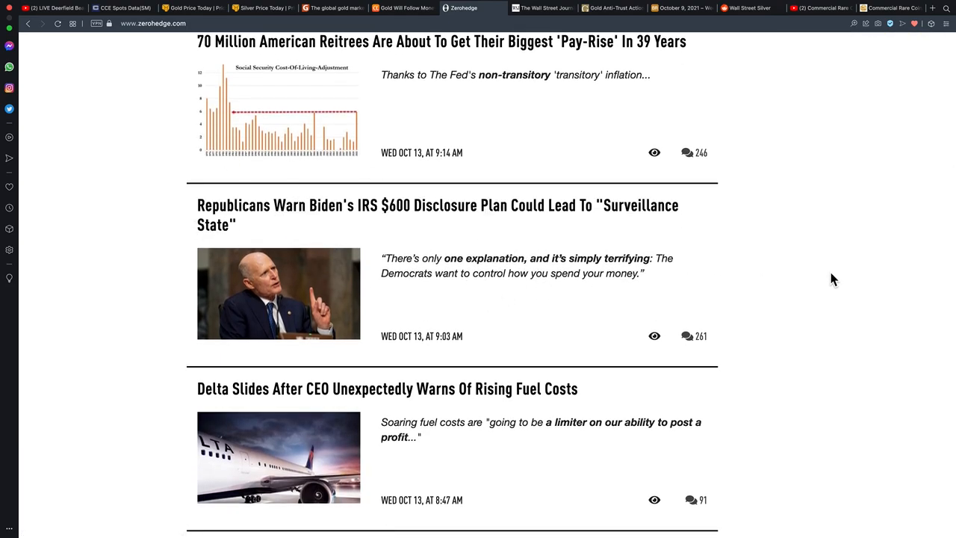
{"action": "scroll", "scroll_direction": "down", "scroll_amount": 3}
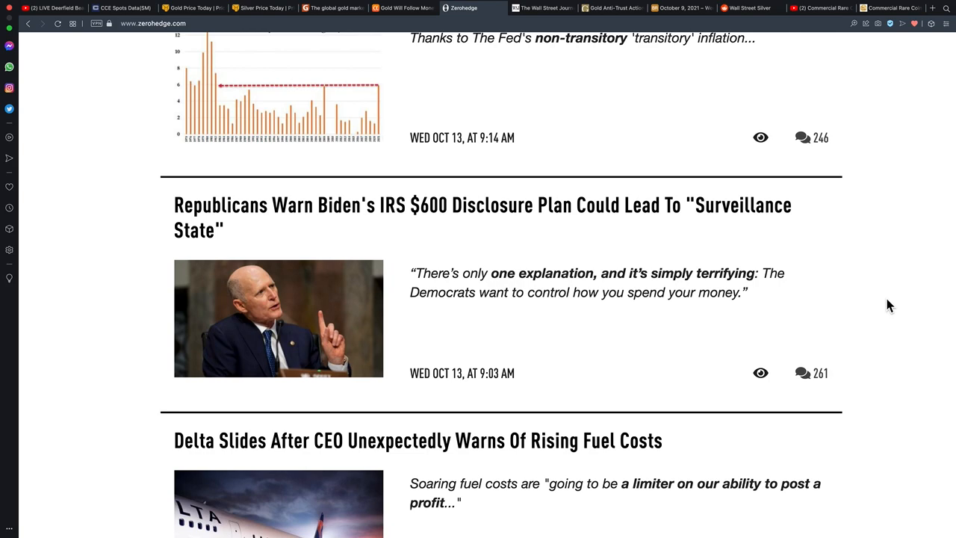
{"action": "mouse_move", "coordinate": [663, 278]}
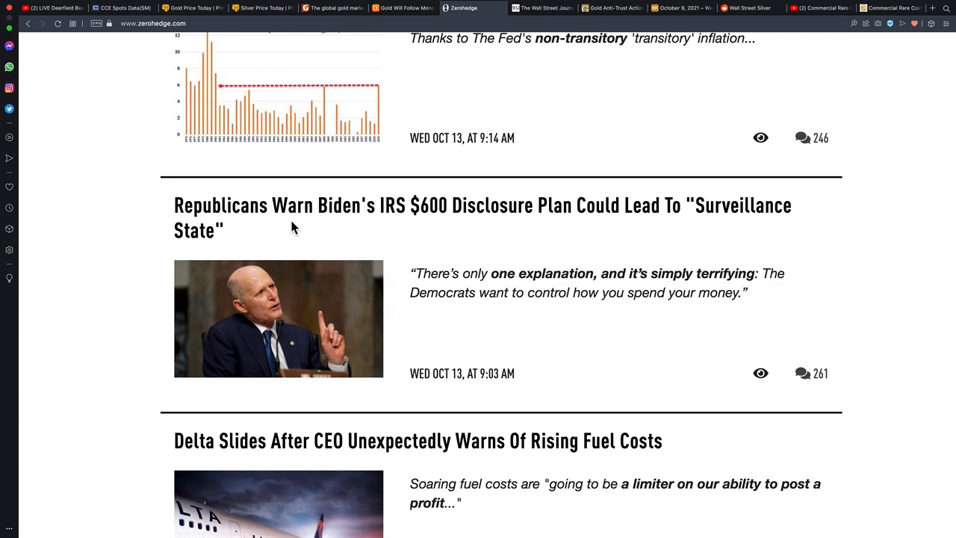
{"action": "mouse_move", "coordinate": [506, 228]}
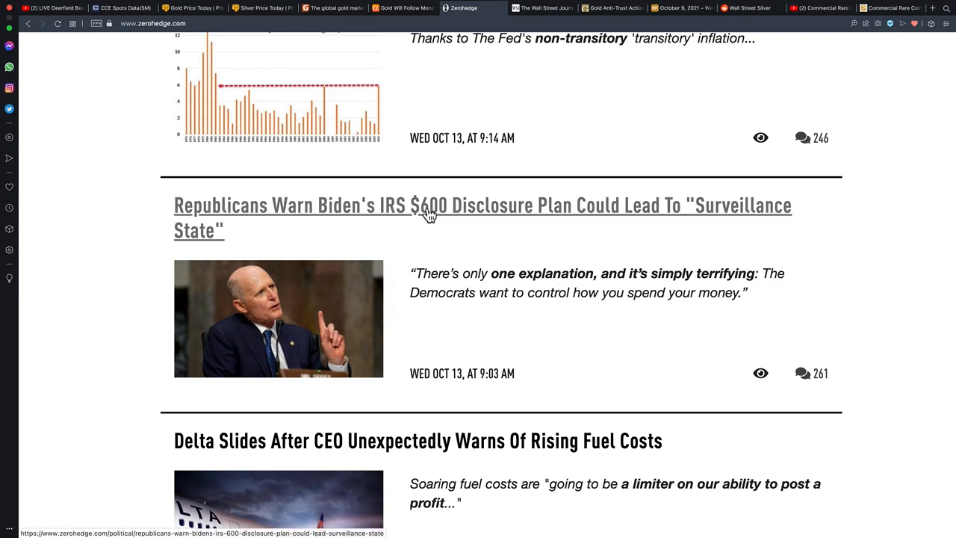
{"action": "mouse_move", "coordinate": [421, 215]}
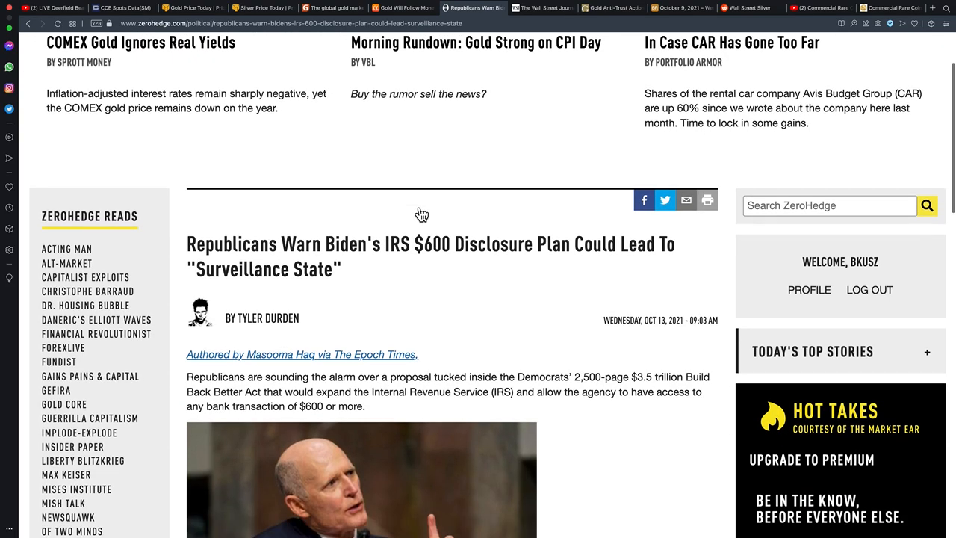
- Scroll into the opening paragraphs of the Republicans IRS $600 disclosure plan article
{"action": "scroll", "scroll_direction": "down", "scroll_amount": 3}
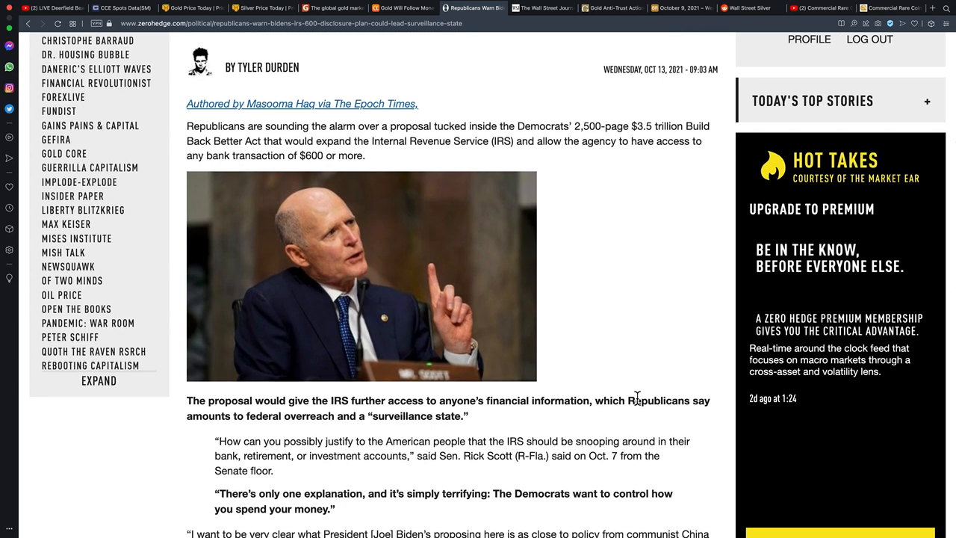
{"action": "mouse_move", "coordinate": [414, 164]}
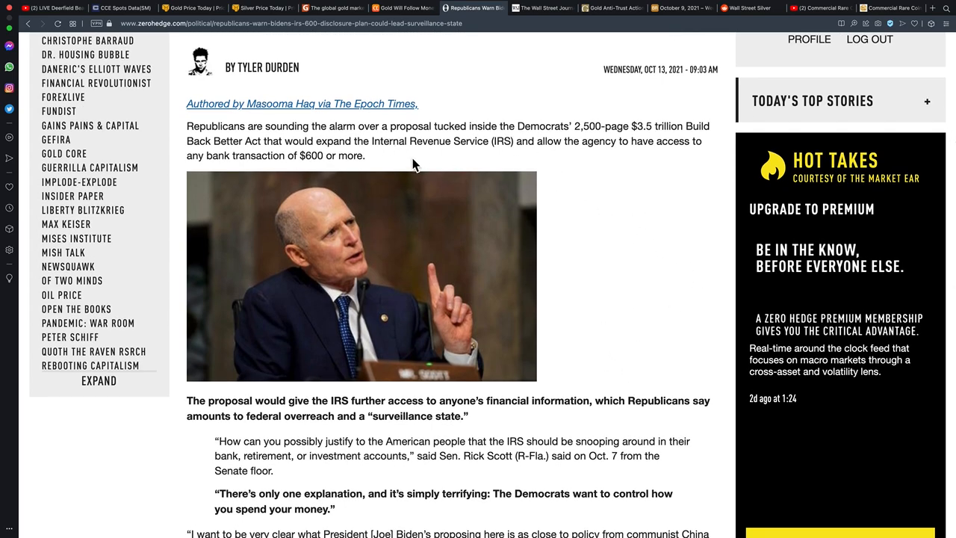
{"action": "mouse_move", "coordinate": [321, 145]}
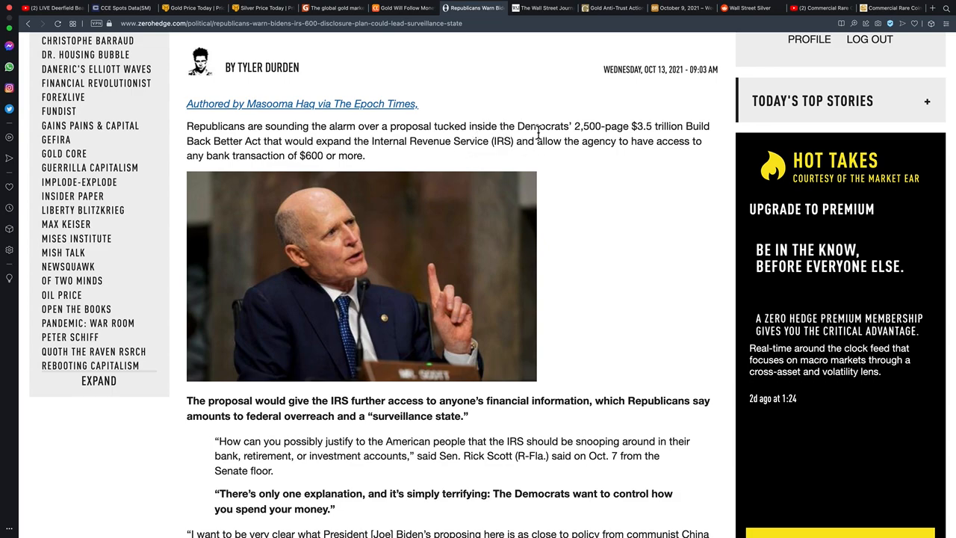
{"action": "mouse_move", "coordinate": [639, 134]}
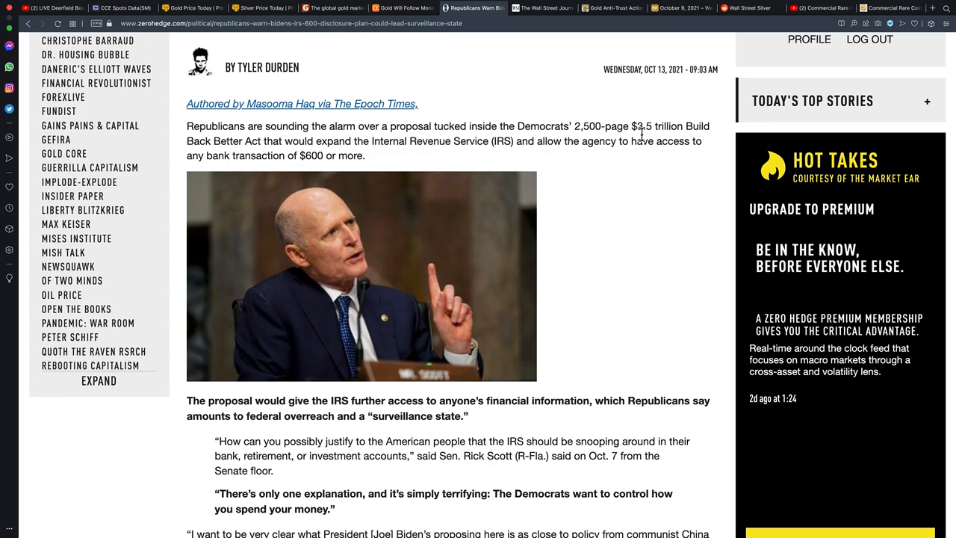
{"action": "mouse_move", "coordinate": [506, 124]}
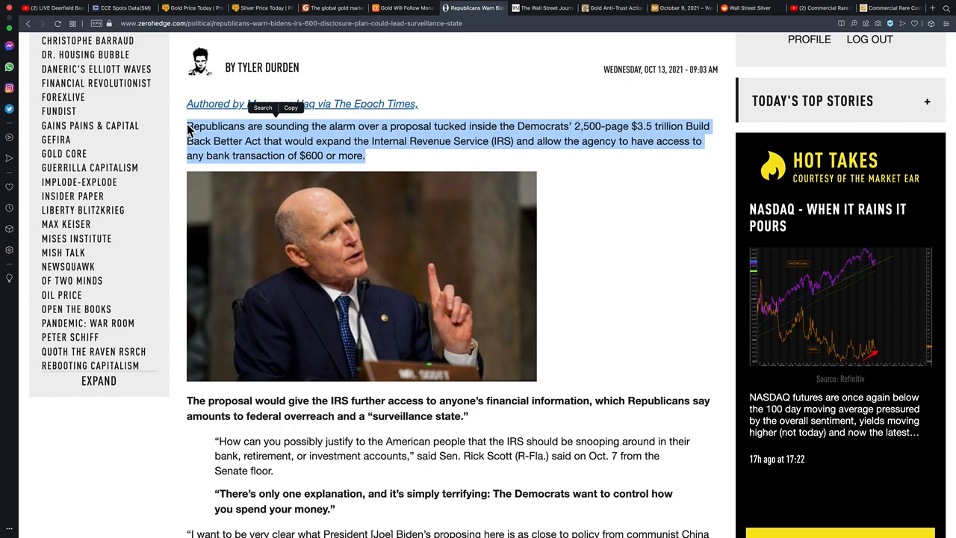
{"action": "mouse_move", "coordinate": [645, 229]}
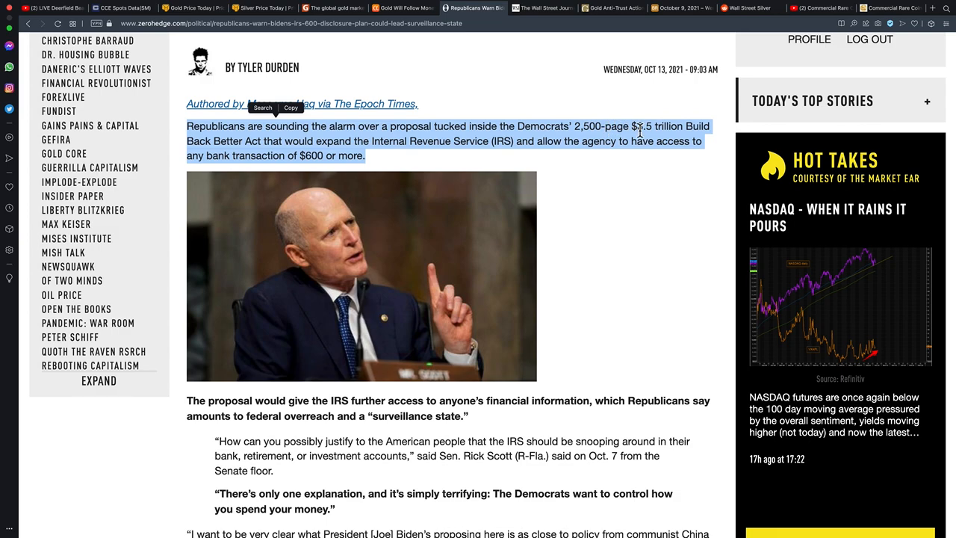
{"action": "mouse_move", "coordinate": [399, 157]}
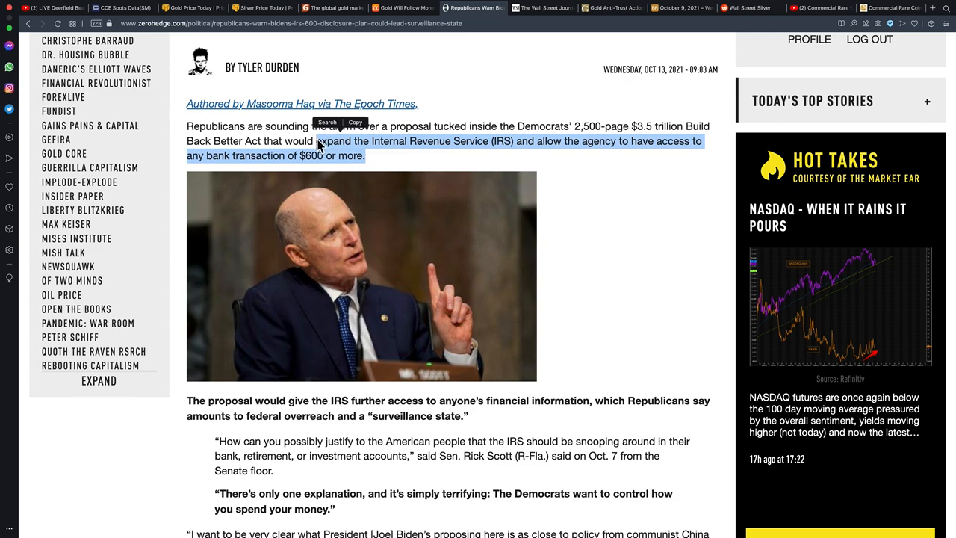
{"action": "mouse_move", "coordinate": [640, 210]}
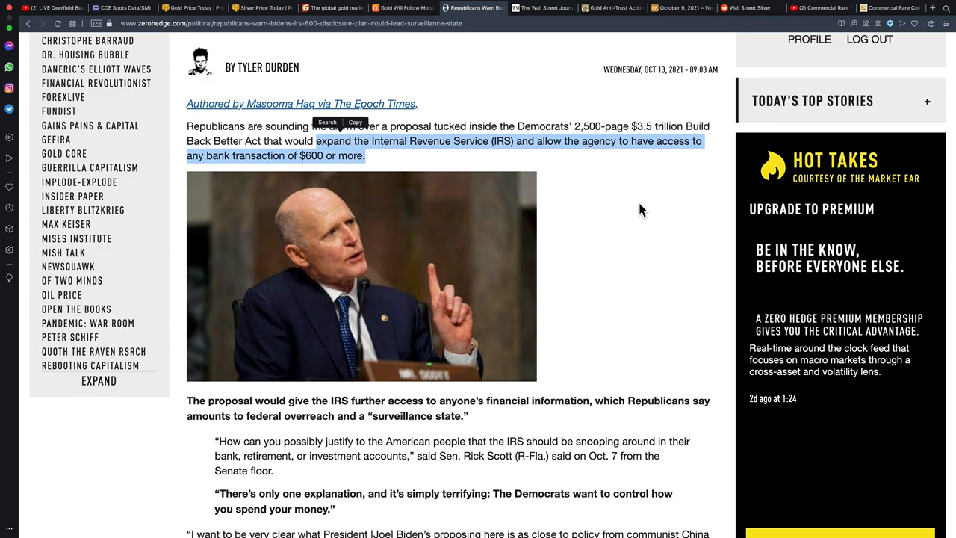
{"action": "mouse_move", "coordinate": [409, 155]}
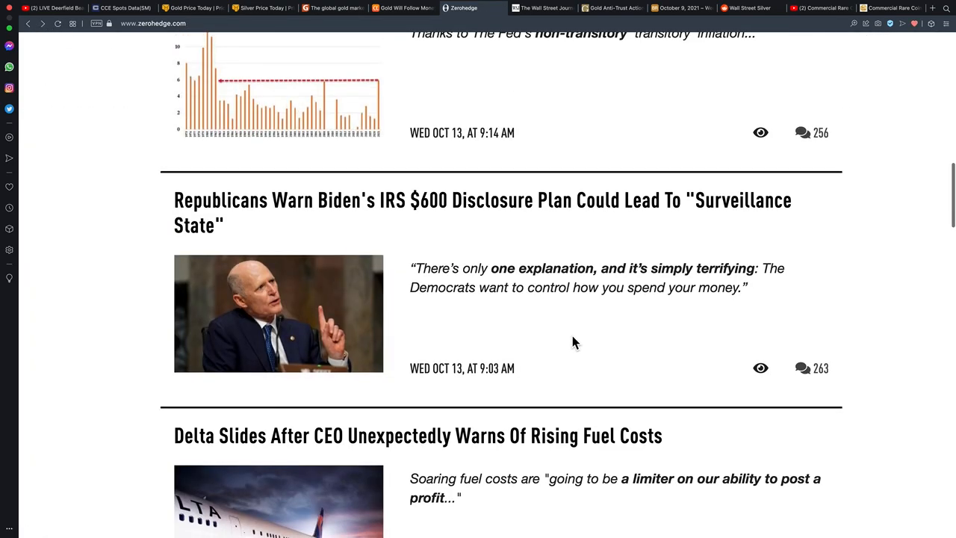
- Scroll the ZeroHedge feed and open 'Is gold about to break out and how to trade it'
{"action": "scroll", "scroll_direction": "down", "scroll_amount": 3}
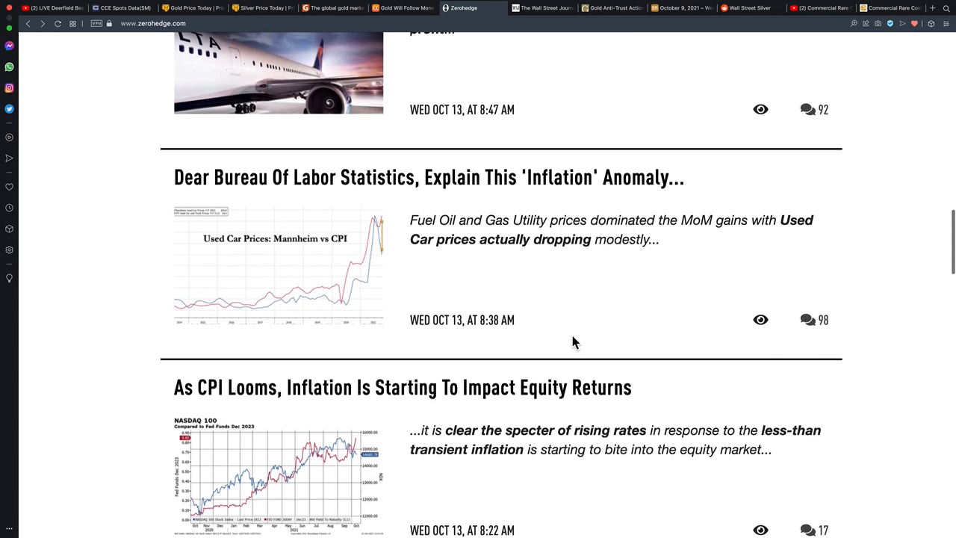
{"action": "scroll", "scroll_direction": "down", "scroll_amount": 3}
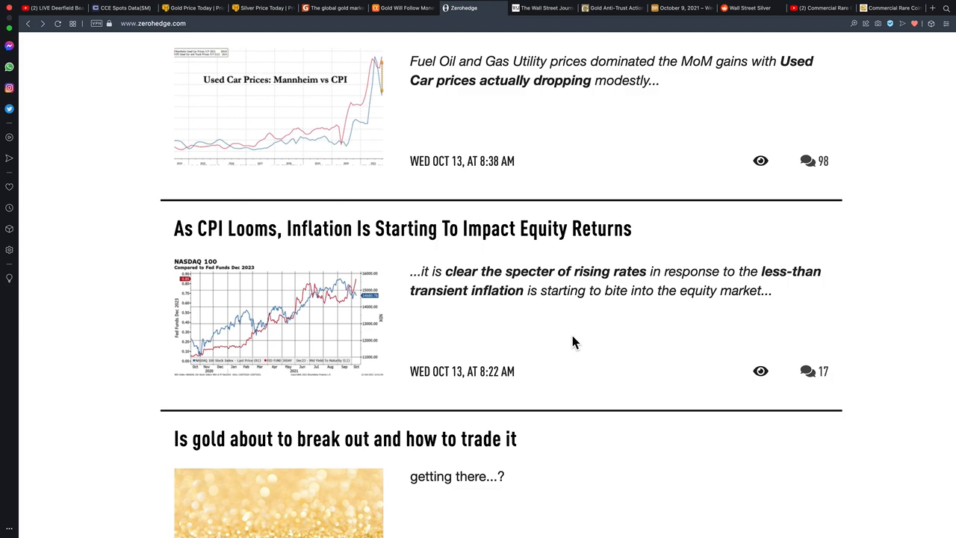
{"action": "scroll", "scroll_direction": "down", "scroll_amount": 3}
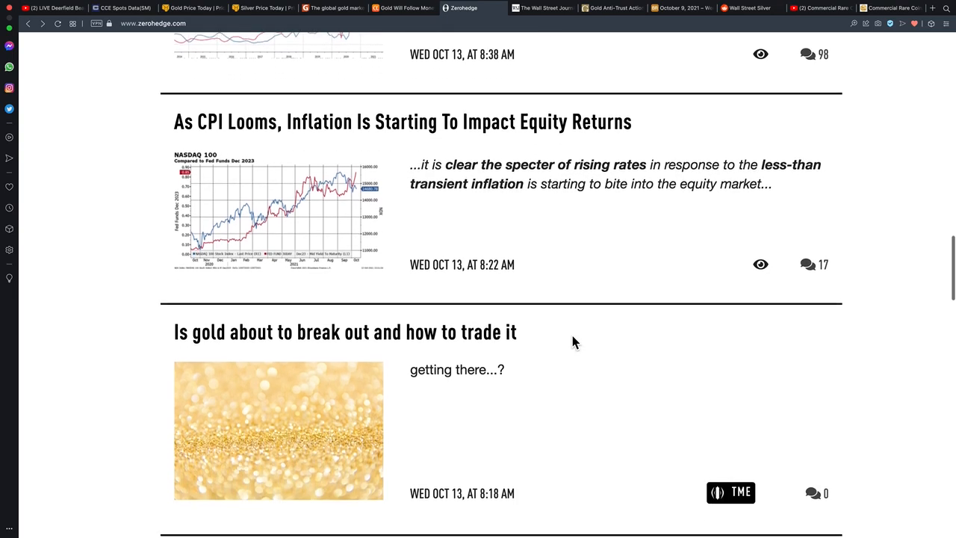
{"action": "scroll", "scroll_direction": "down", "scroll_amount": 3}
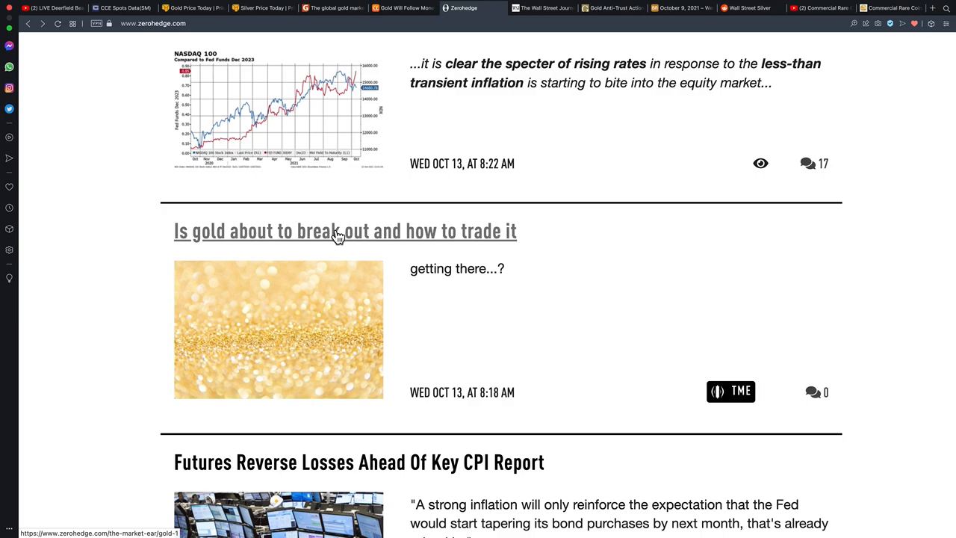
{"action": "left_click", "coordinate": [343, 230]}
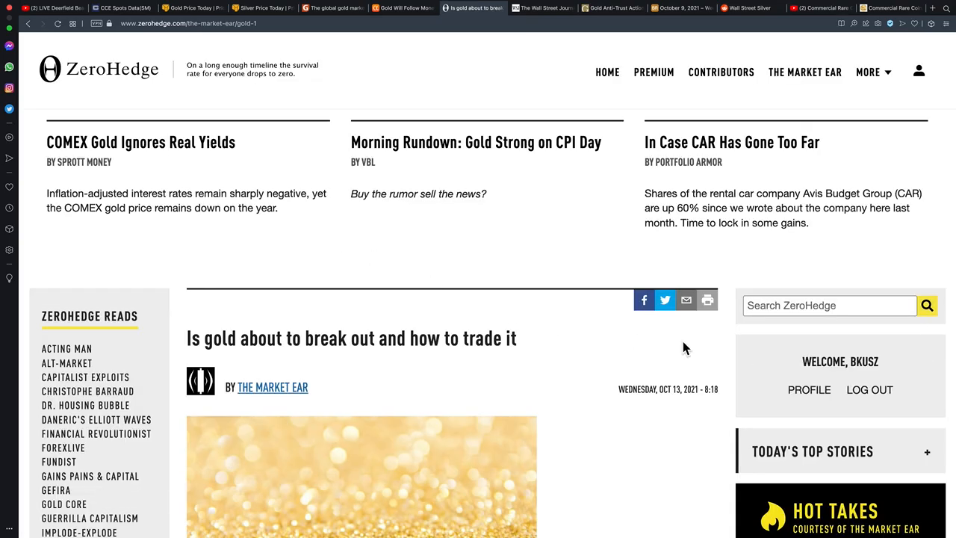
- Scroll through the opening paragraphs of the gold breakout article
{"action": "scroll", "scroll_direction": "down", "scroll_amount": 3}
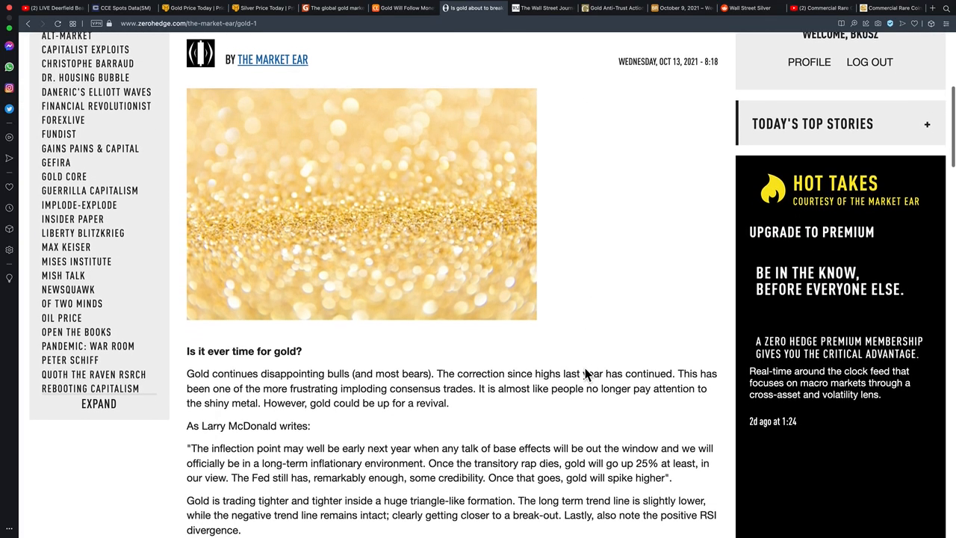
{"action": "scroll", "scroll_direction": "down", "scroll_amount": 3}
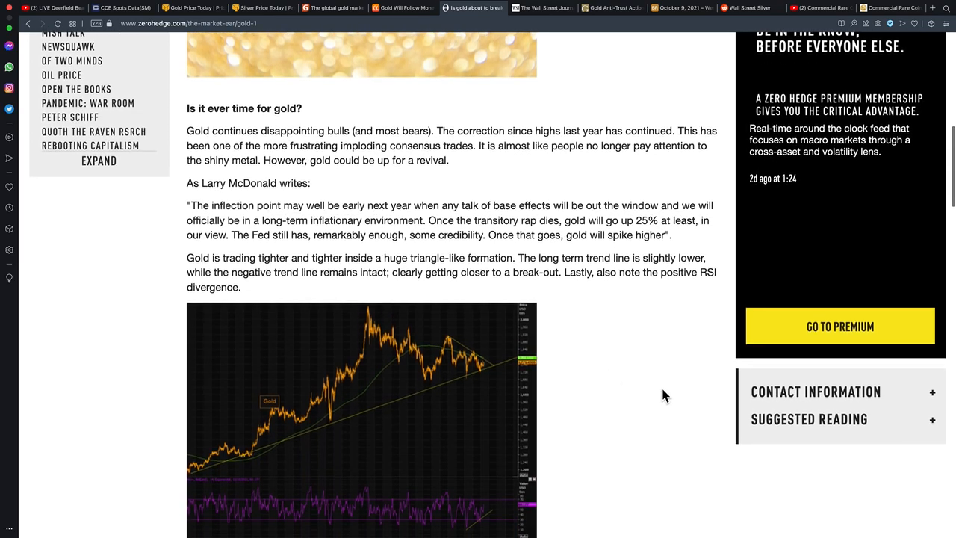
{"action": "scroll", "scroll_direction": "down", "scroll_amount": 3}
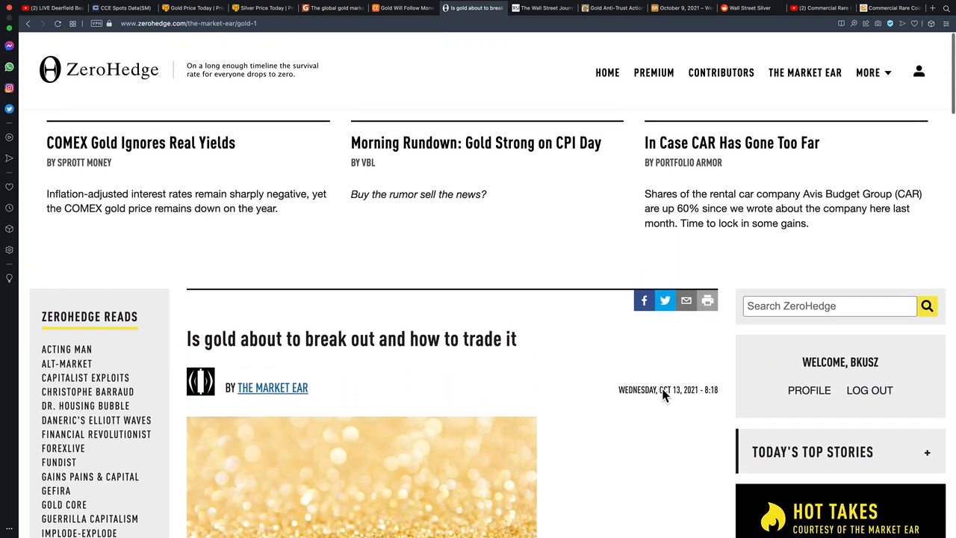
{"action": "mouse_move", "coordinate": [356, 344]}
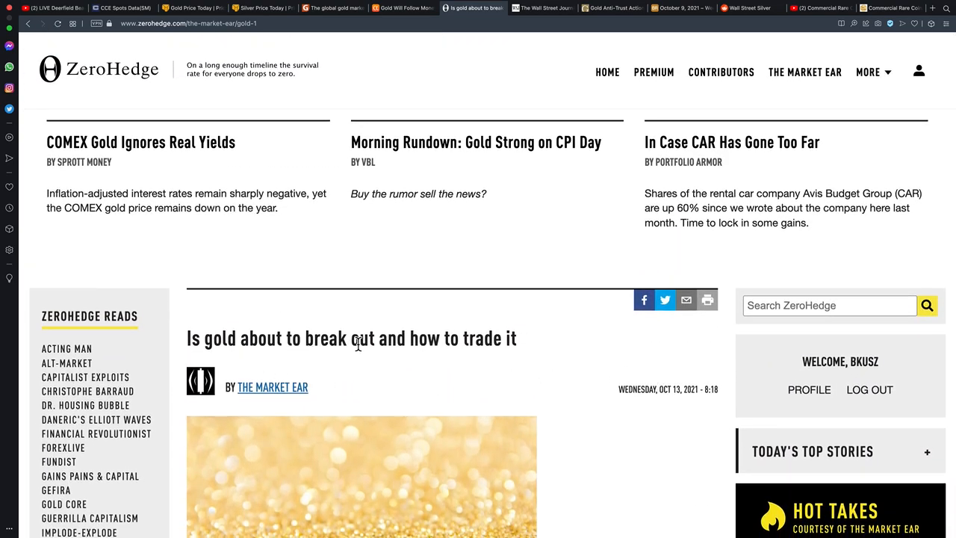
{"action": "scroll", "scroll_direction": "down", "scroll_amount": 3}
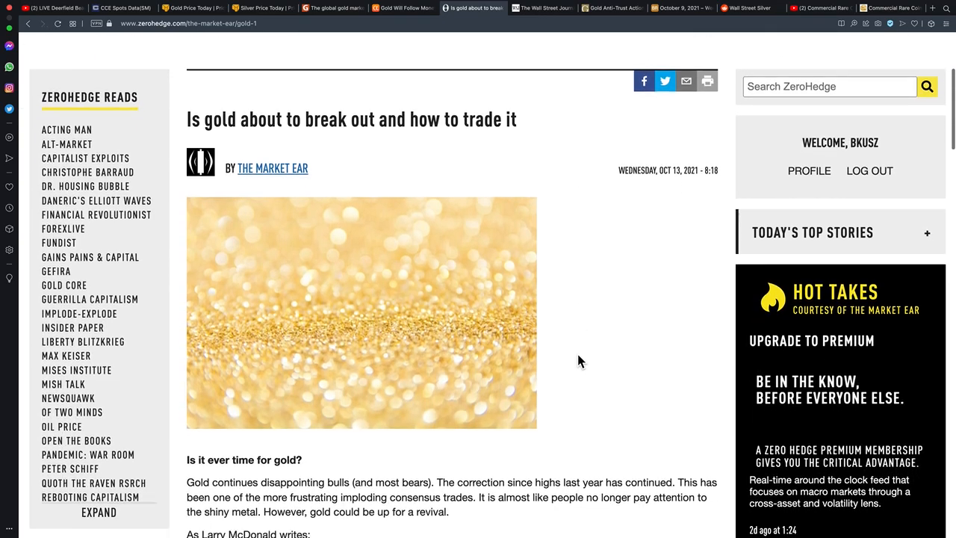
{"action": "scroll", "scroll_direction": "down", "scroll_amount": 3}
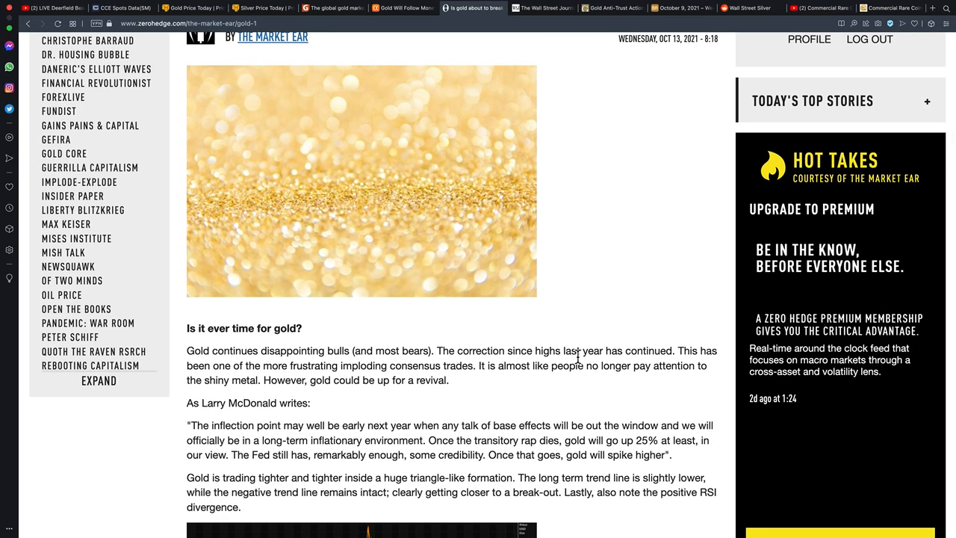
{"action": "mouse_move", "coordinate": [545, 8]}
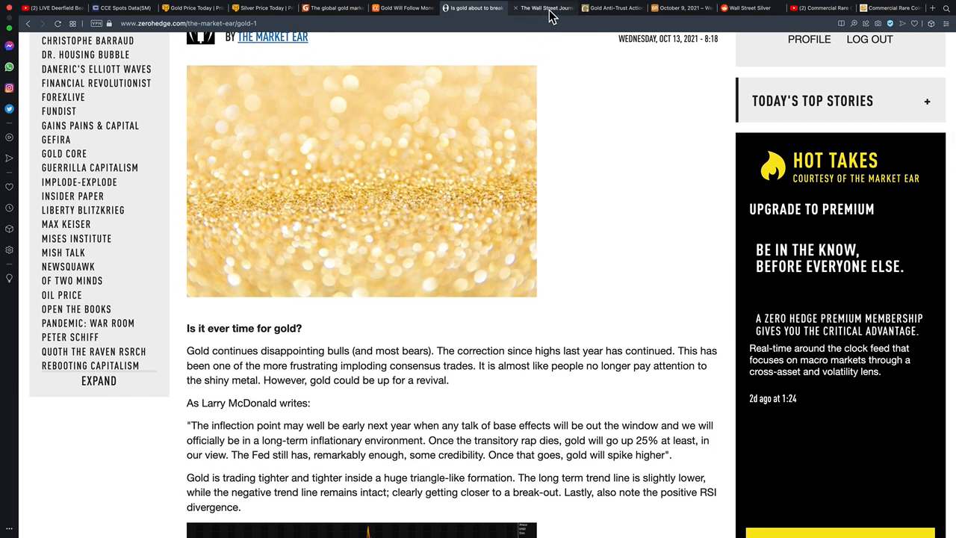
- Bring up the Gold Anti-Trust Action Committee dispatch on Comex gold ignoring real yields
{"action": "left_click", "coordinate": [541, 9]}
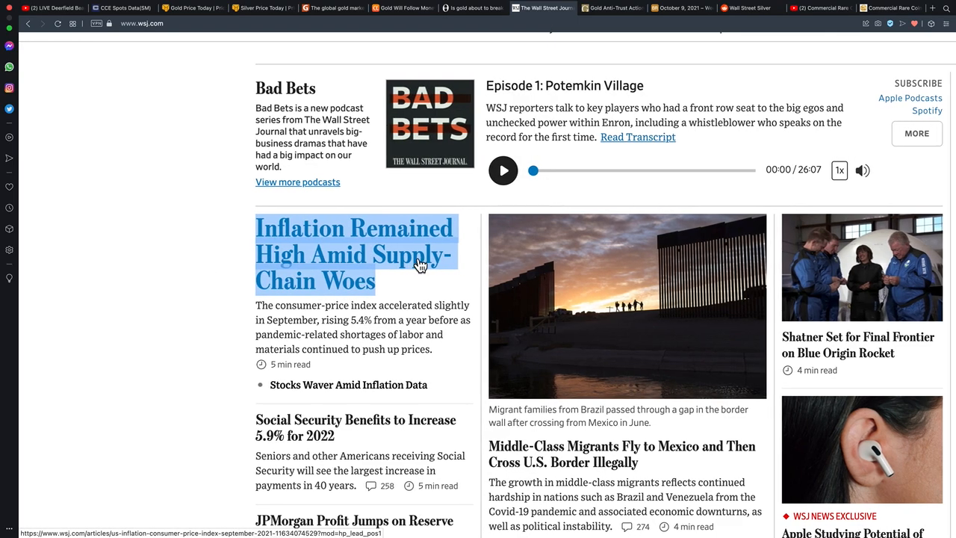
{"action": "scroll", "scroll_direction": "right", "scroll_amount": 3}
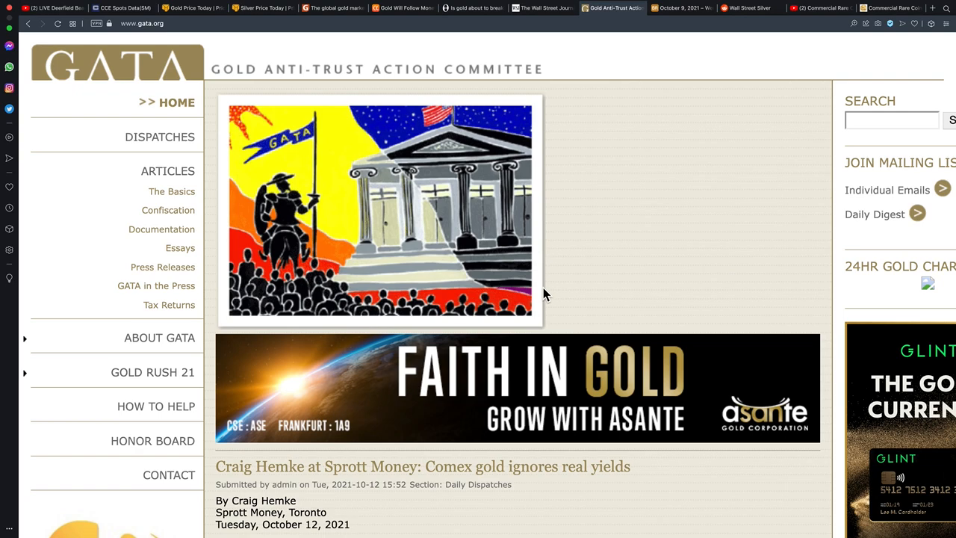
{"action": "scroll", "scroll_direction": "down", "scroll_amount": 3}
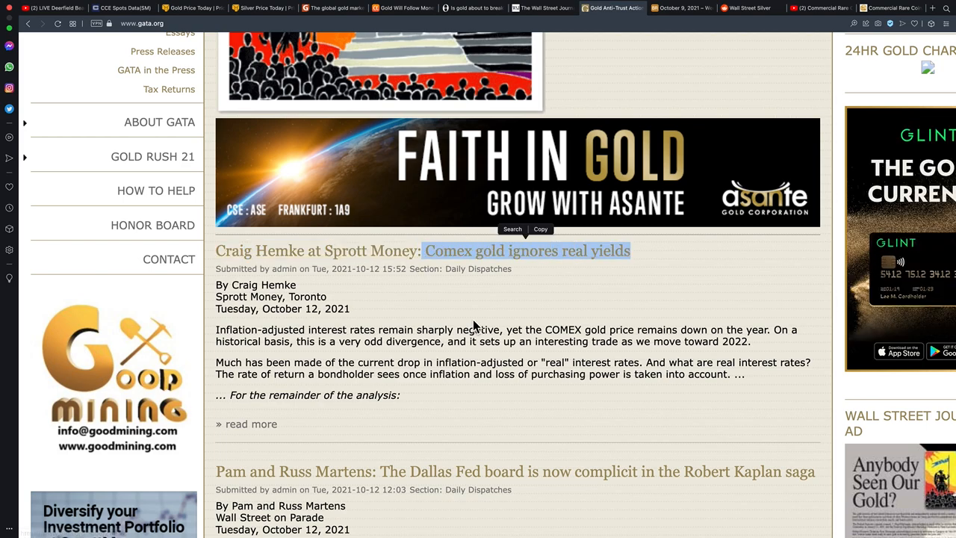
{"action": "scroll", "scroll_direction": "down", "scroll_amount": 3}
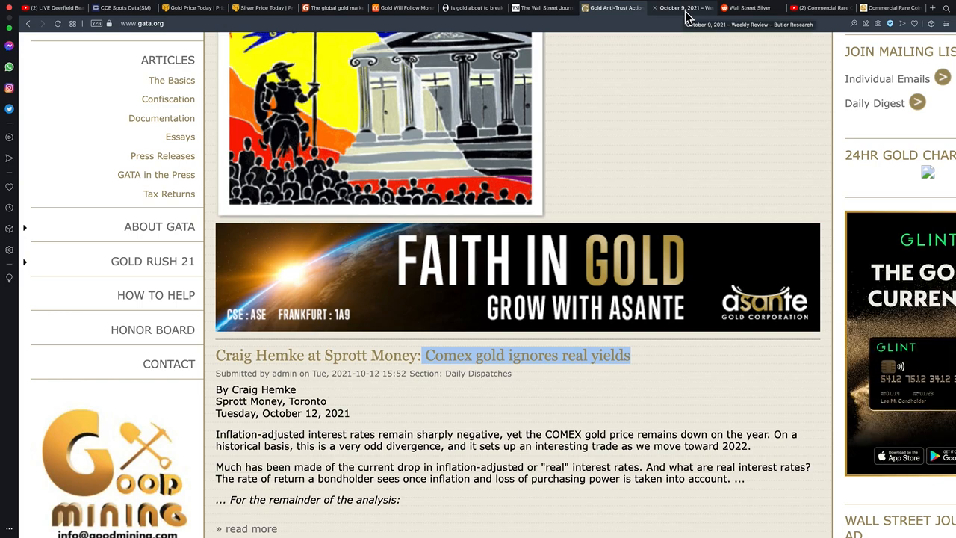
{"action": "left_click", "coordinate": [680, 9]}
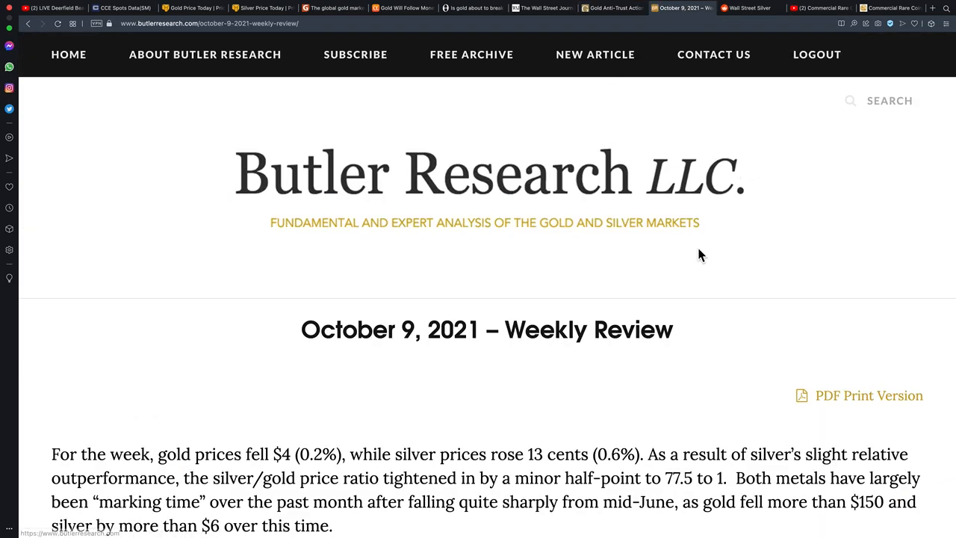
{"action": "mouse_move", "coordinate": [744, 14]}
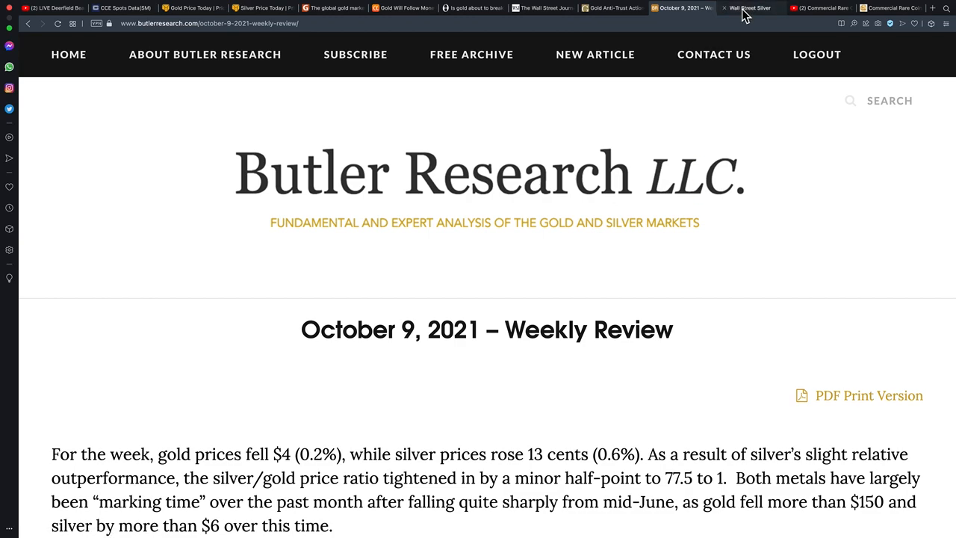
{"action": "left_click", "coordinate": [749, 7]}
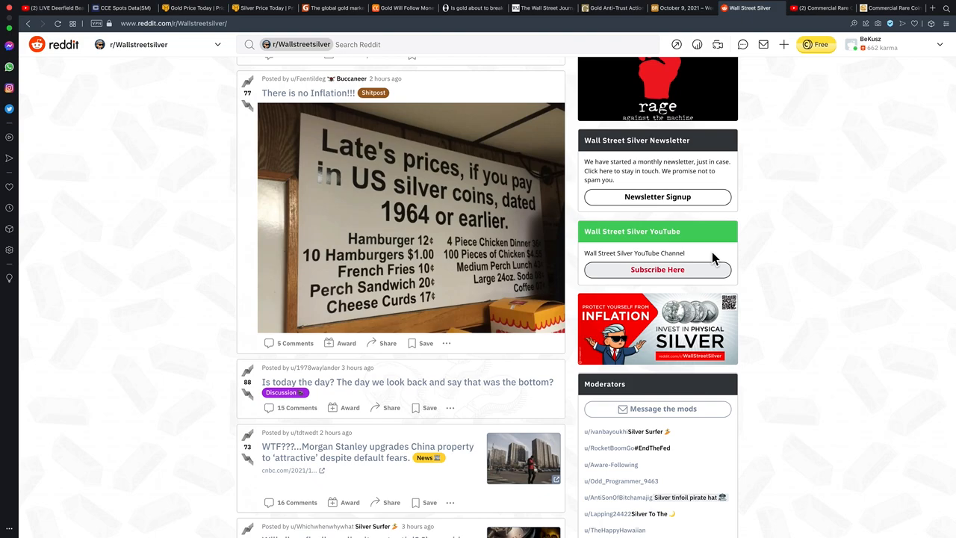
{"action": "mouse_move", "coordinate": [298, 274]}
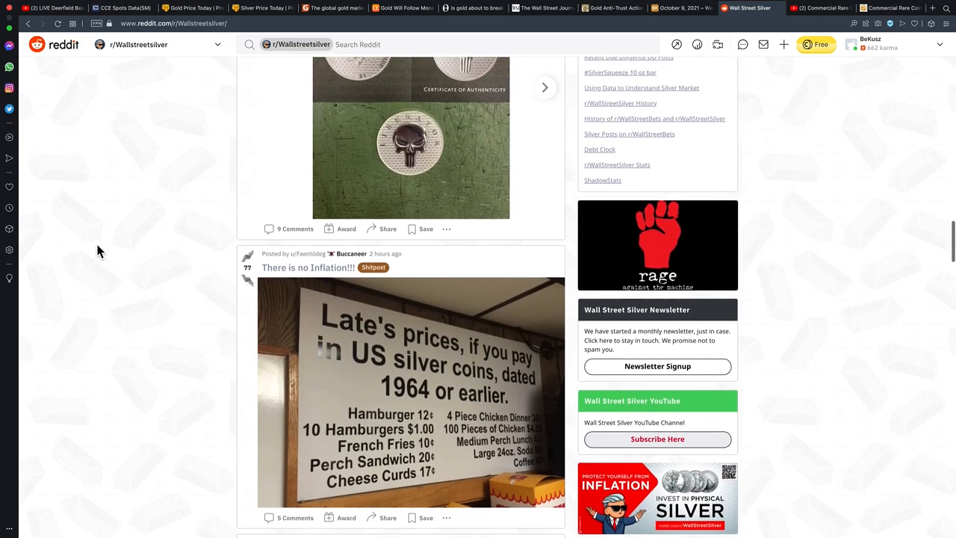
{"action": "scroll", "scroll_direction": "down", "scroll_amount": 3}
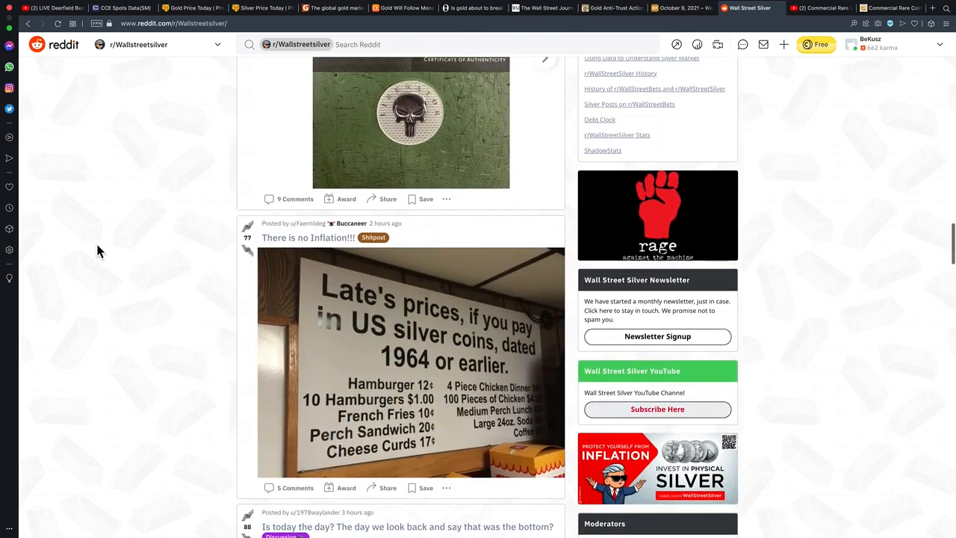
{"action": "scroll", "scroll_direction": "down", "scroll_amount": 3}
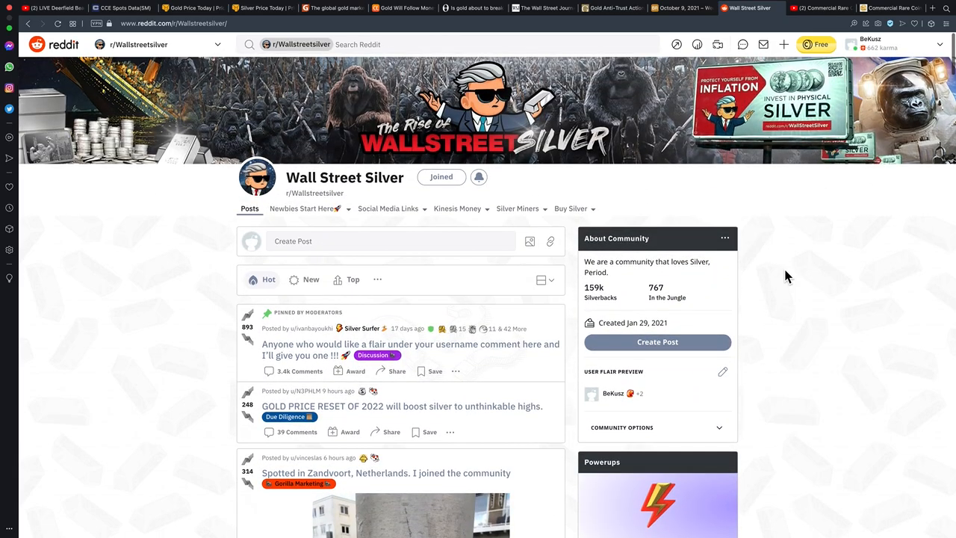
{"action": "scroll", "scroll_direction": "down", "scroll_amount": 3}
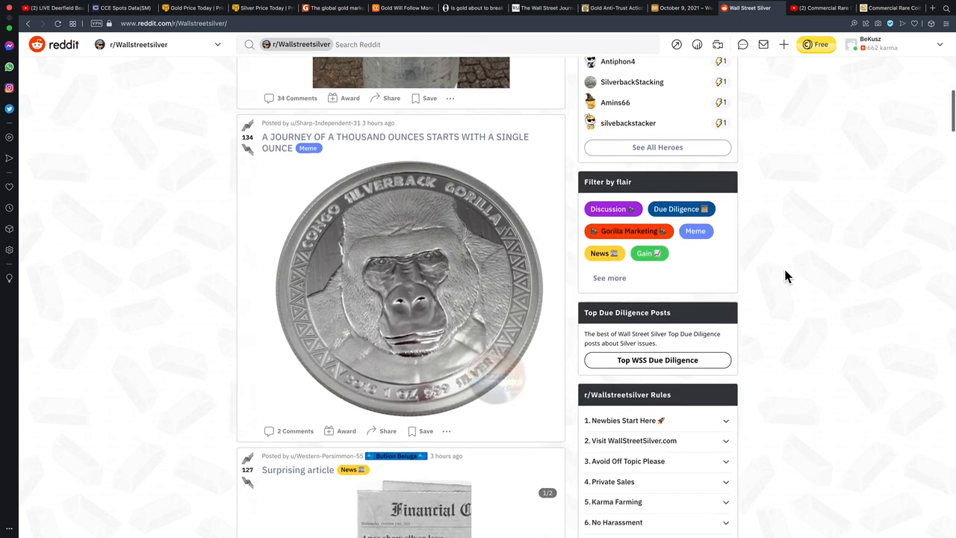
{"action": "scroll", "scroll_direction": "down", "scroll_amount": 3}
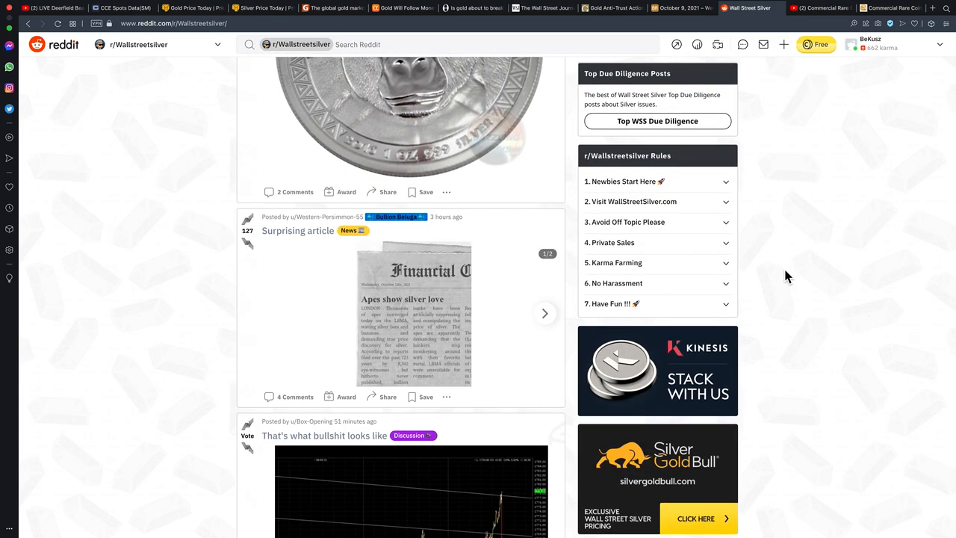
{"action": "mouse_move", "coordinate": [822, 249]}
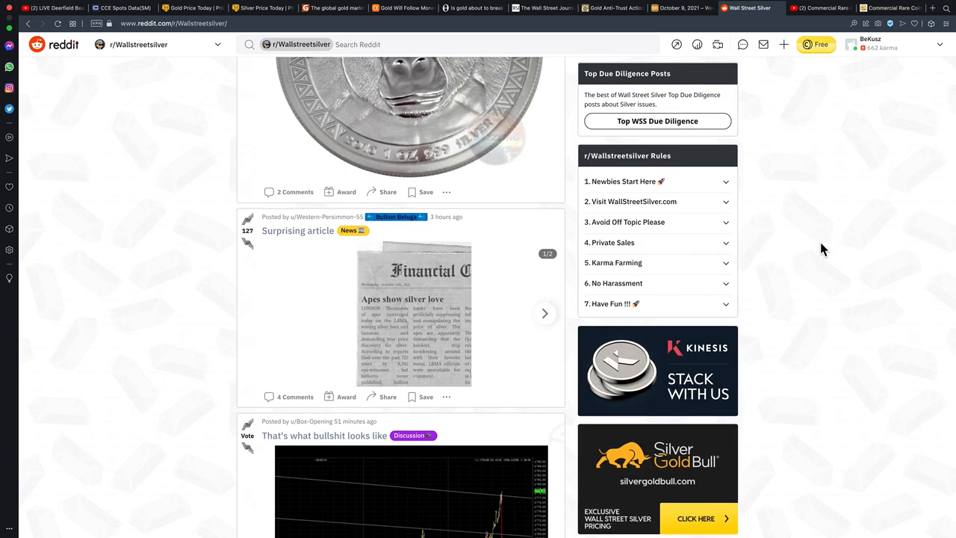
{"action": "scroll", "scroll_direction": "down", "scroll_amount": 3}
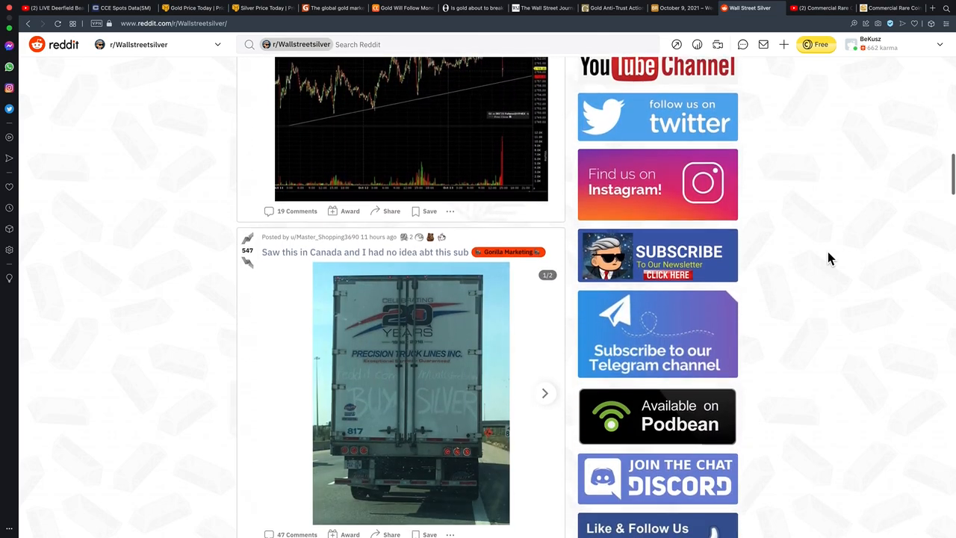
{"action": "scroll", "scroll_direction": "down", "scroll_amount": 3}
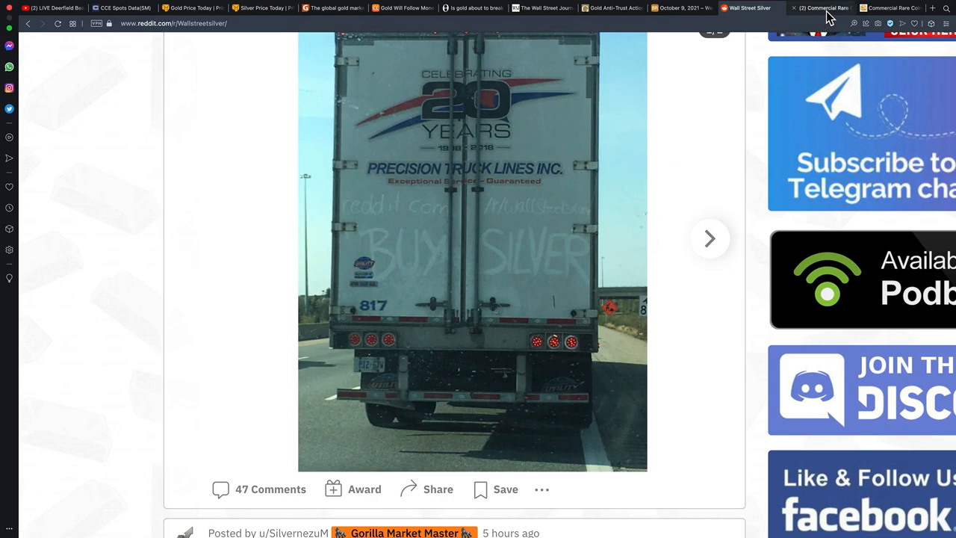
- Open Commercial Rare Coins' Best Deals In Silver video, then the LIVE Deerfield Beach stream
{"action": "left_click", "coordinate": [821, 8]}
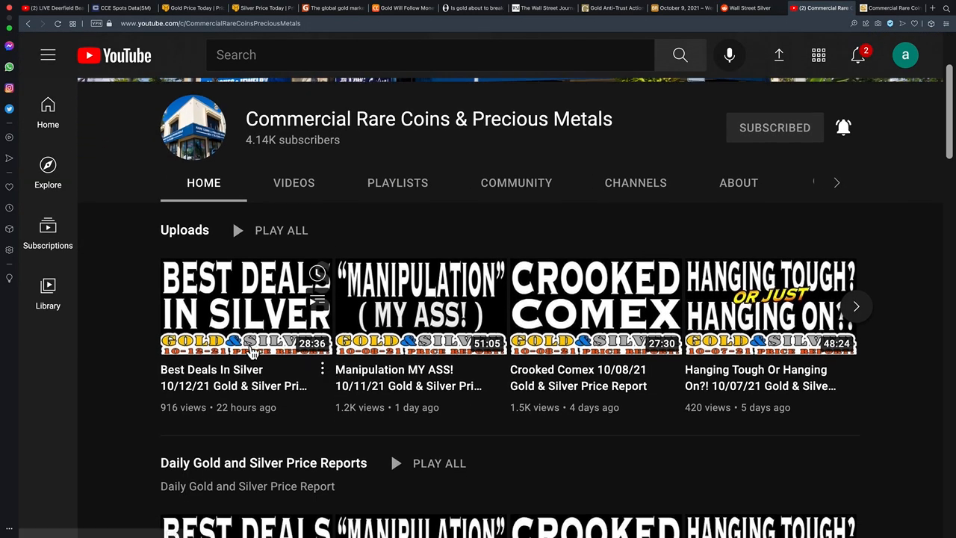
{"action": "left_click", "coordinate": [246, 306]}
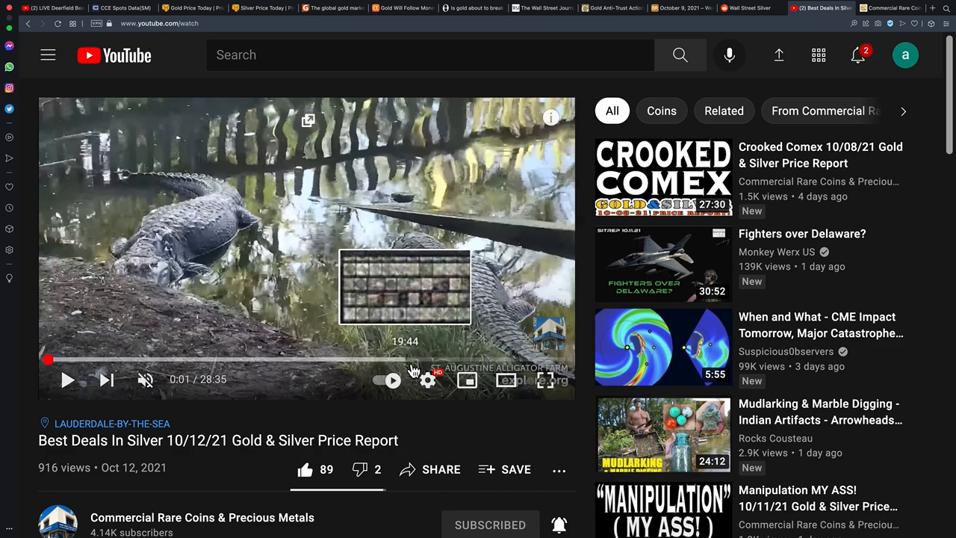
{"action": "mouse_move", "coordinate": [291, 223]}
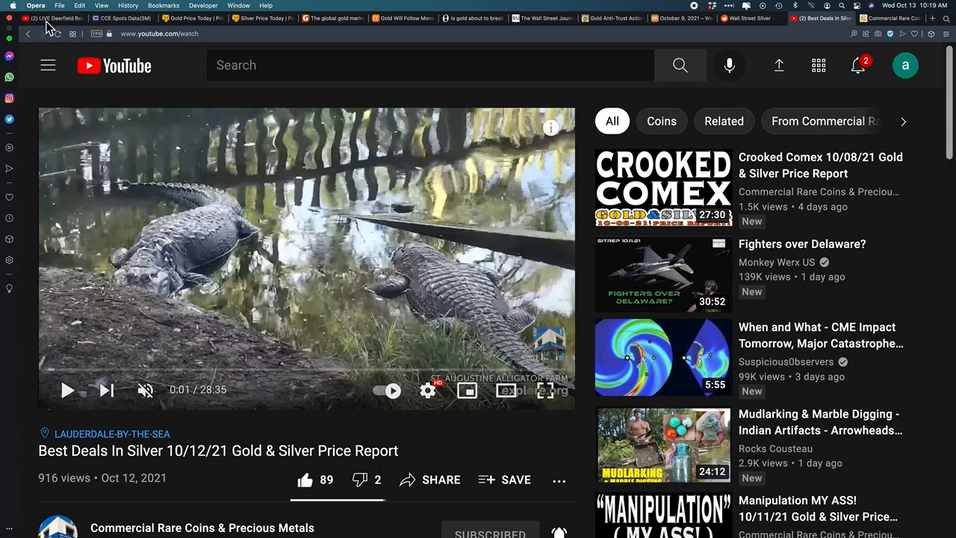
{"action": "left_click", "coordinate": [49, 9]}
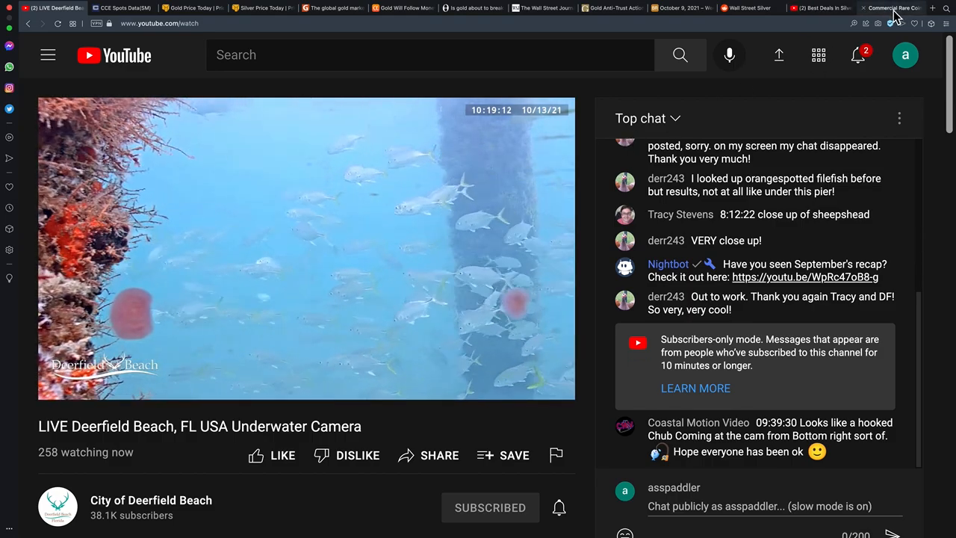
- Return to the Best Deals In Silver video and scroll down into its comments
{"action": "left_click", "coordinate": [888, 8]}
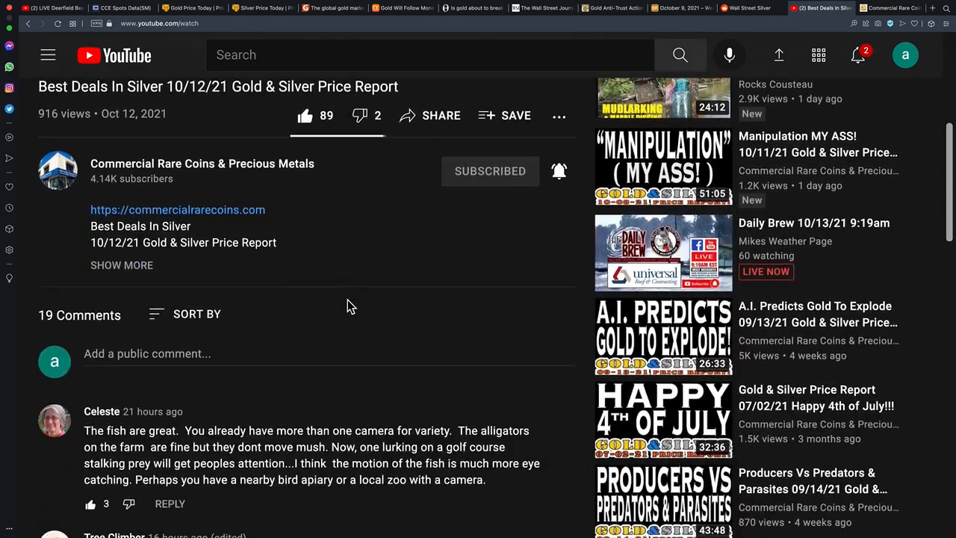
{"action": "scroll", "scroll_direction": "down", "scroll_amount": 3}
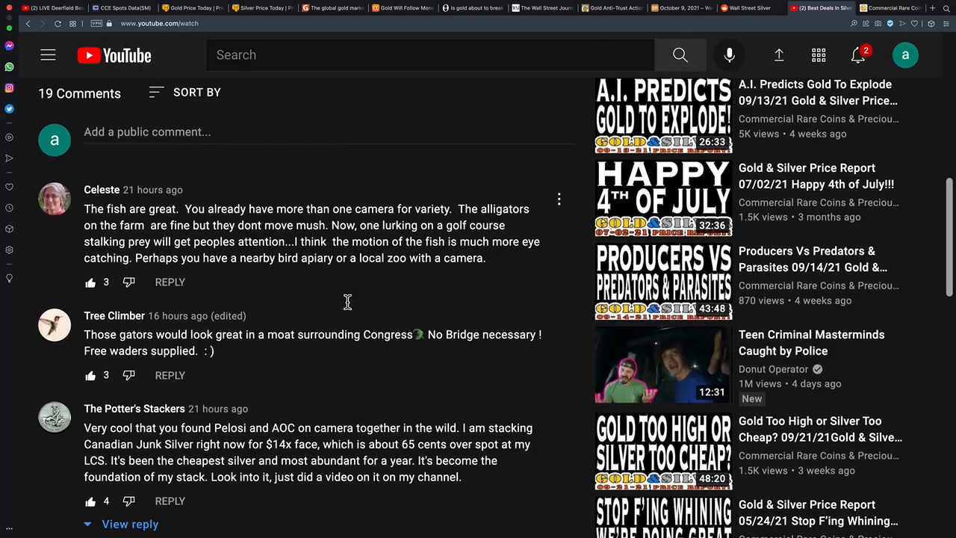
{"action": "scroll", "scroll_direction": "down", "scroll_amount": 3}
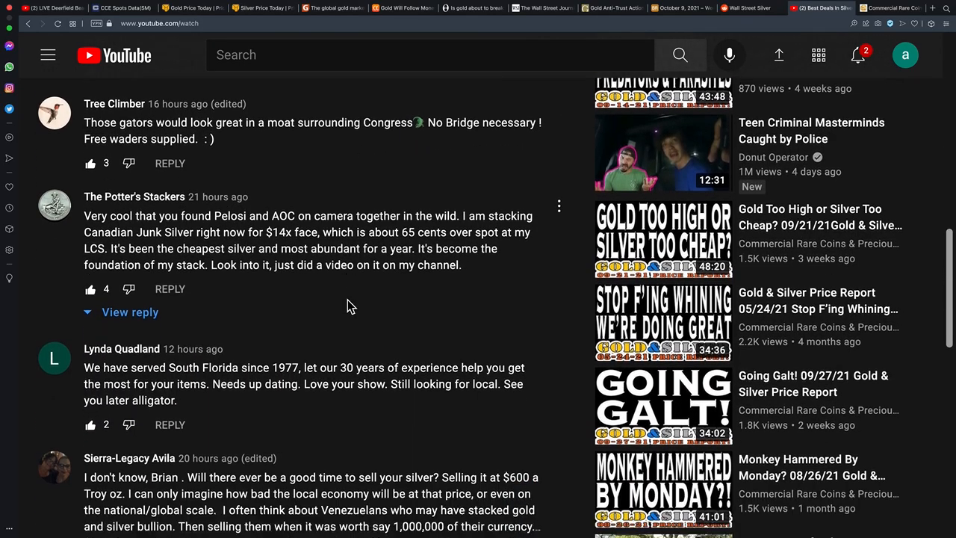
{"action": "scroll", "scroll_direction": "down", "scroll_amount": 3}
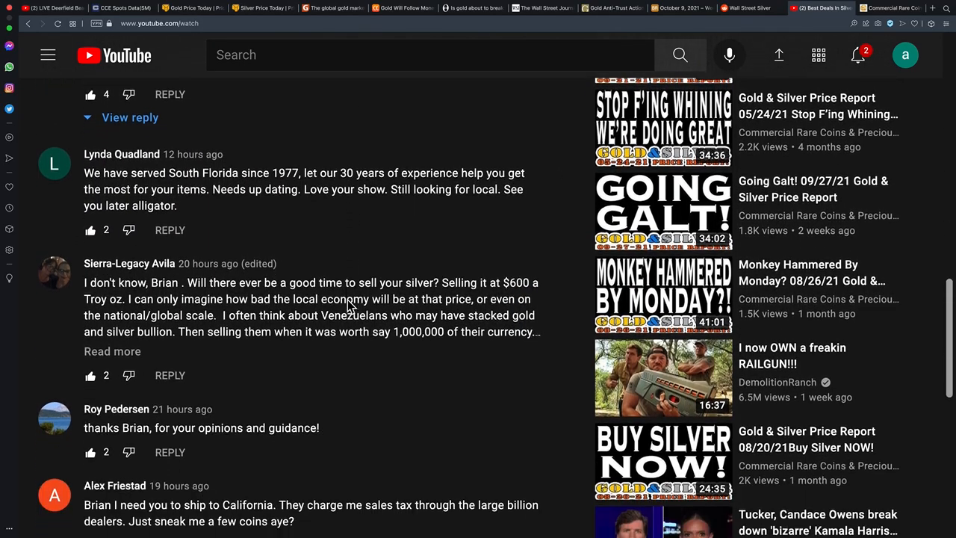
{"action": "scroll", "scroll_direction": "down", "scroll_amount": 3}
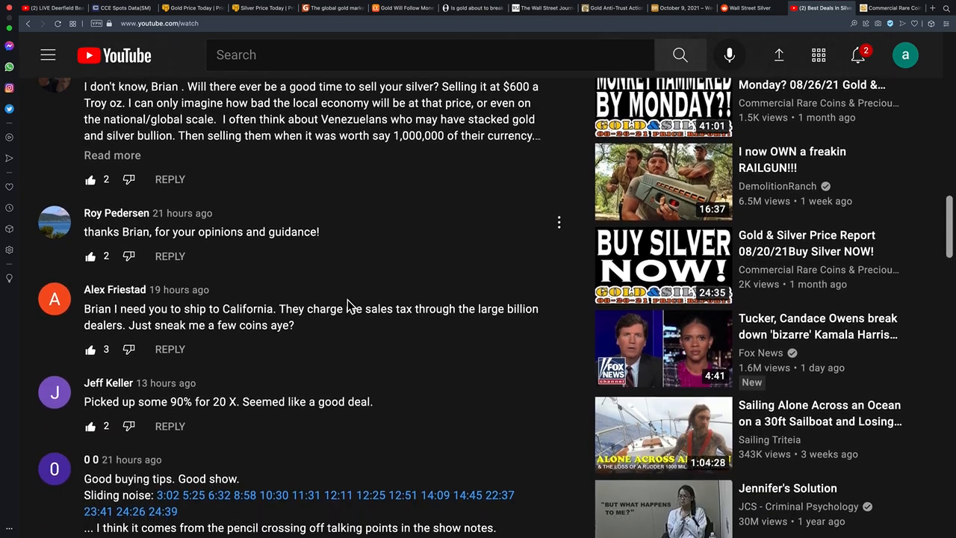
{"action": "scroll", "scroll_direction": "down", "scroll_amount": 3}
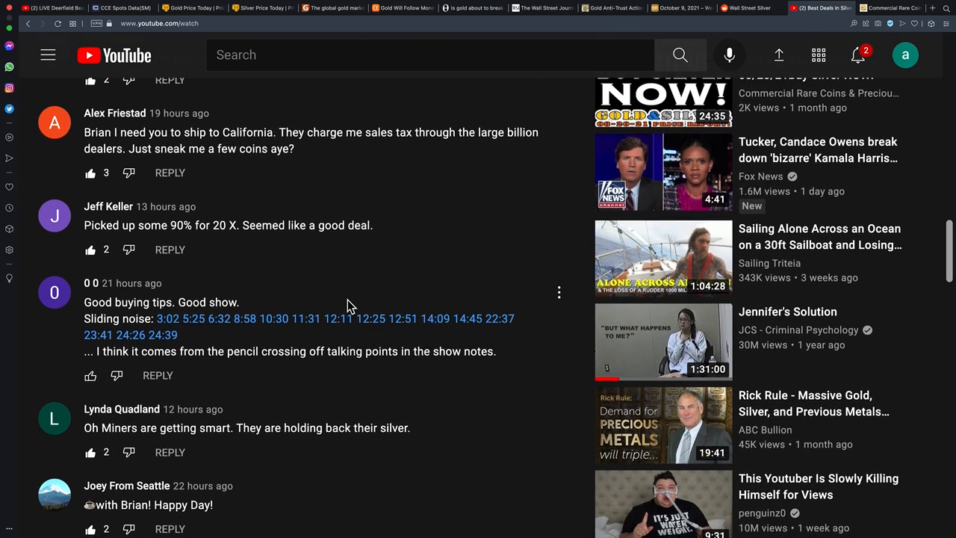
{"action": "scroll", "scroll_direction": "down", "scroll_amount": 3}
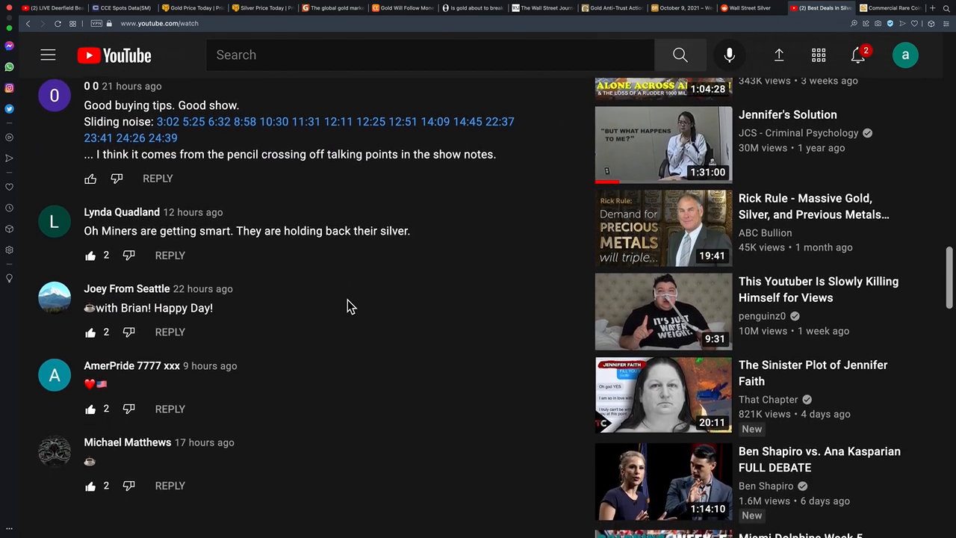
{"action": "scroll", "scroll_direction": "down", "scroll_amount": 3}
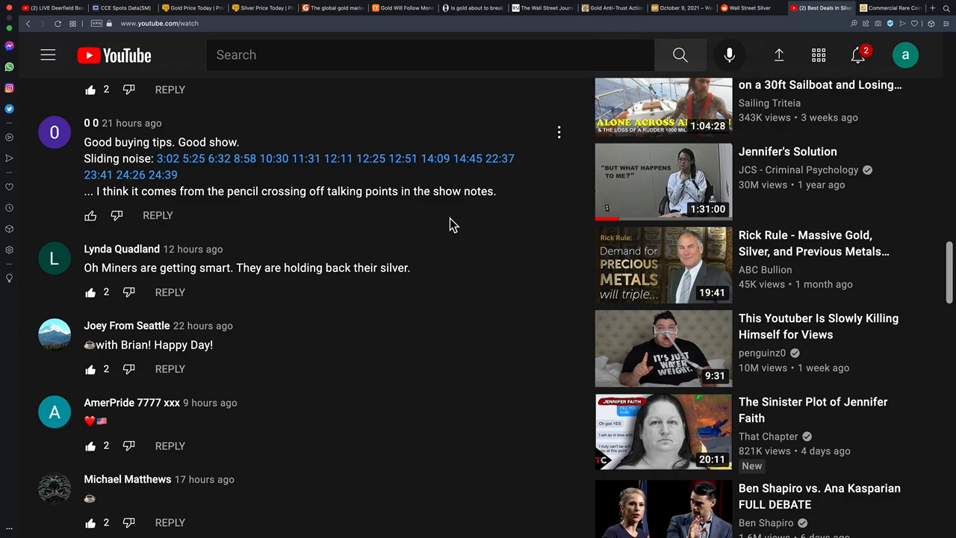
- Finish reading the comments and bring up the commercialrarecoins.com home page
{"action": "scroll", "scroll_direction": "down", "scroll_amount": 3}
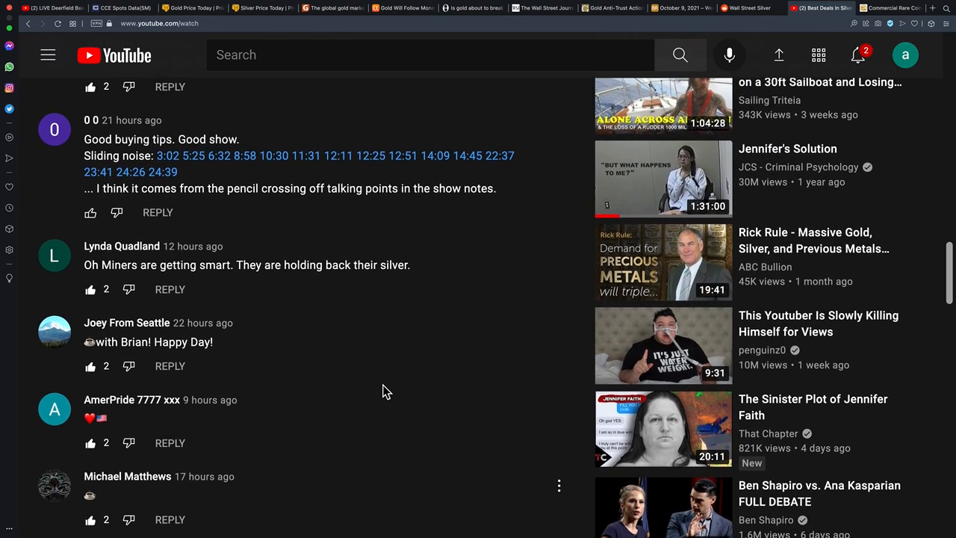
{"action": "scroll", "scroll_direction": "down", "scroll_amount": 3}
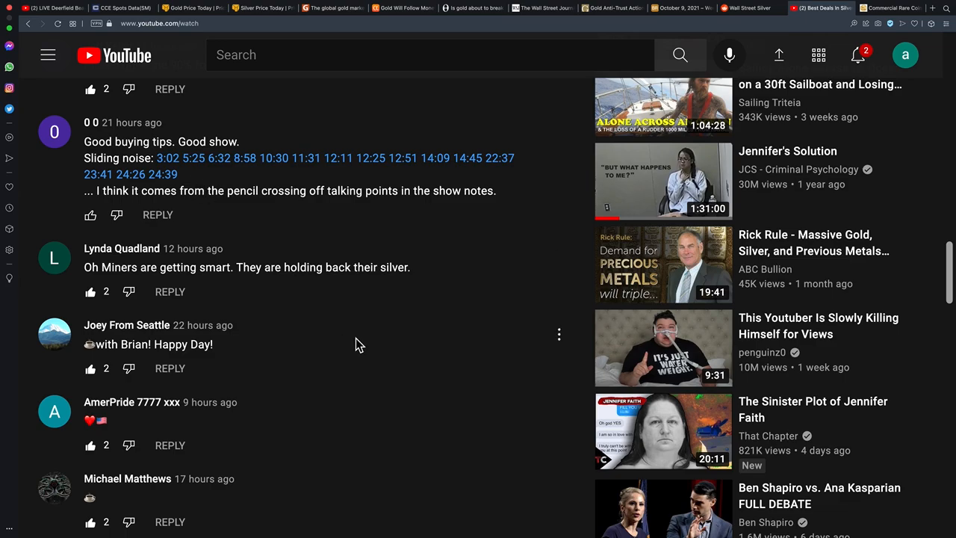
{"action": "scroll", "scroll_direction": "down", "scroll_amount": 3}
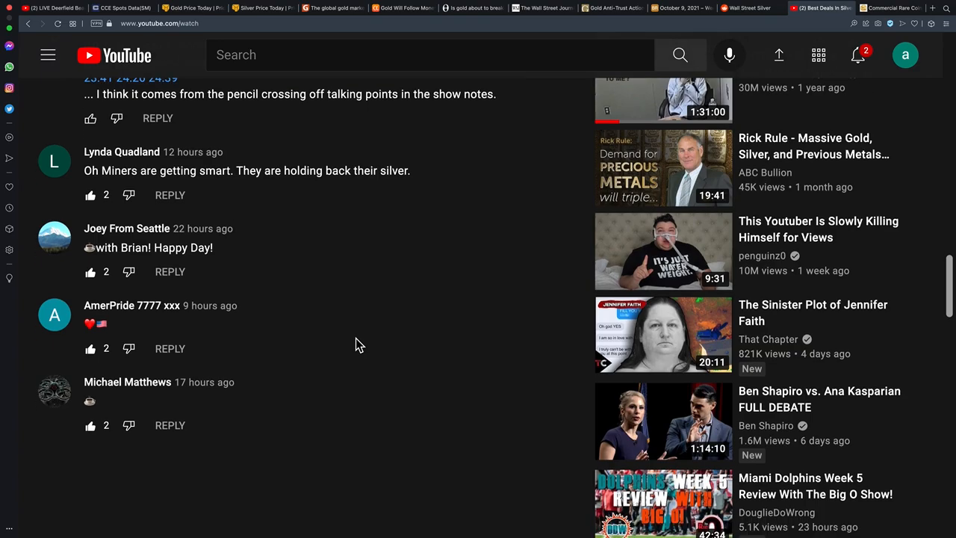
{"action": "scroll", "scroll_direction": "down", "scroll_amount": 3}
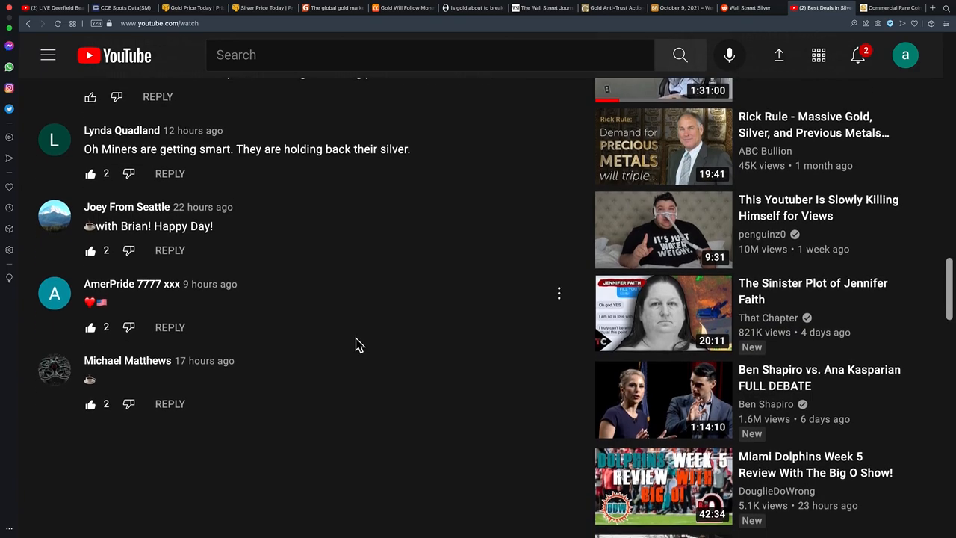
{"action": "scroll", "scroll_direction": "down", "scroll_amount": 3}
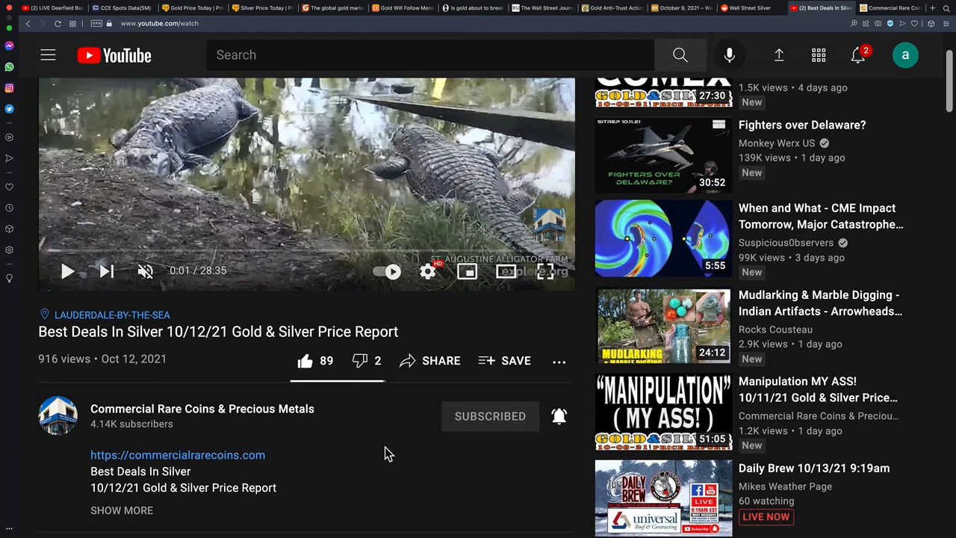
{"action": "scroll", "scroll_direction": "down", "scroll_amount": 3}
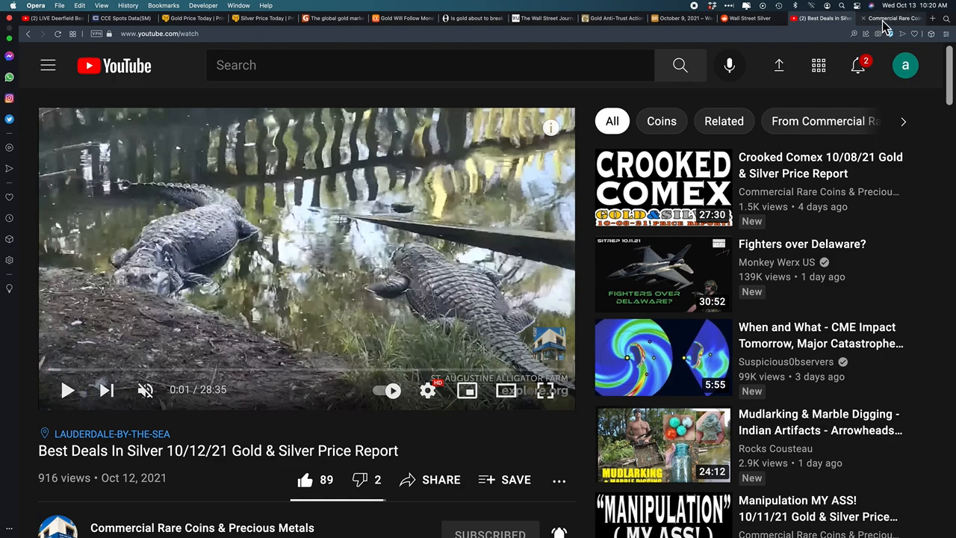
{"action": "left_click", "coordinate": [891, 18]}
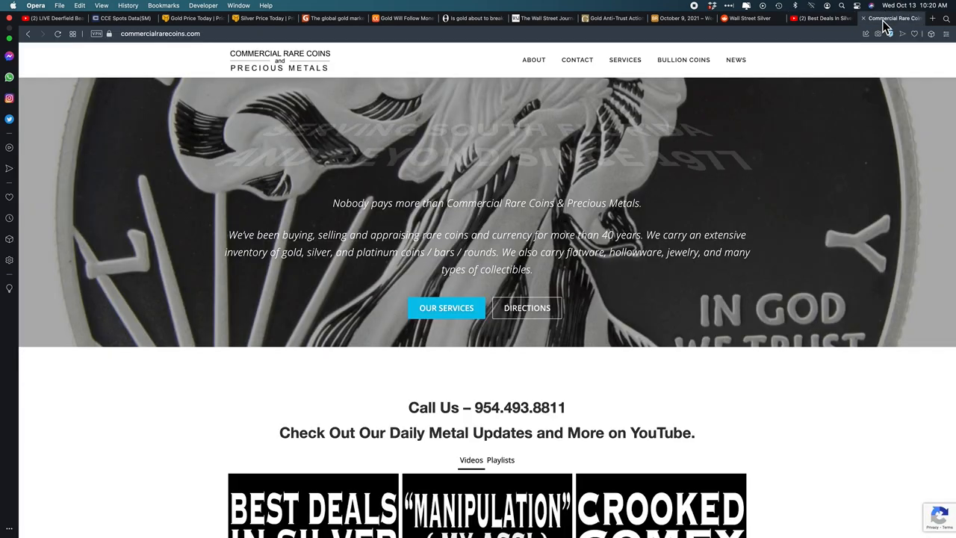